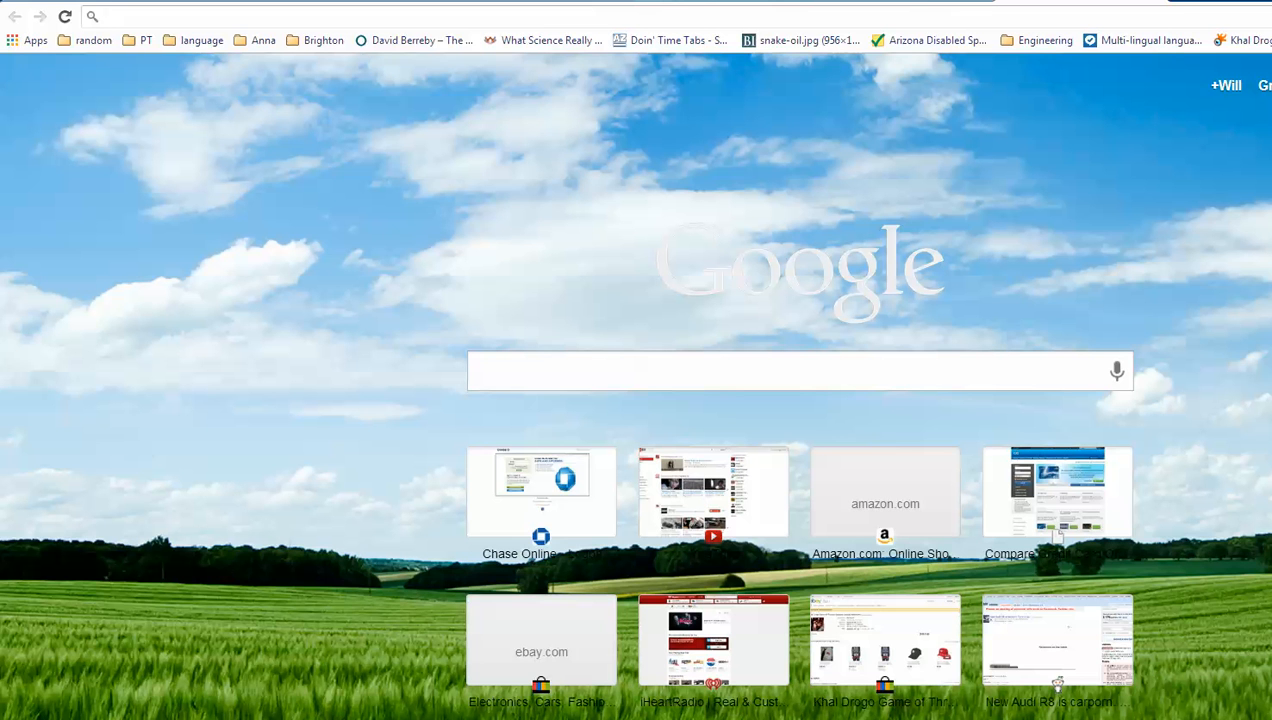
{"action": "mouse_move", "coordinate": [1264, 584]}
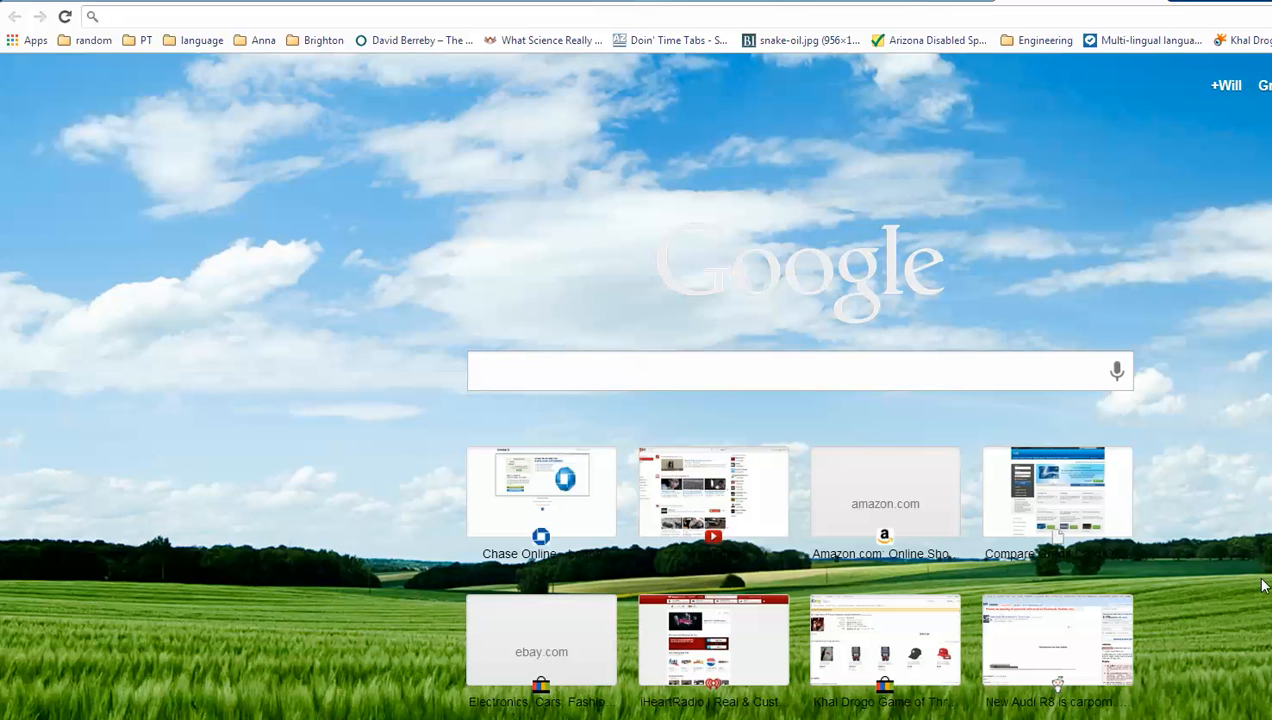
{"action": "mouse_move", "coordinate": [996, 308]}
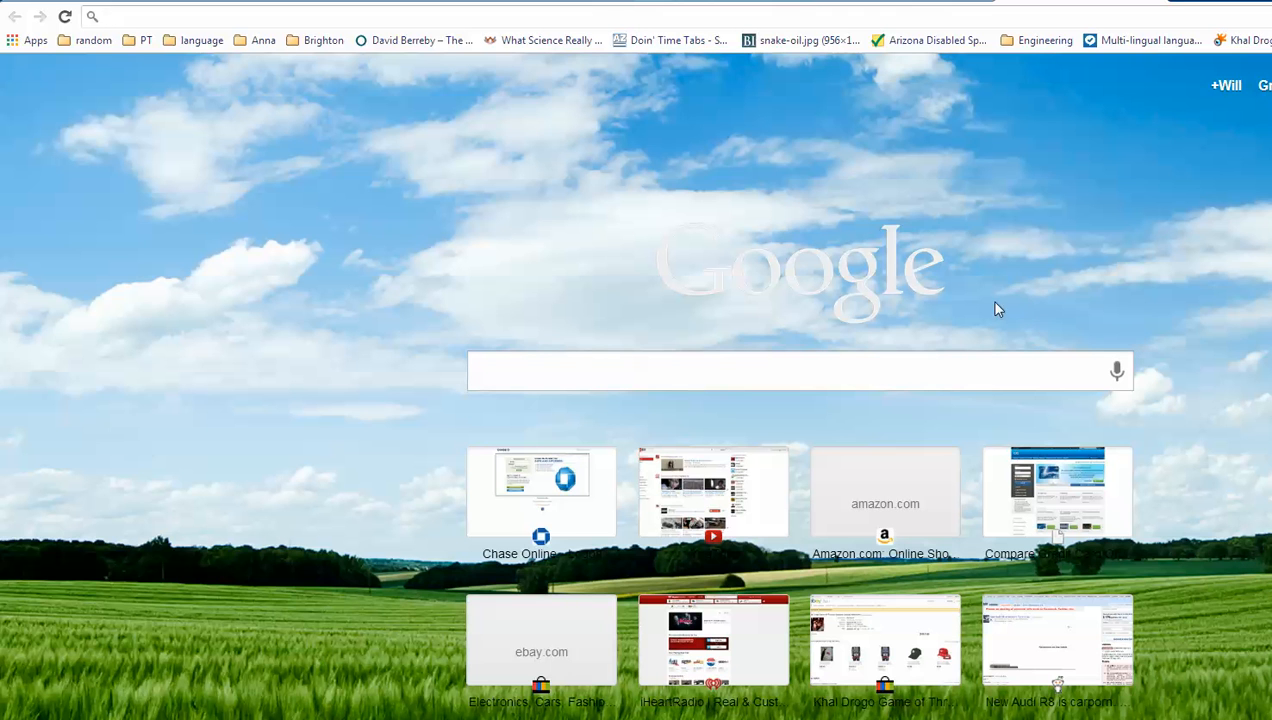
{"action": "mouse_move", "coordinate": [976, 272]}
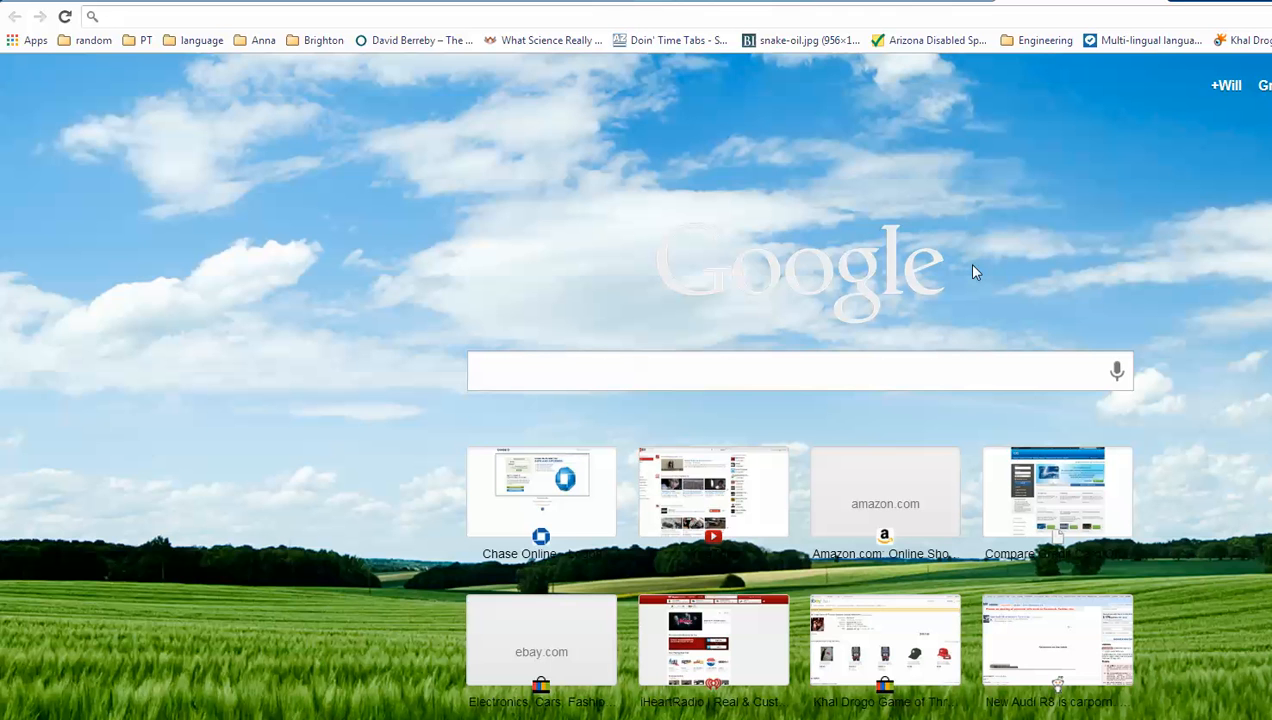
{"action": "mouse_move", "coordinate": [970, 276]}
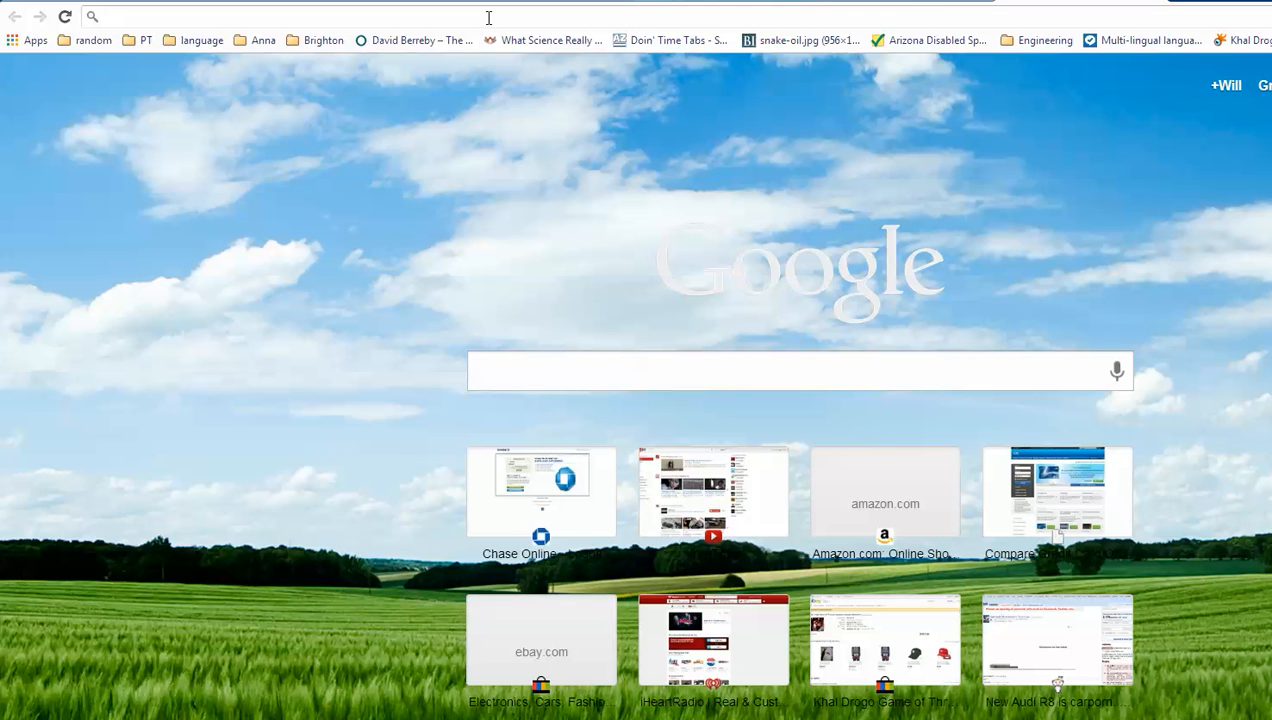
- Load speedtest.net in the browser to reach the Ookla Speedtest welcome page
{"action": "type", "text": "speedtest.net"}
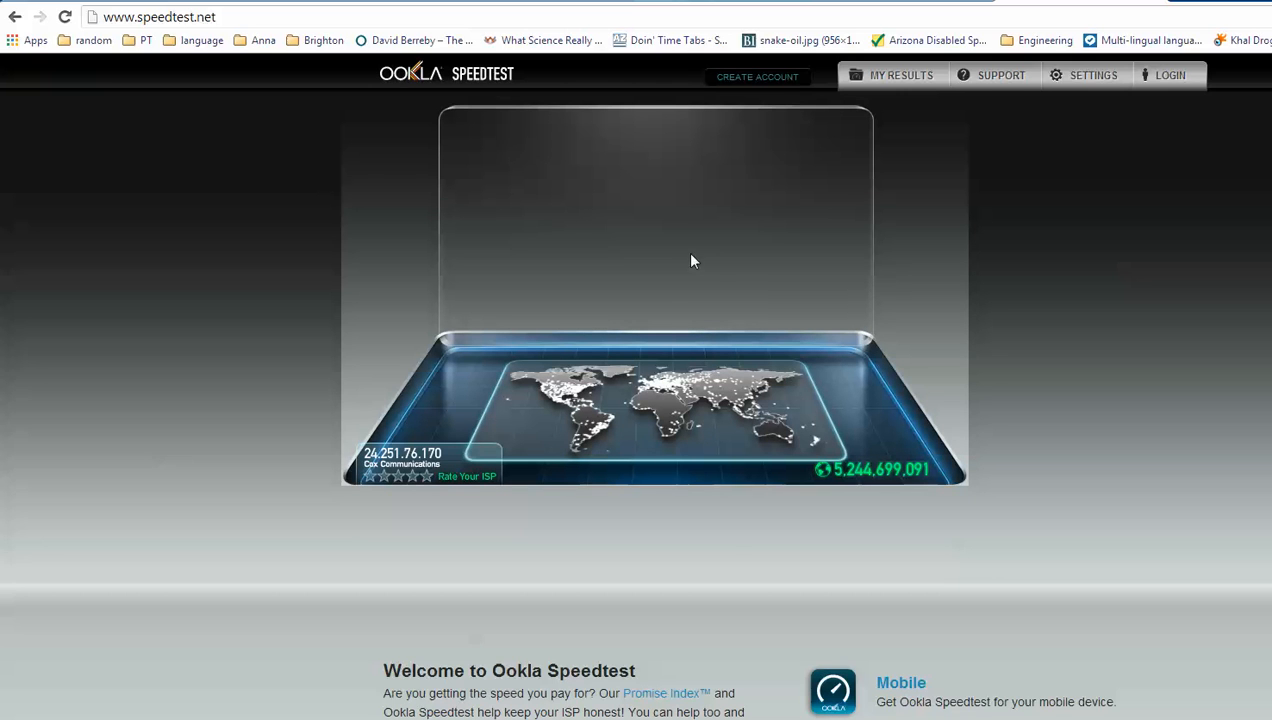
{"action": "mouse_move", "coordinate": [696, 284]}
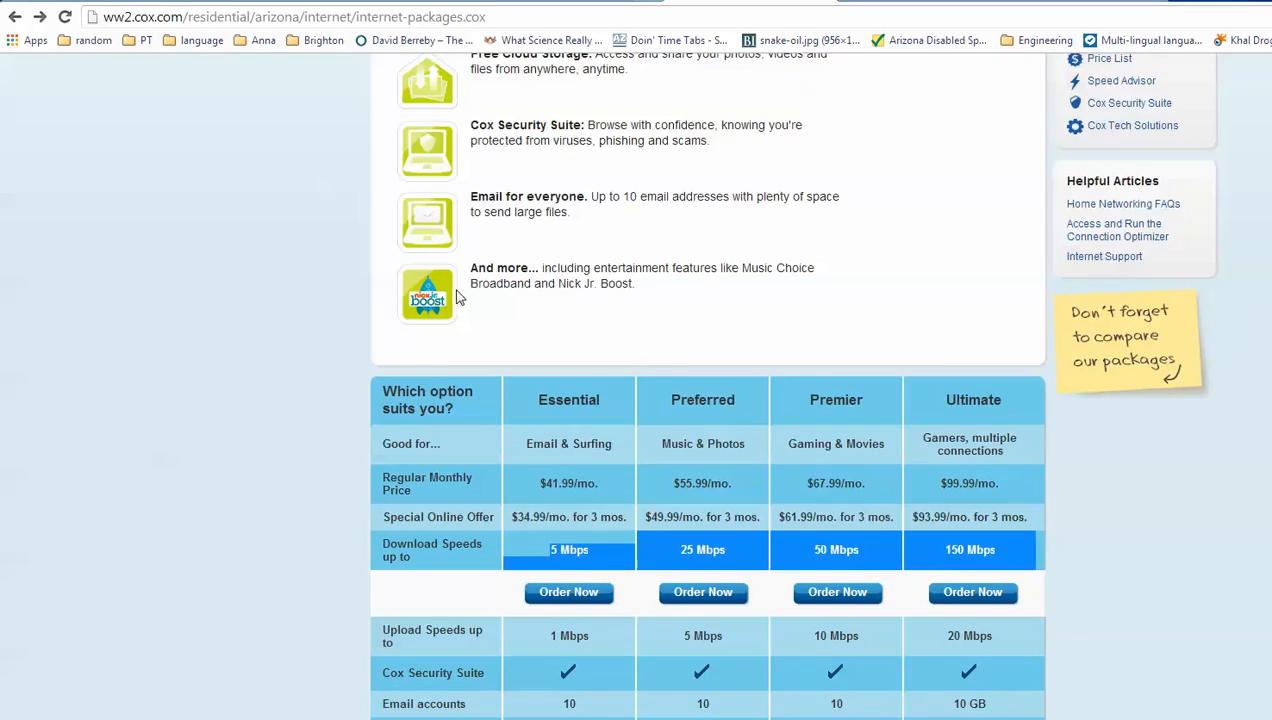
- Scroll to the Cox package comparison table and highlight the Essential plan's 5 Mbps speed
{"action": "scroll", "scroll_direction": "down", "scroll_amount": 3}
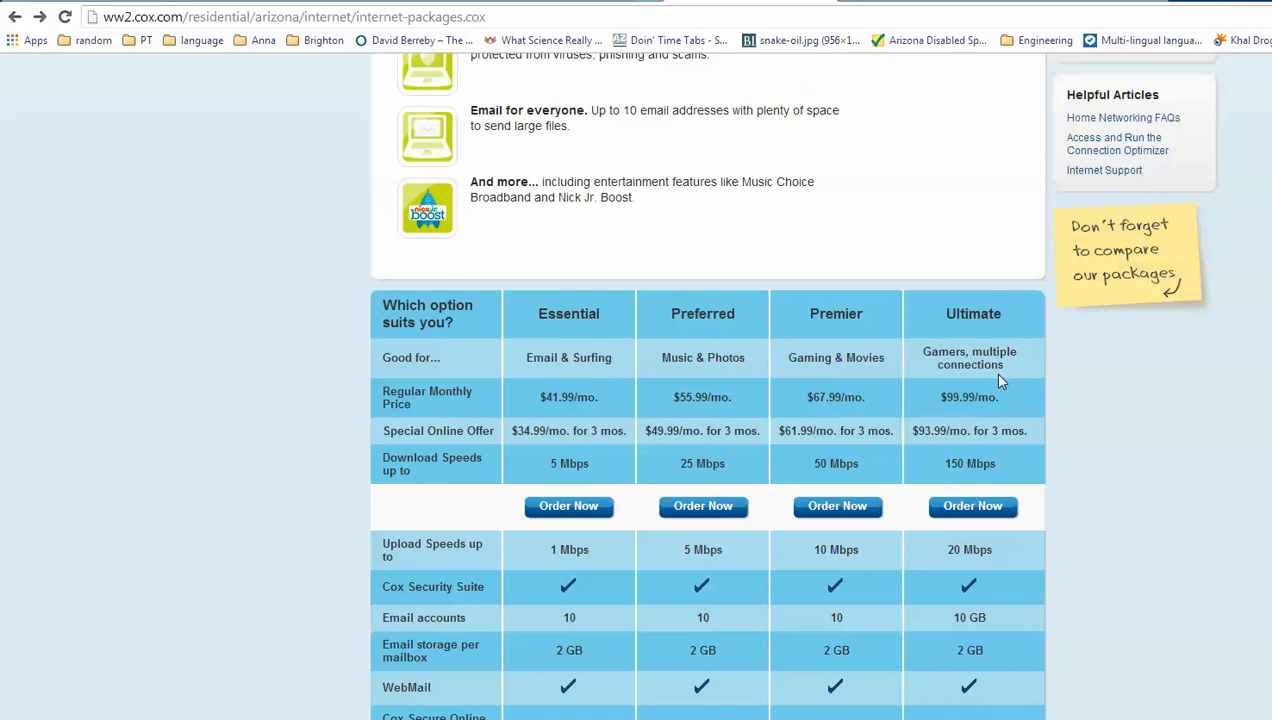
{"action": "double_click", "coordinate": [956, 396]}
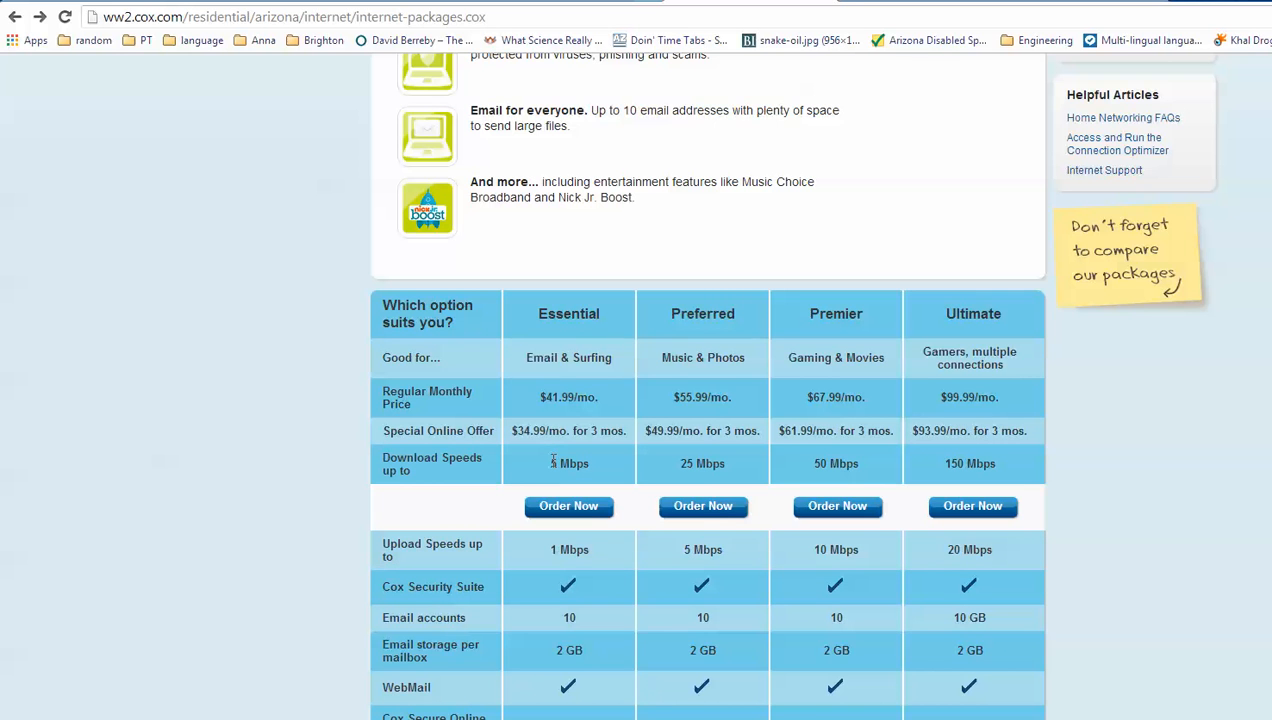
{"action": "double_click", "coordinate": [556, 464]}
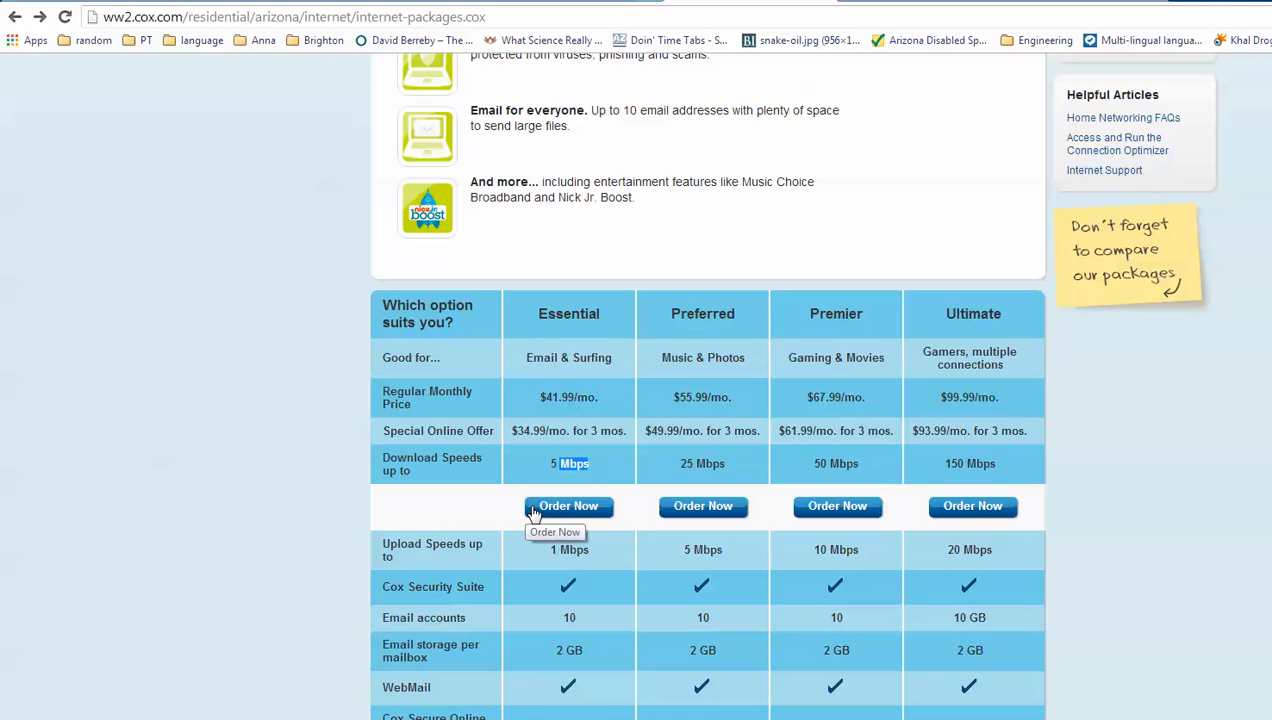
{"action": "mouse_move", "coordinate": [592, 424]}
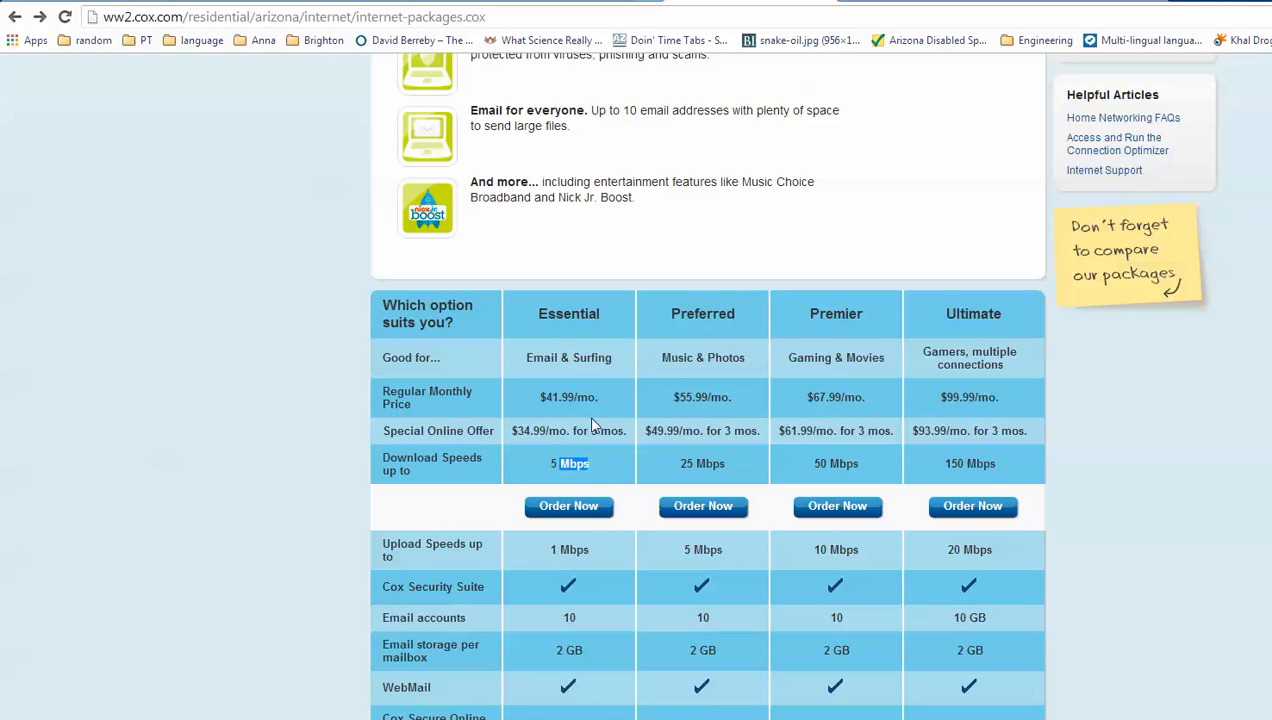
{"action": "double_click", "coordinate": [568, 464]}
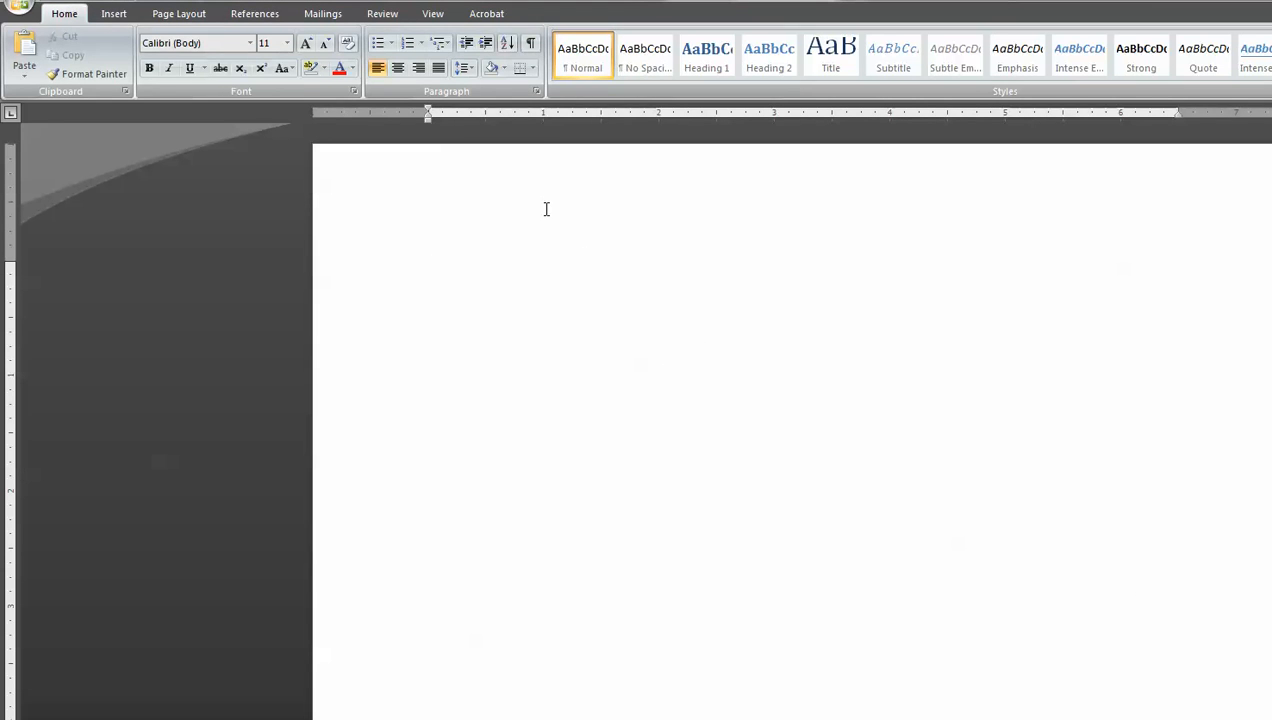
{"action": "mouse_move", "coordinate": [696, 220]}
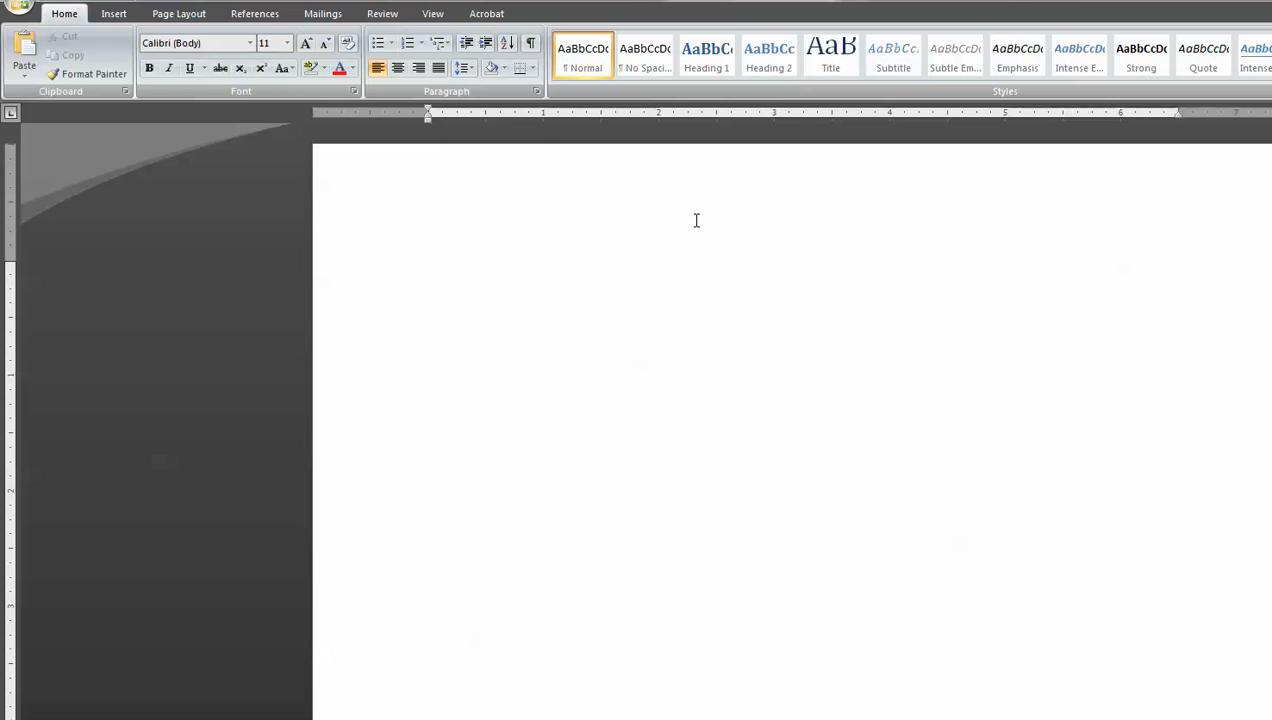
- Write "5 Mbps = 5 Million bits" at the start of the blank Word document
{"action": "type", "text": "5 M"}
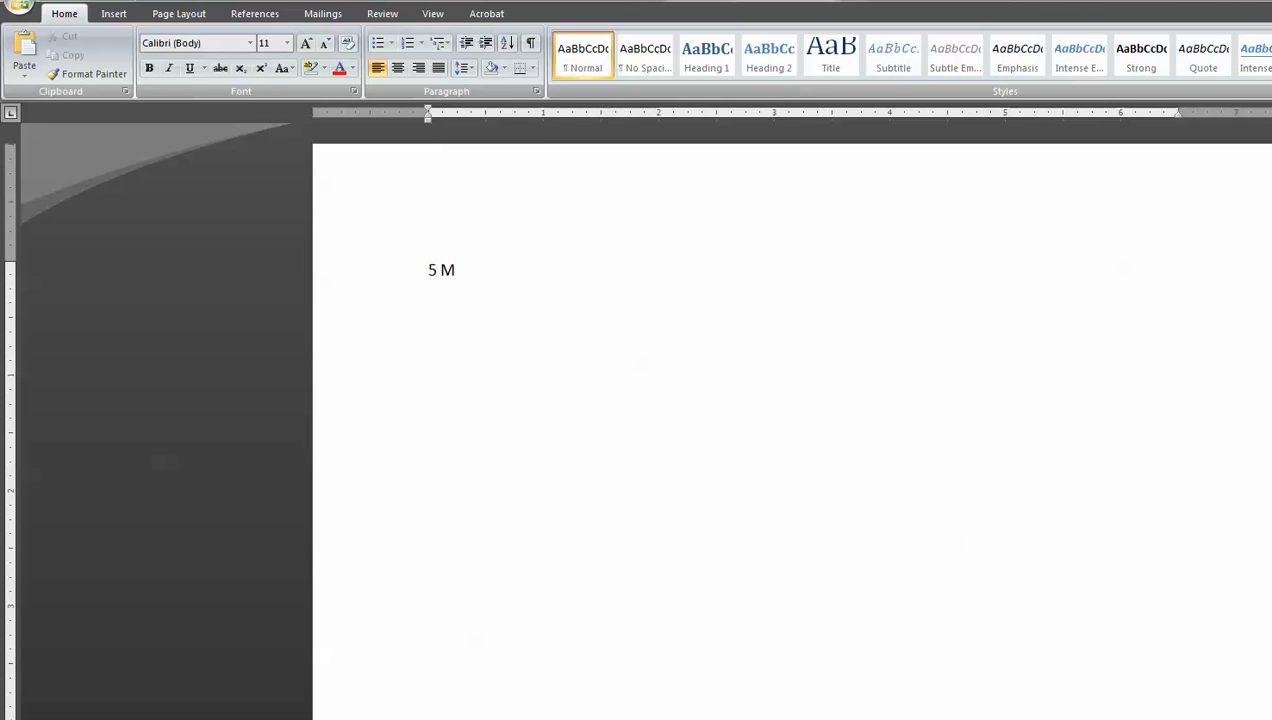
{"action": "type", "text": "ps"}
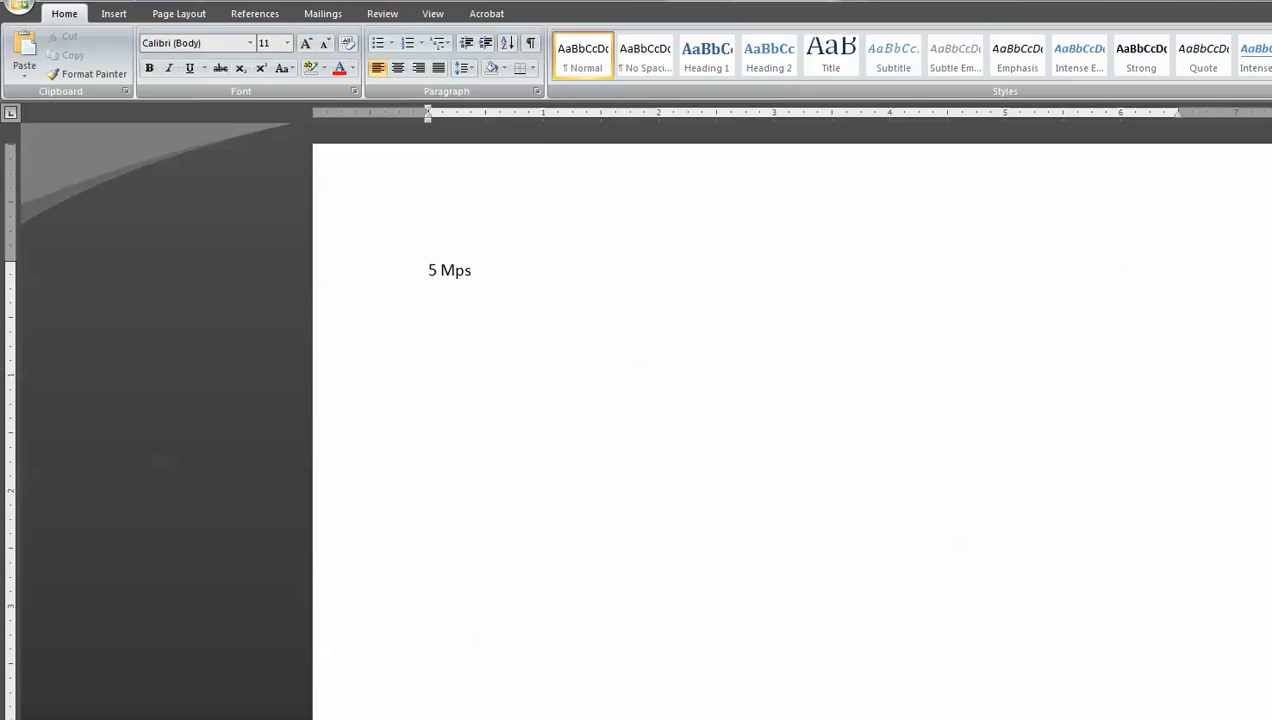
{"action": "type", "text": "="}
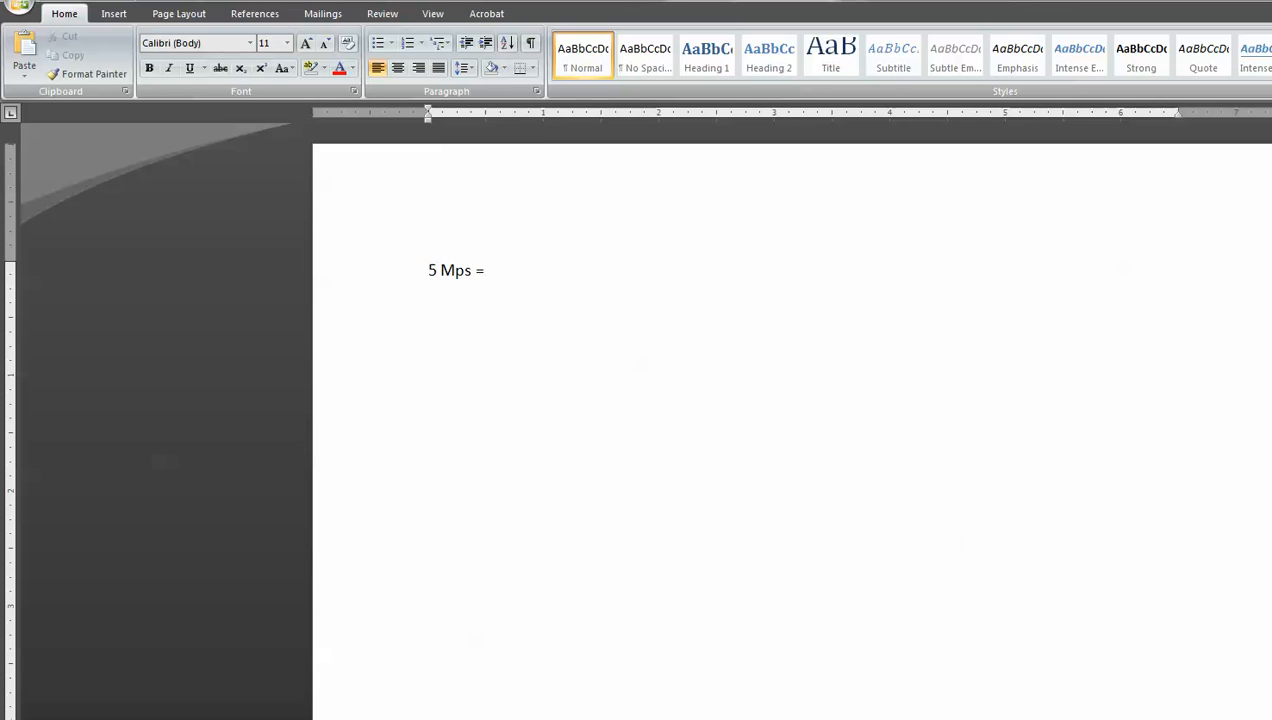
{"action": "type", "text": "5"}
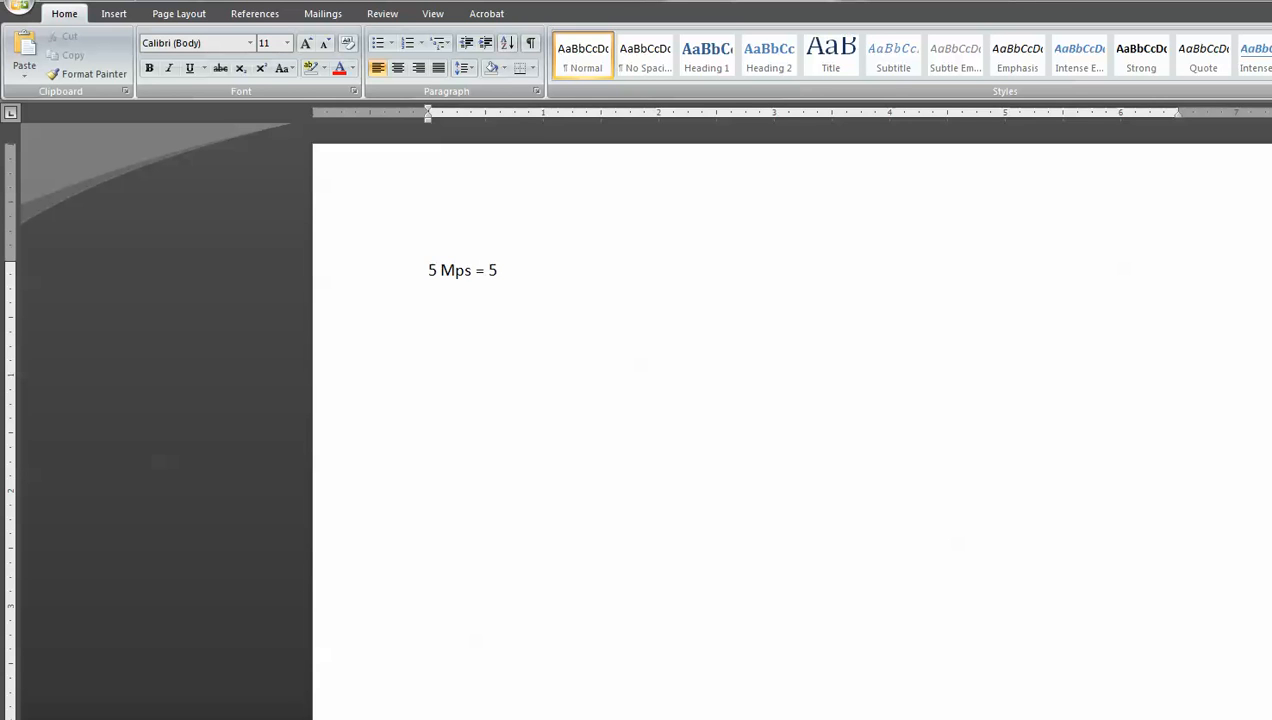
{"action": "type", "text": "Million"}
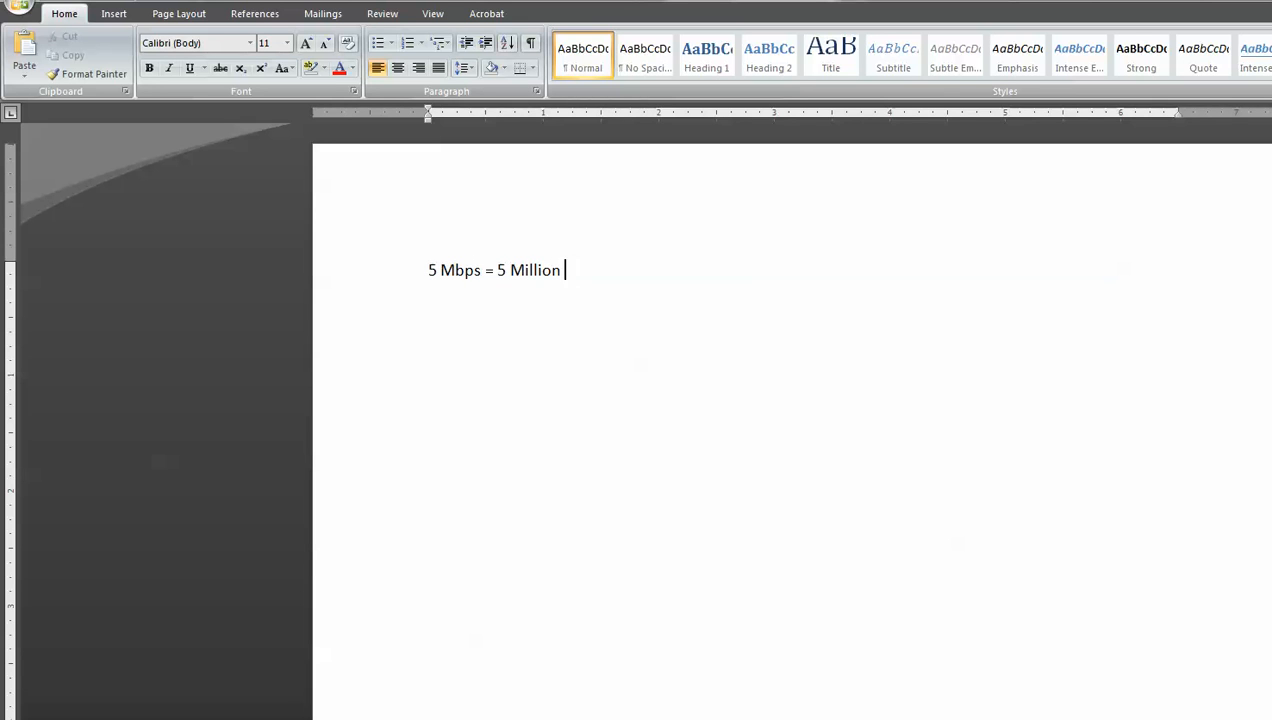
{"action": "type", "text": "bits per sec"}
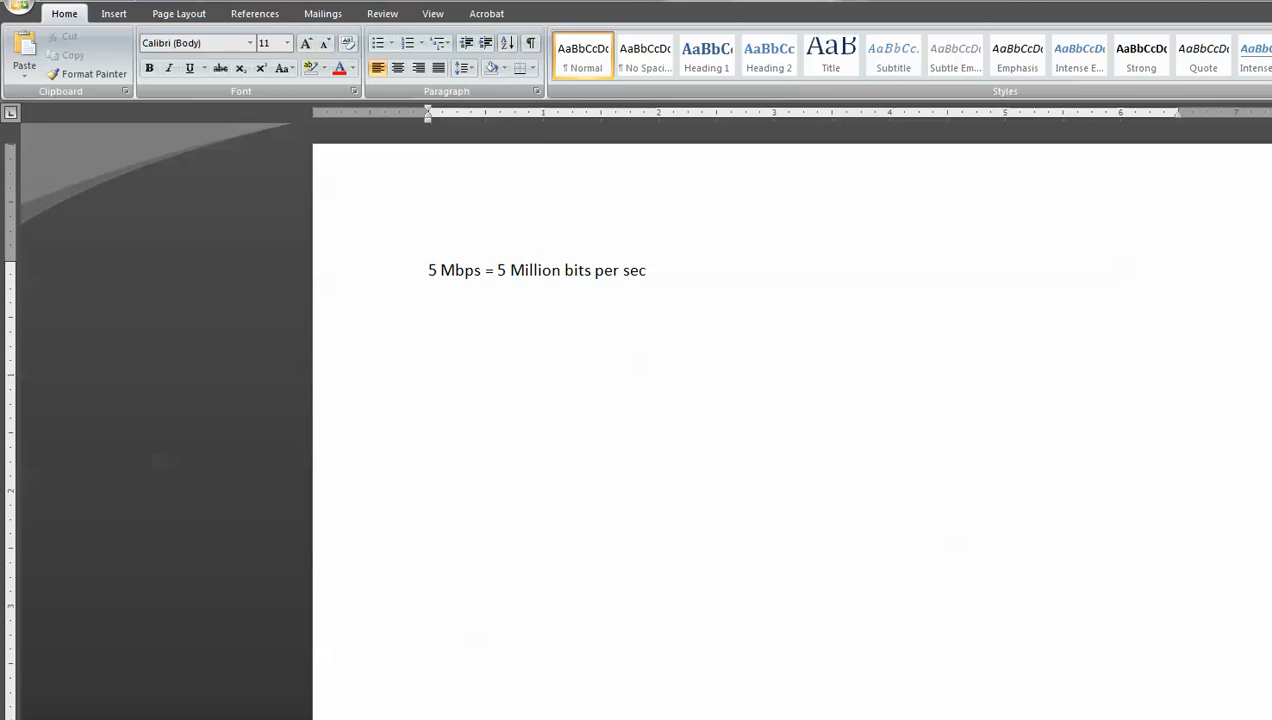
{"action": "mouse_move", "coordinate": [590, 276]}
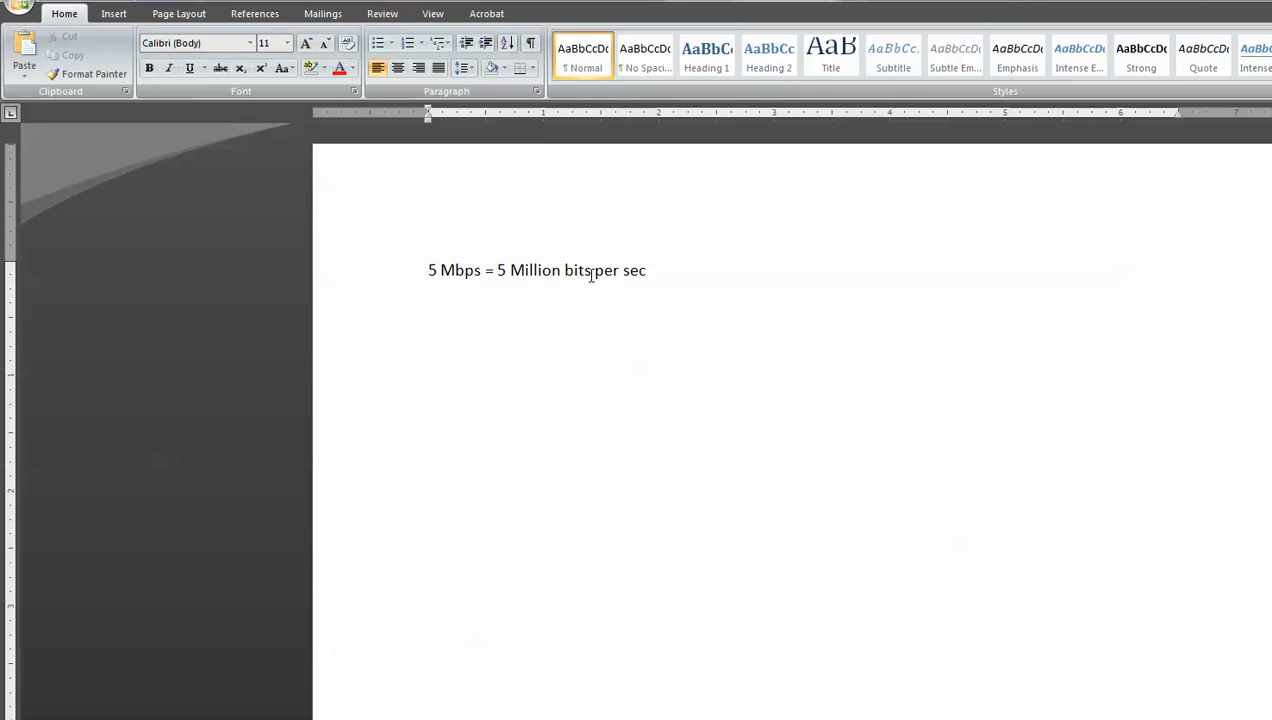
{"action": "double_click", "coordinate": [580, 270]}
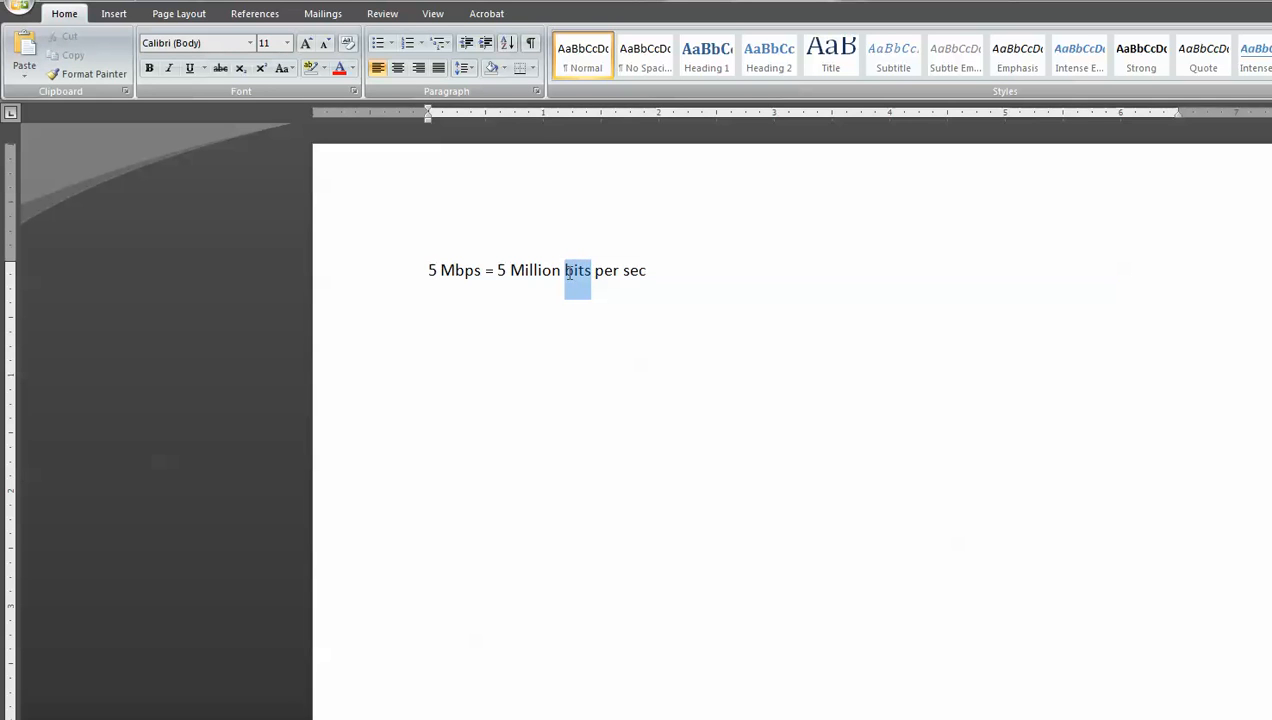
{"action": "left_click_drag", "start_coordinate": [578, 270], "coordinate": [498, 270]}
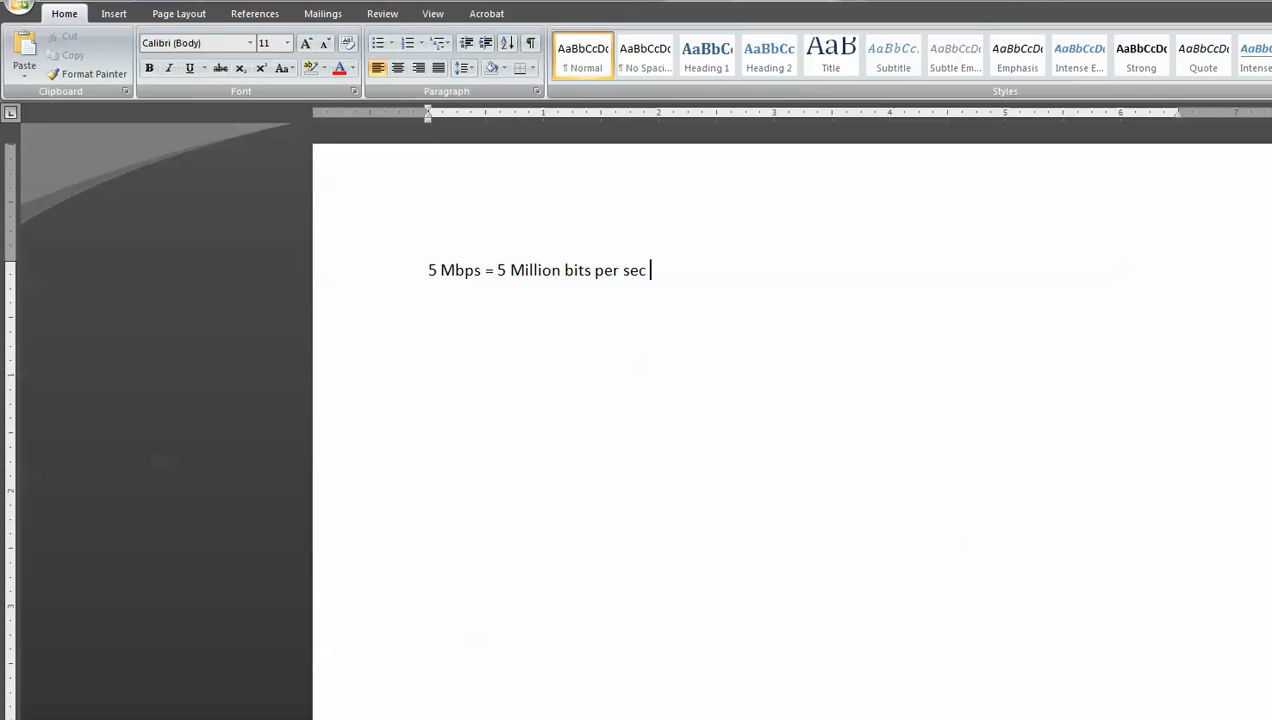
- Finish the line with "per sec; 8 bits = 1 byte", correcting the colon and "I bit" typos
{"action": "type", "text": ":"}
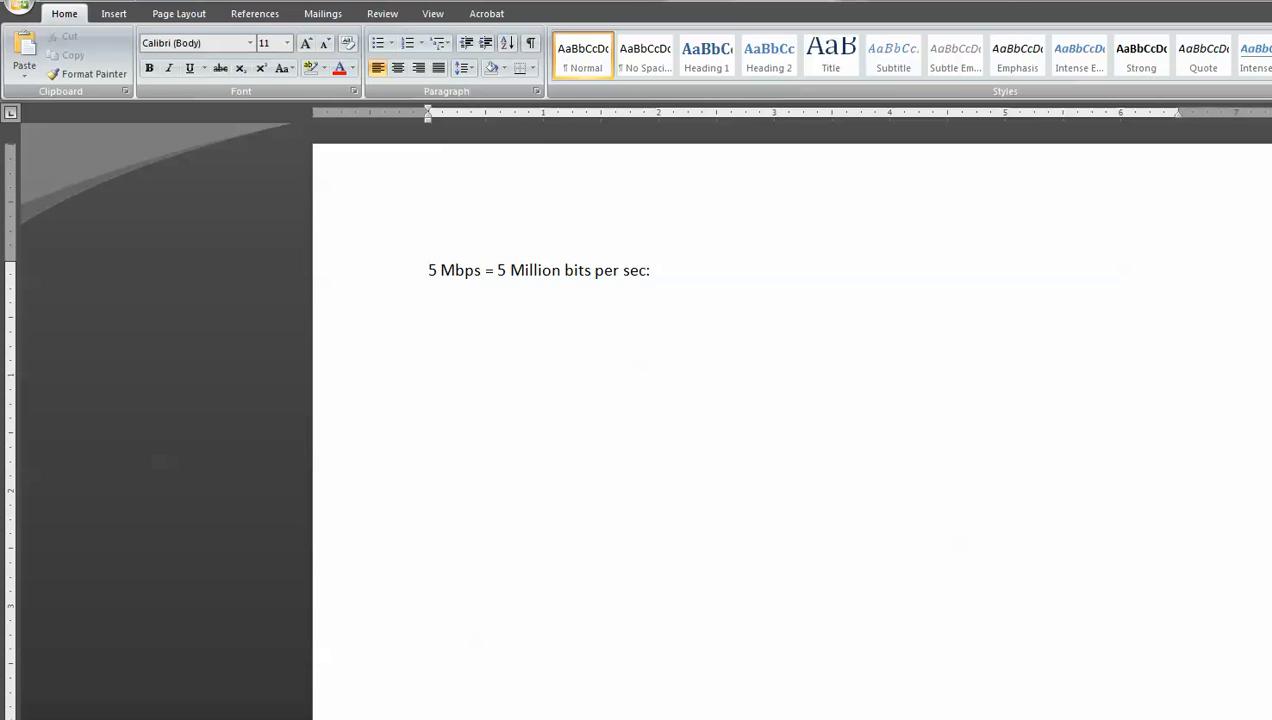
{"action": "key", "text": "Backspace"}
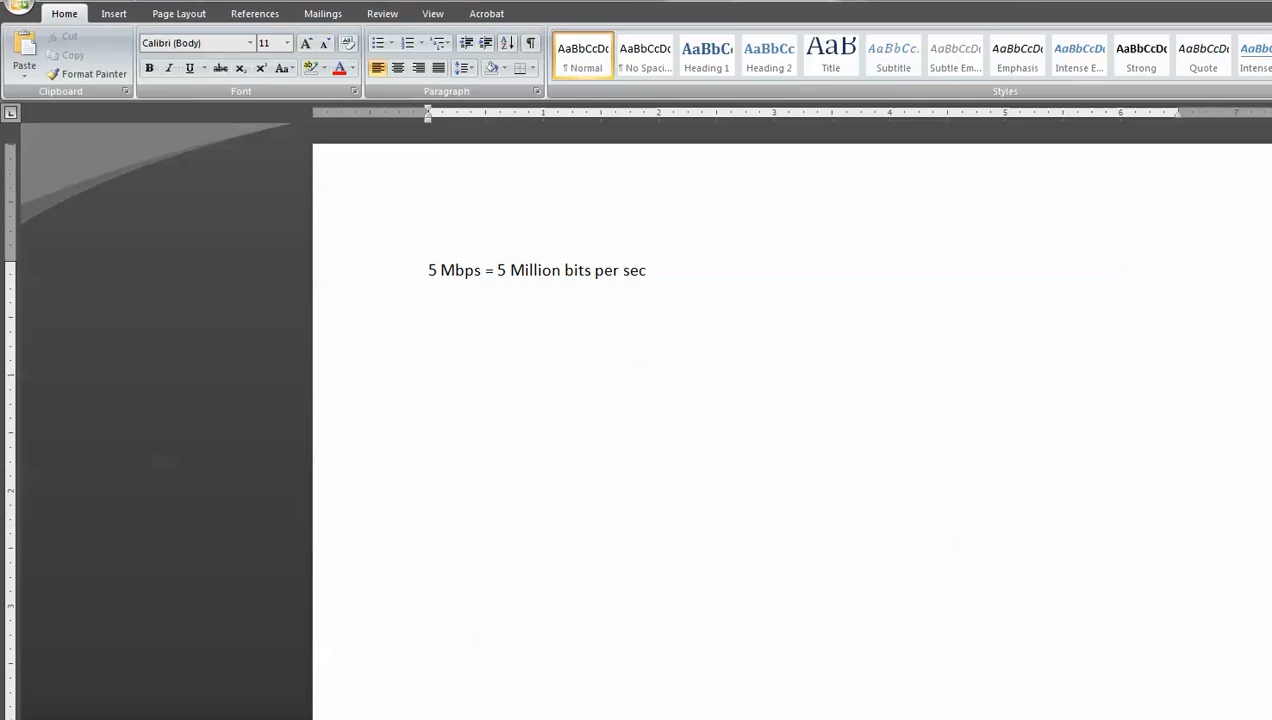
{"action": "type", "text": ";"}
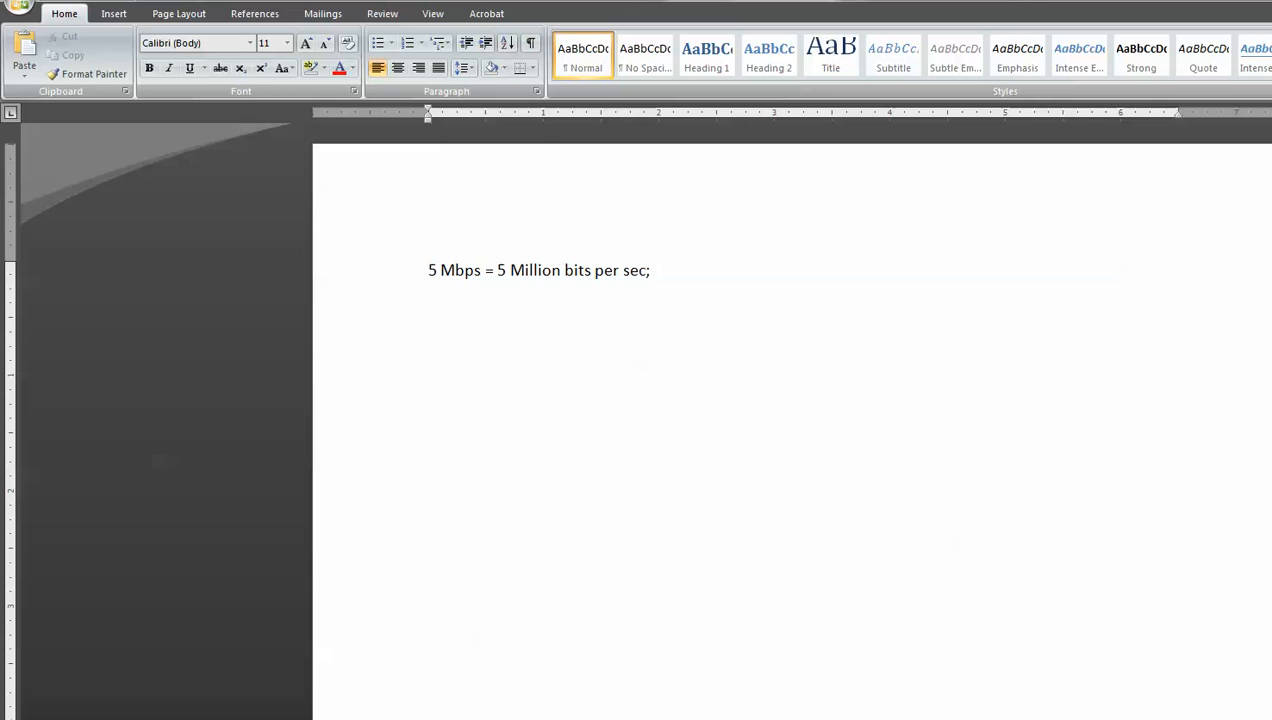
{"action": "type", "text": "I bit"}
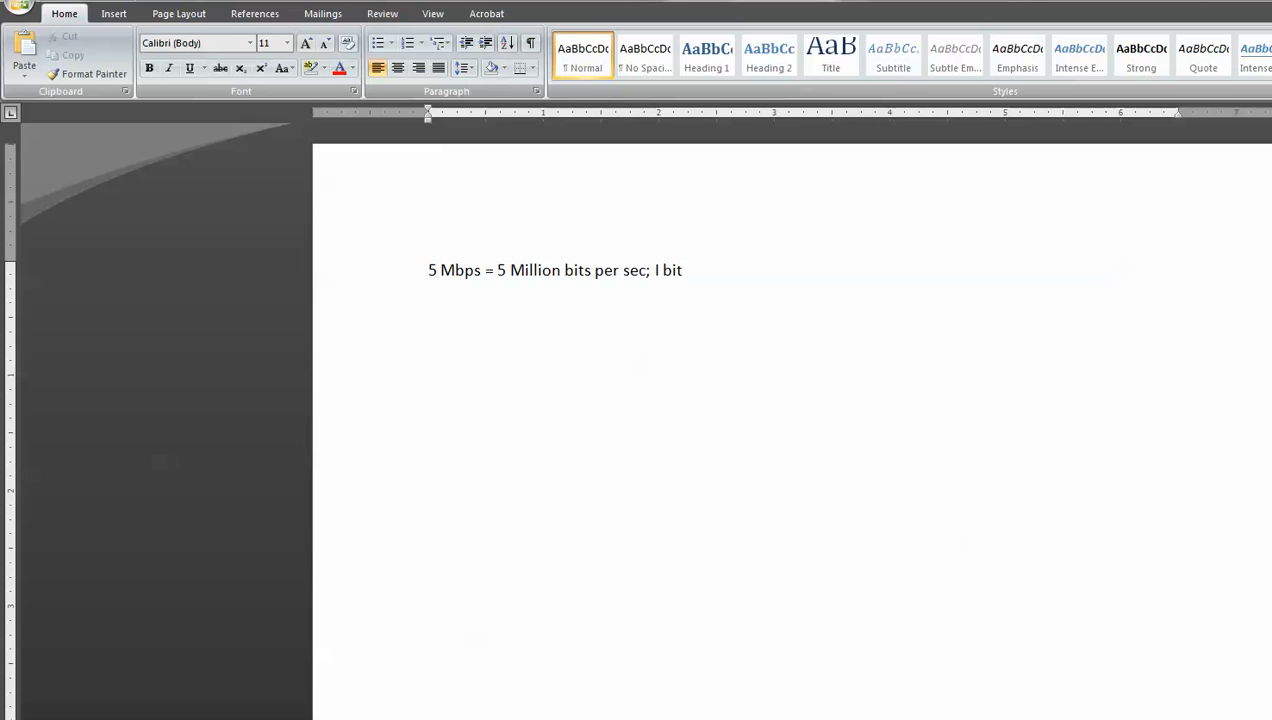
{"action": "key", "text": "backspace"}
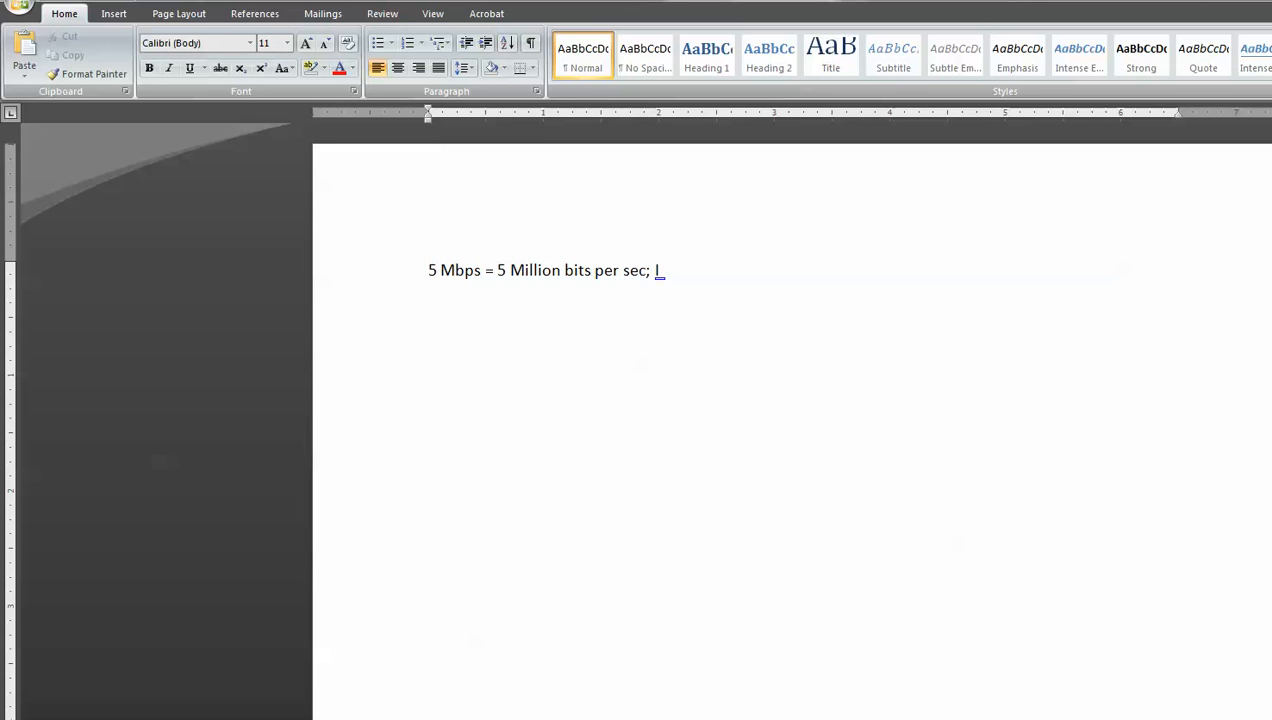
{"action": "type", "text": "8 bits ="}
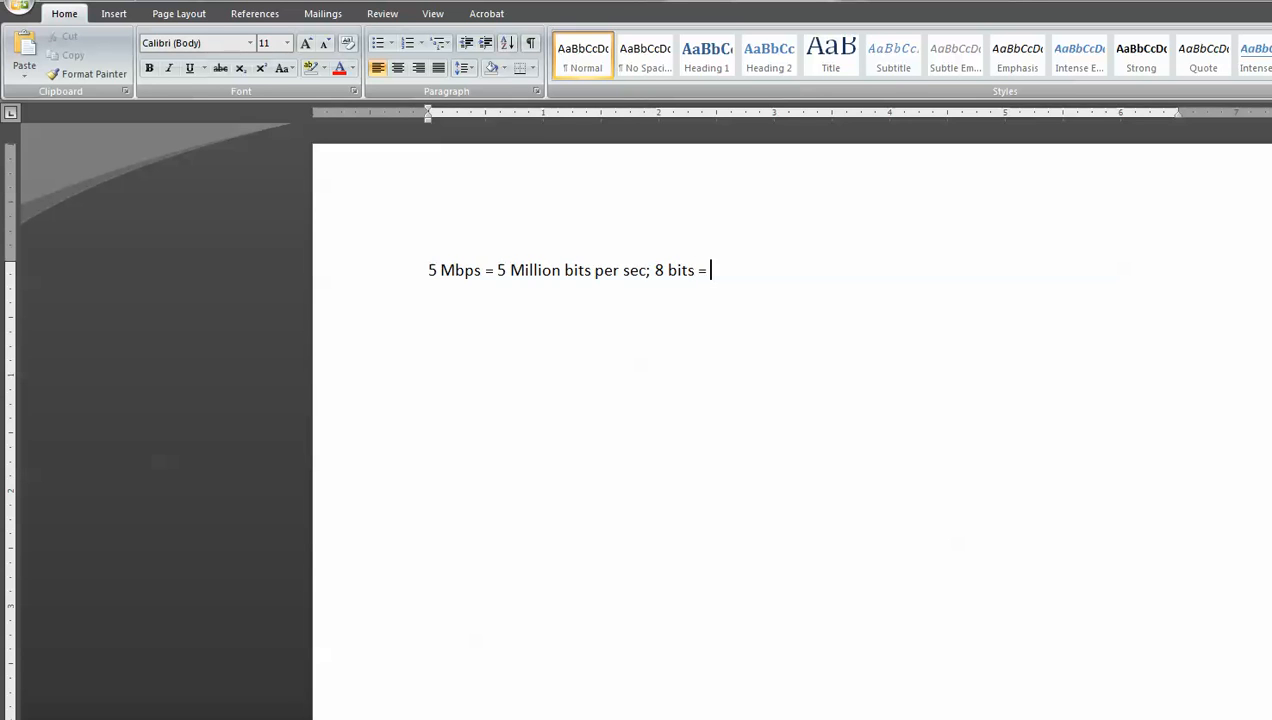
{"action": "type", "text": "1 byte"}
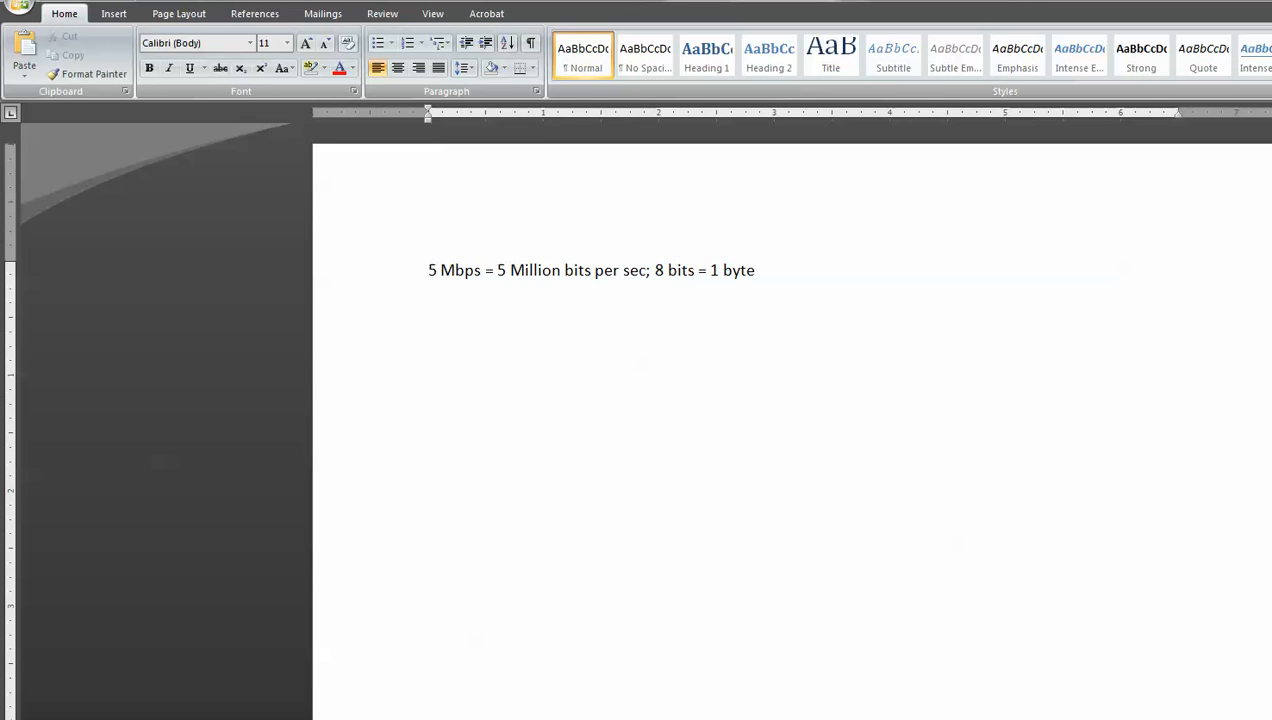
- Append "5million /8=" to the conversion line, ready for the division
{"action": "double_click", "coordinate": [736, 270]}
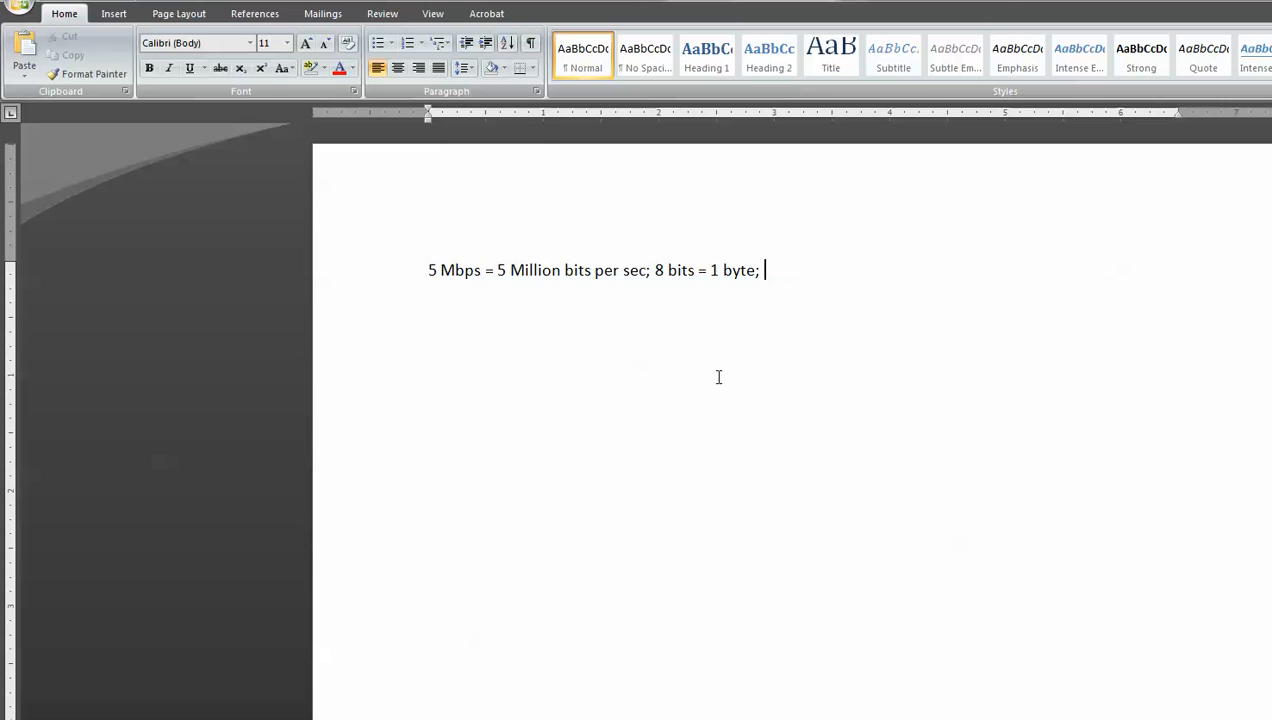
{"action": "mouse_move", "coordinate": [820, 232]}
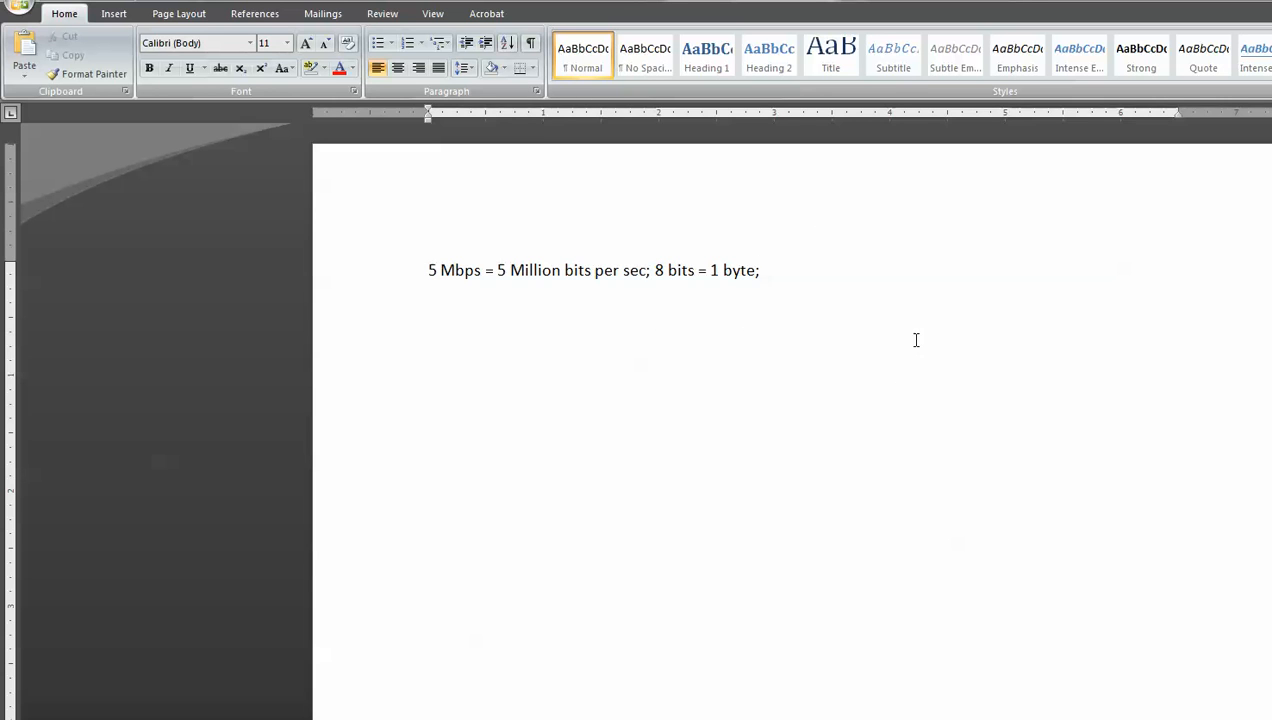
{"action": "mouse_move", "coordinate": [902, 390]}
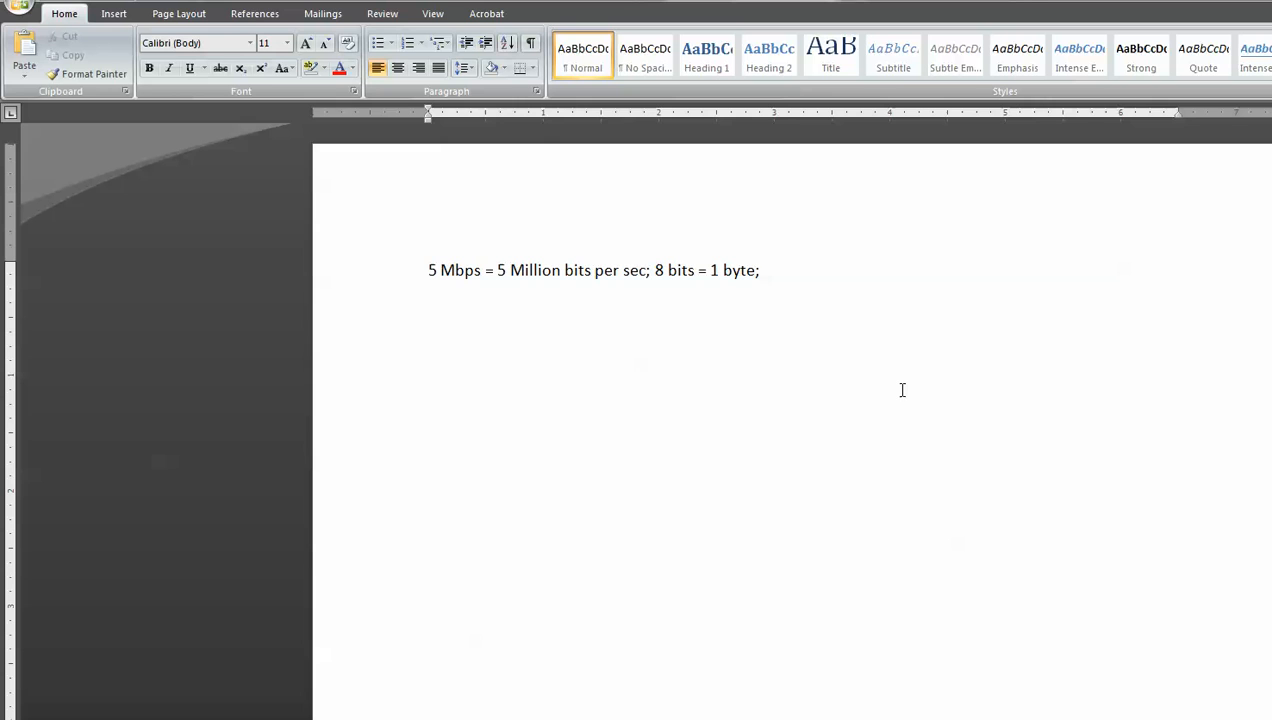
{"action": "type", "text": "5"}
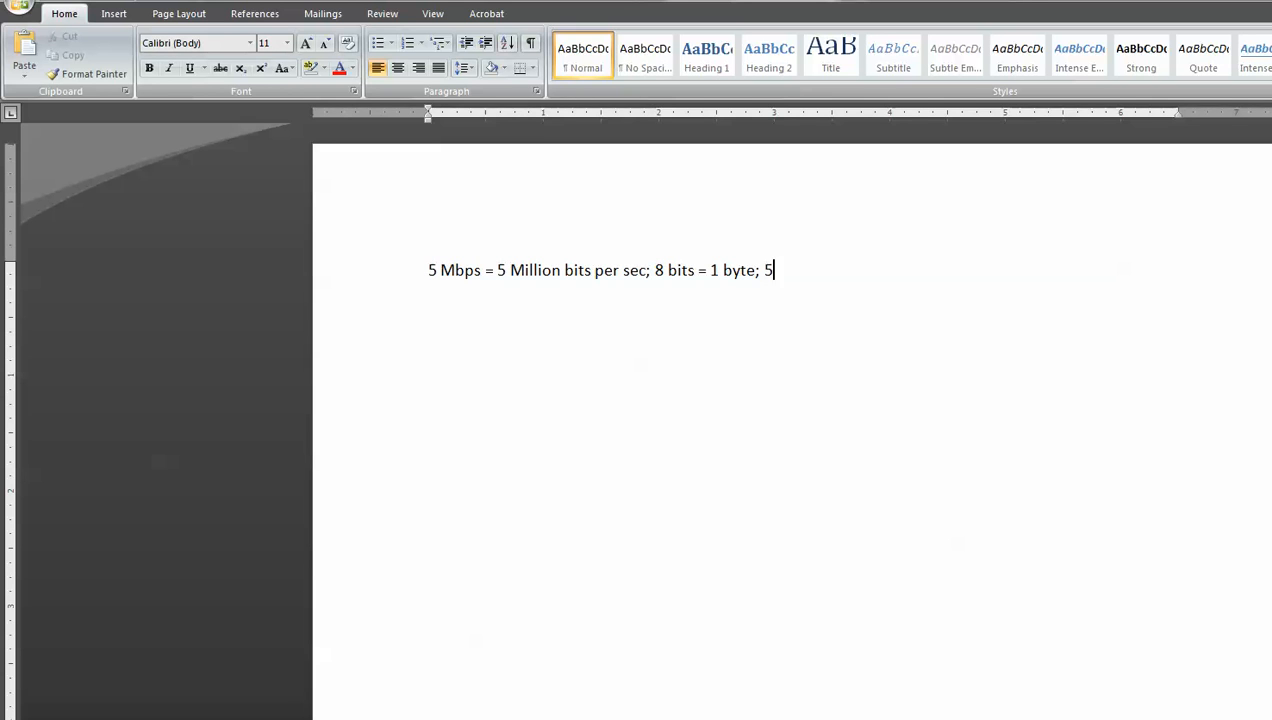
{"action": "type", "text": "million /8"}
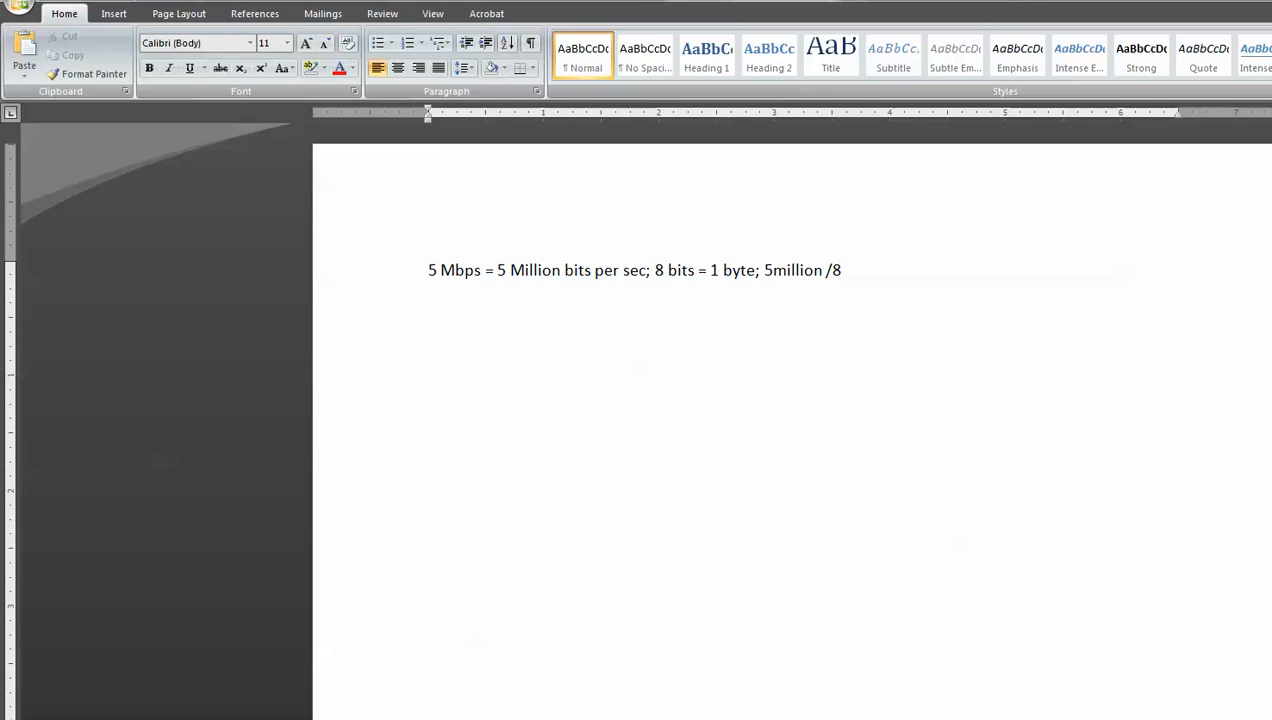
{"action": "type", "text": "="}
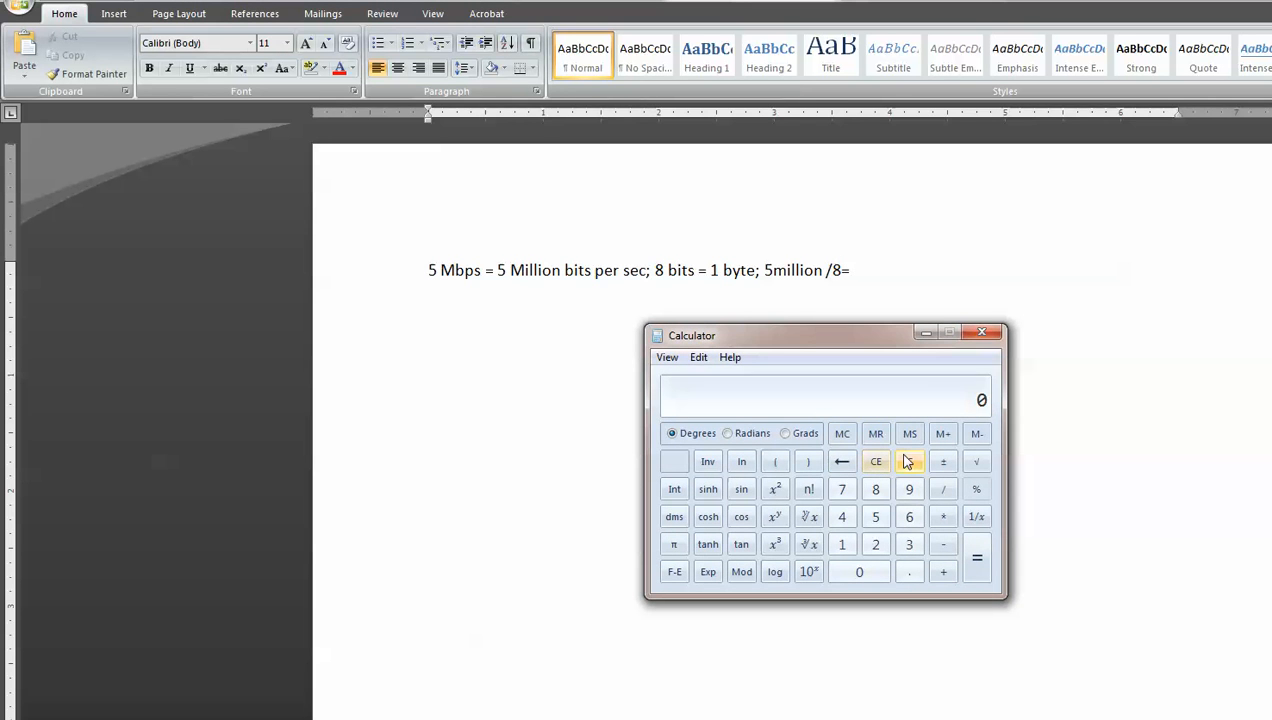
- Close the Windows Calculator after the division, returning to the Word document
{"action": "left_click", "coordinate": [876, 516]}
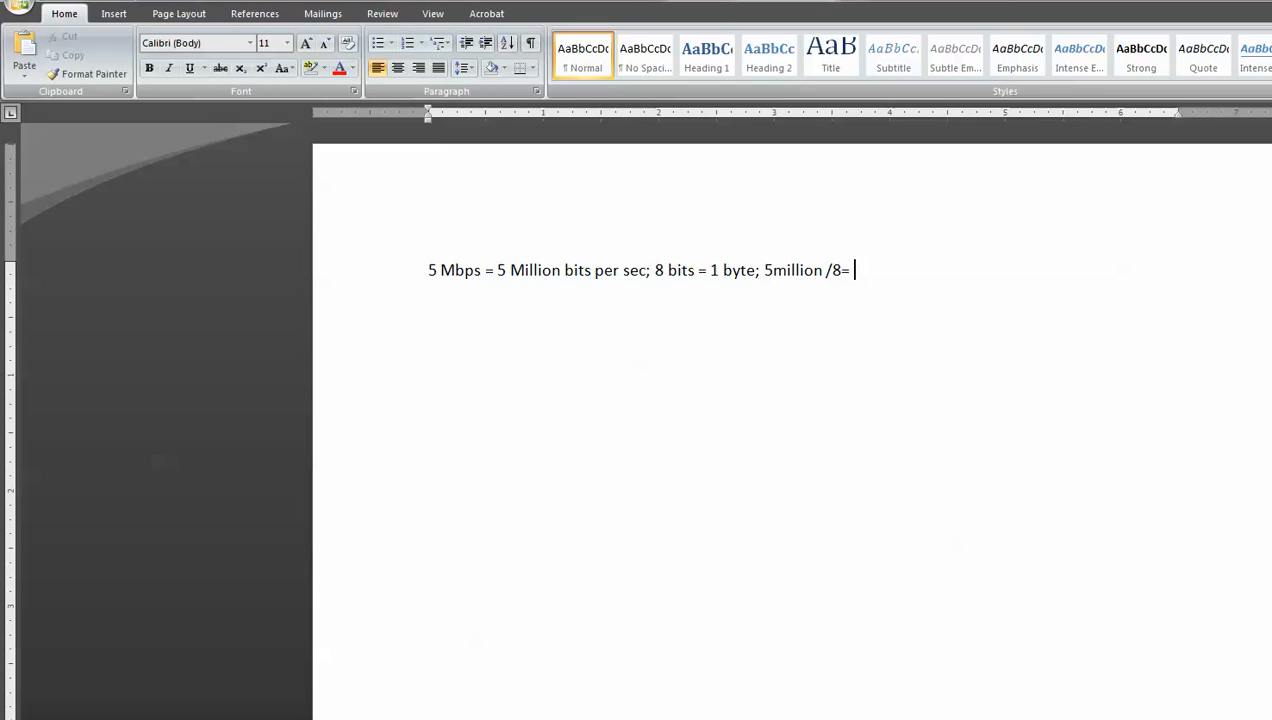
- Complete the line with the result "625,000 bytes" and start a new line below
{"action": "type", "text": "625,0"}
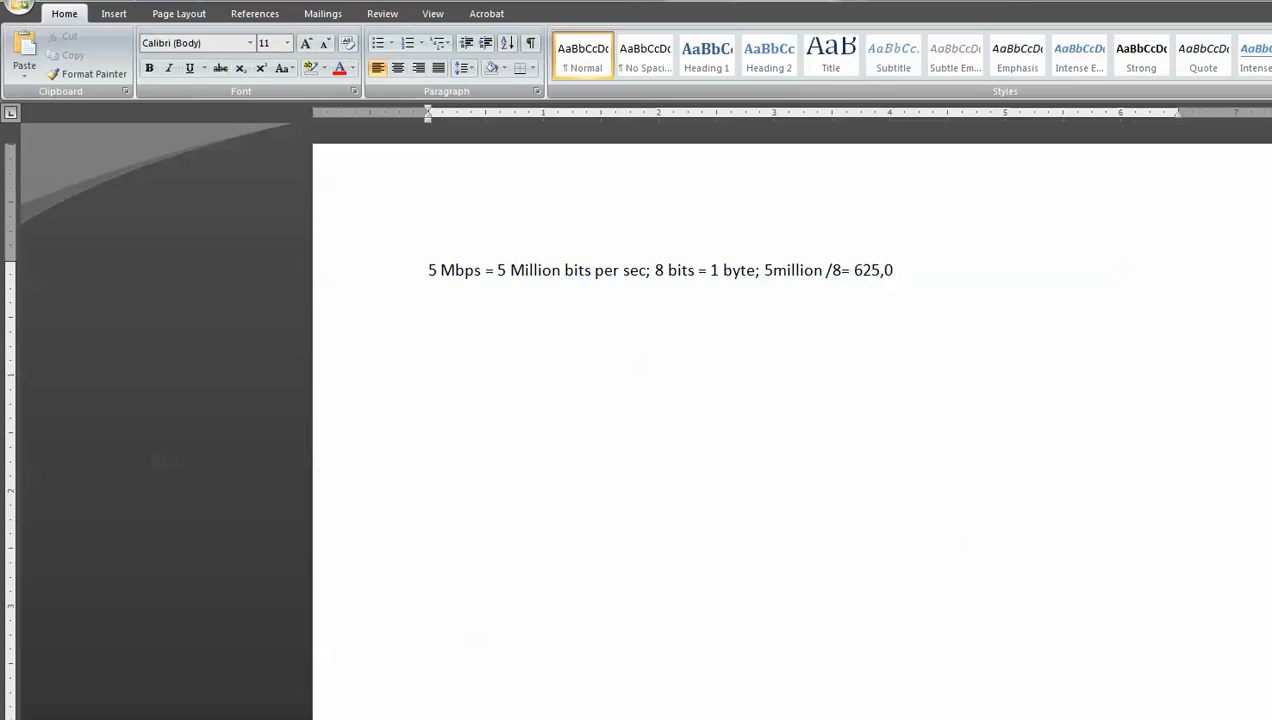
{"action": "type", "text": "00 by"}
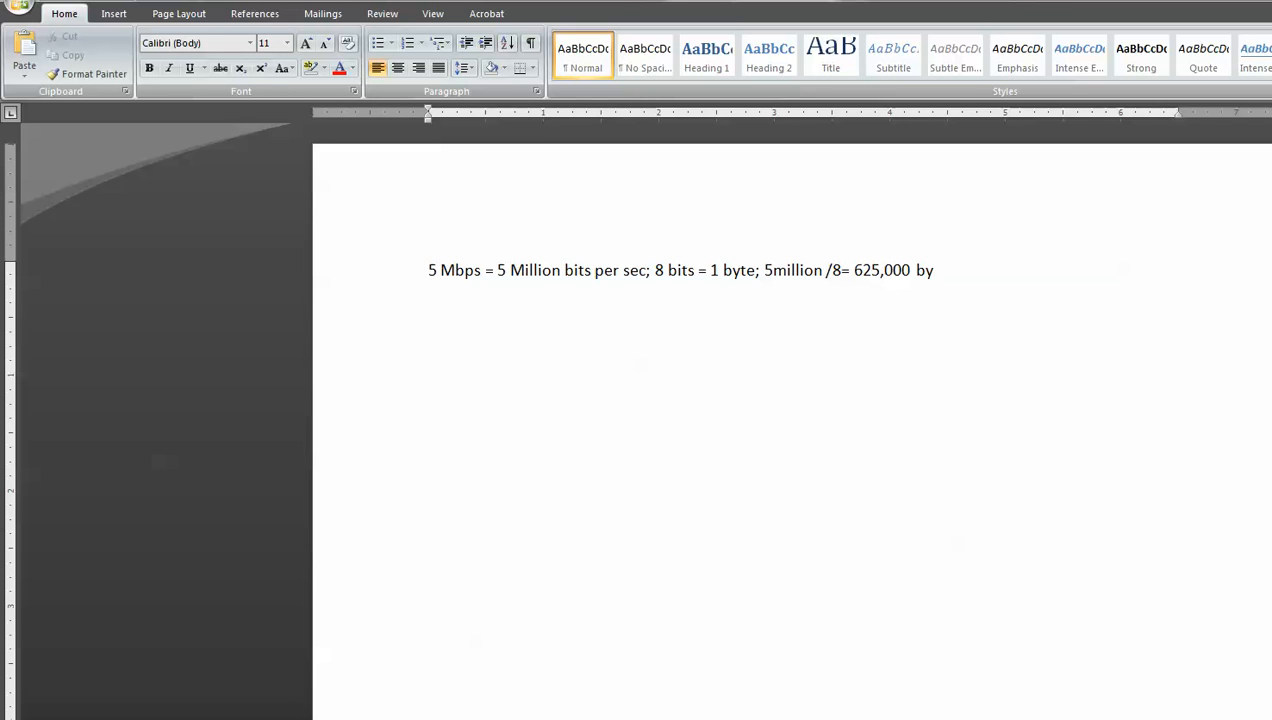
{"action": "type", "text": "tes"}
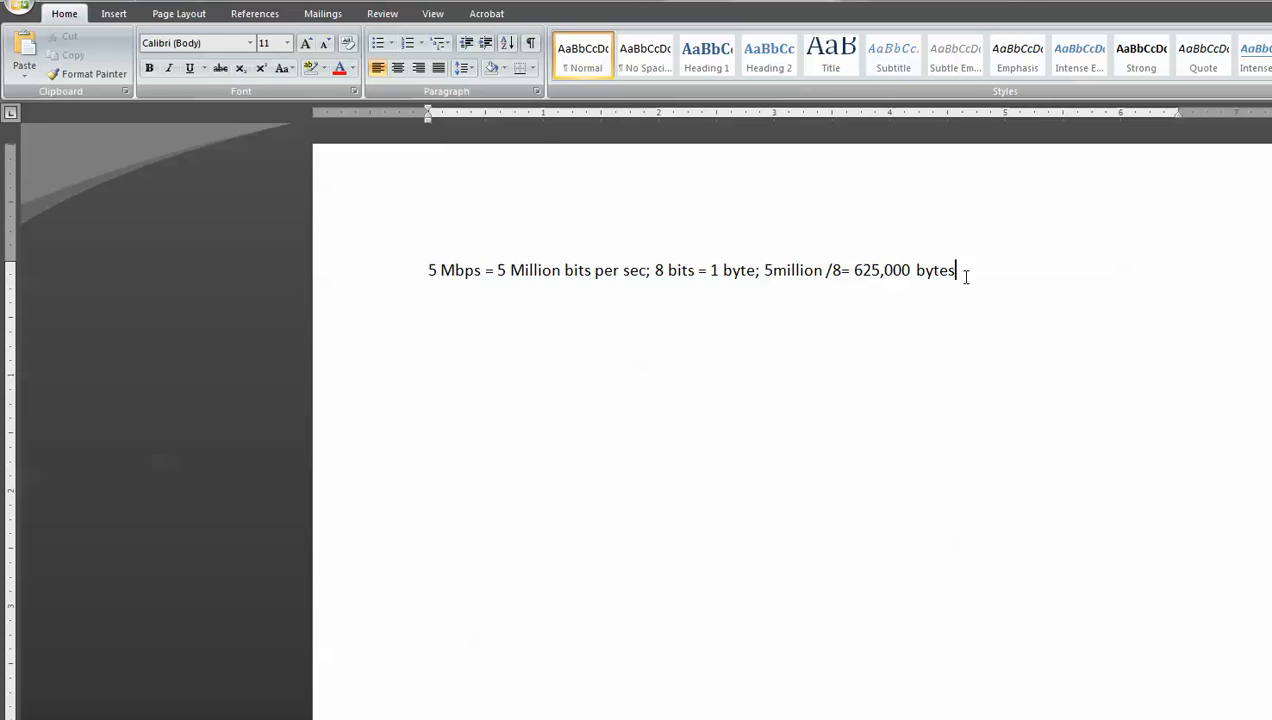
{"action": "mouse_move", "coordinate": [1004, 272]}
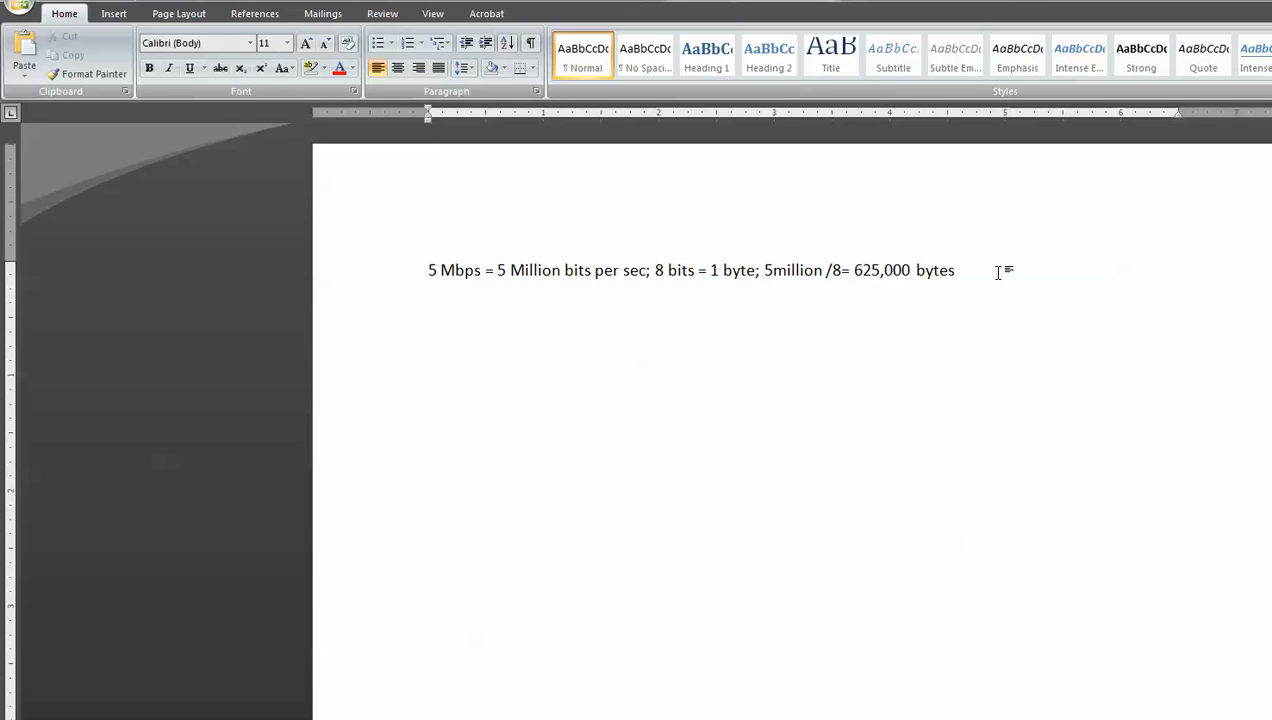
{"action": "key", "text": "enter"}
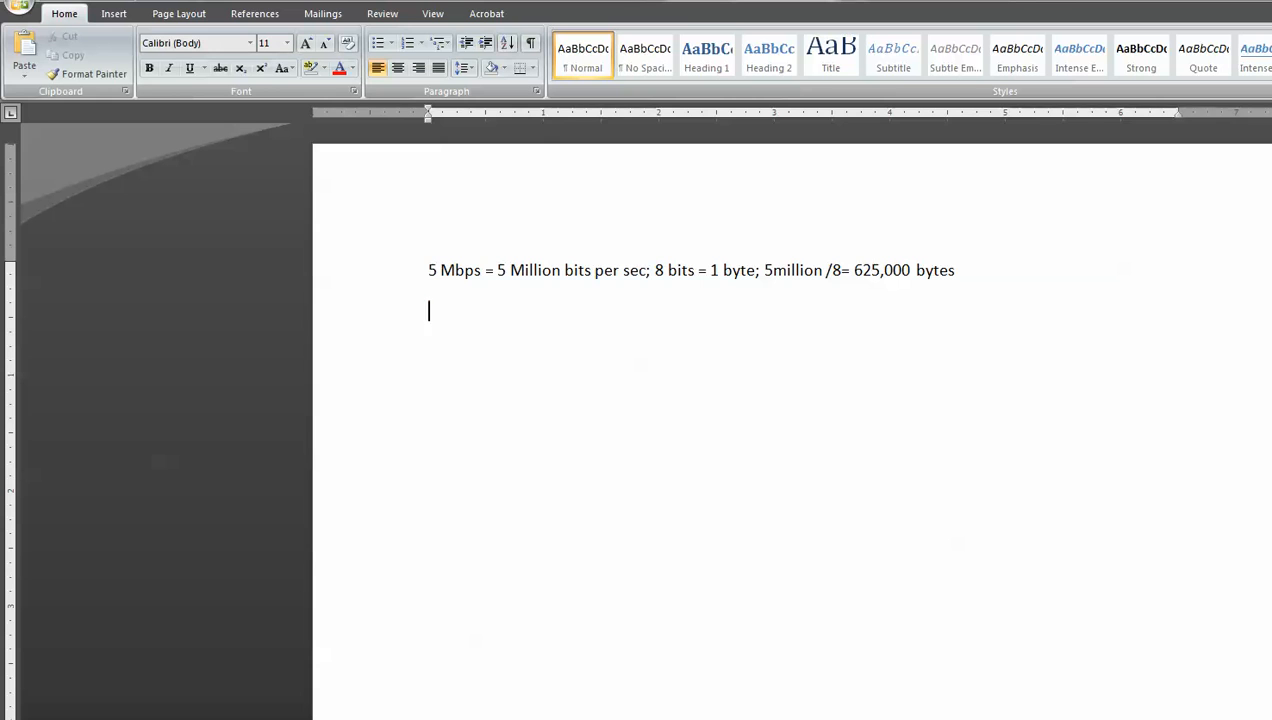
- Write "Kilo=1000; 1kilobyte =1000 bytes;" on the second line
{"action": "type", "text": "kilo"}
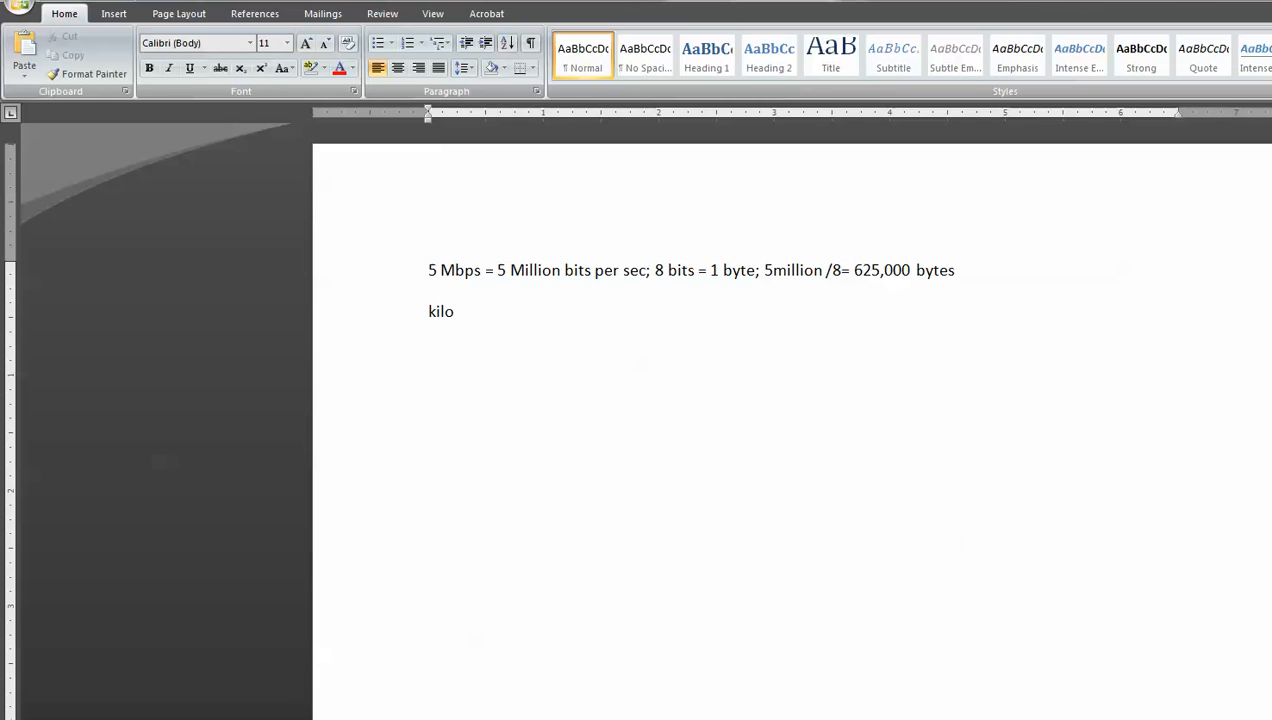
{"action": "type", "text": "Kilo="}
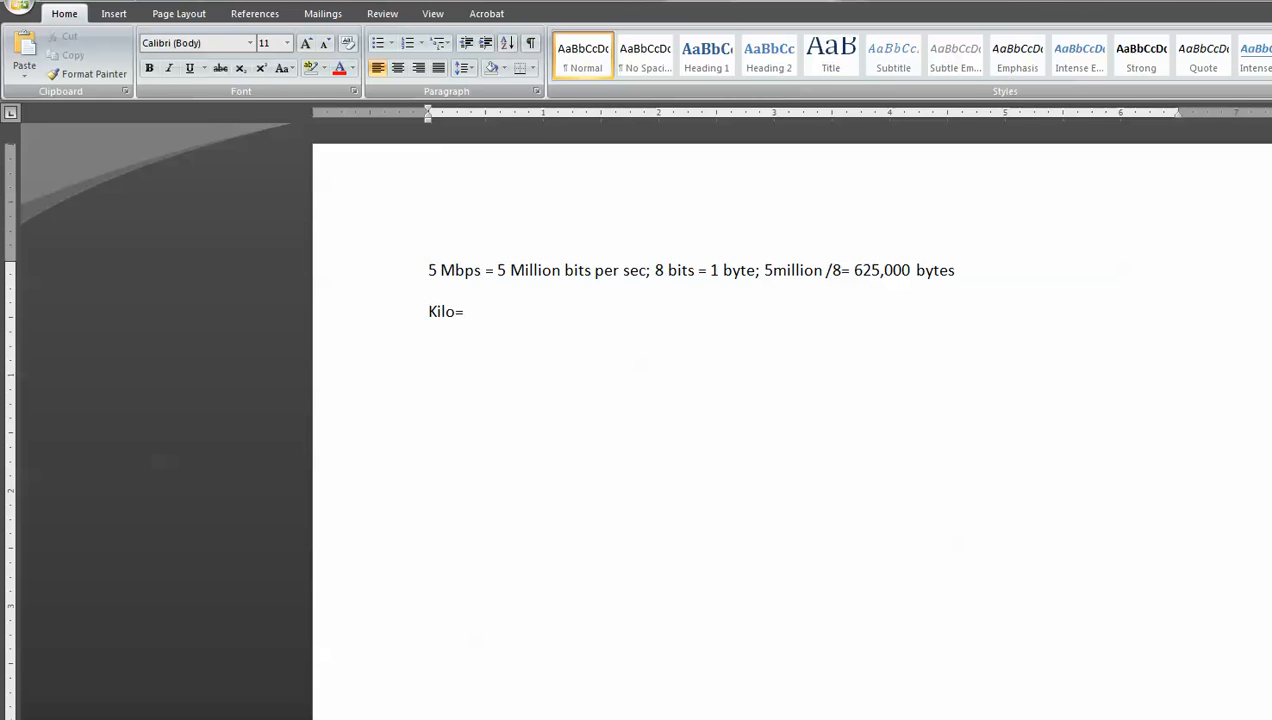
{"action": "type", "text": "1000"}
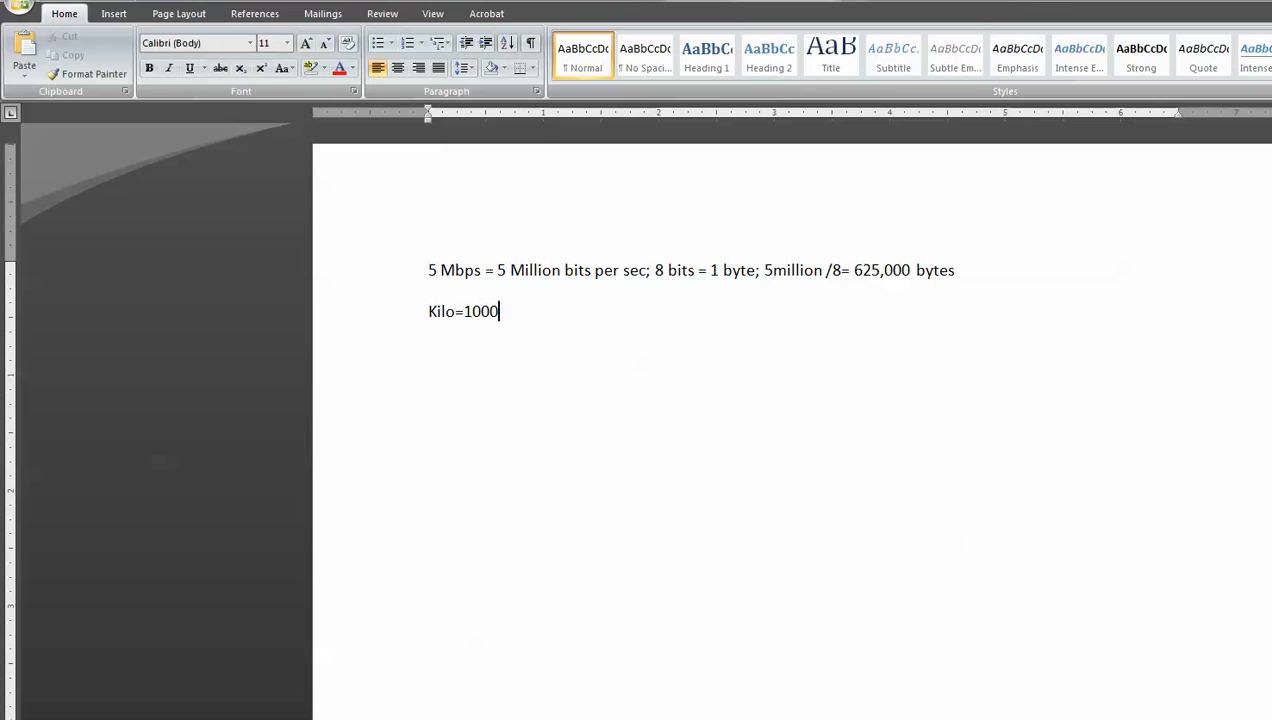
{"action": "type", "text": "; 1kilo"}
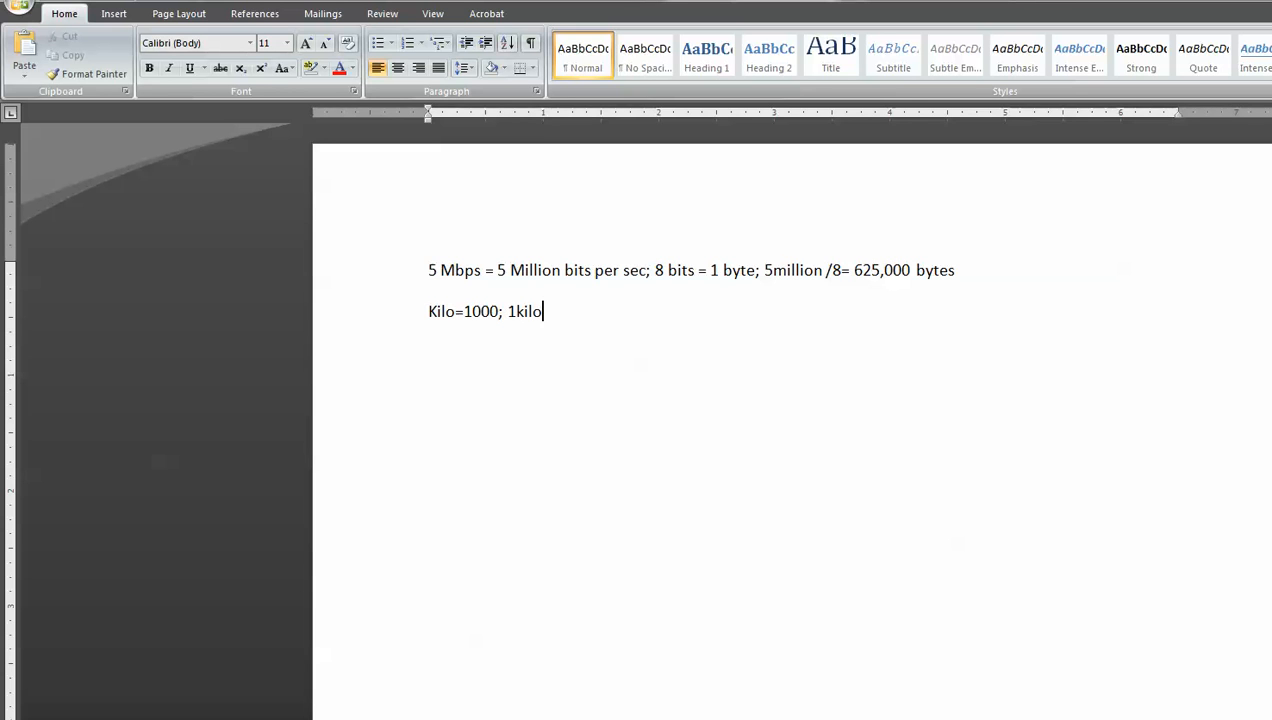
{"action": "type", "text": "byte"}
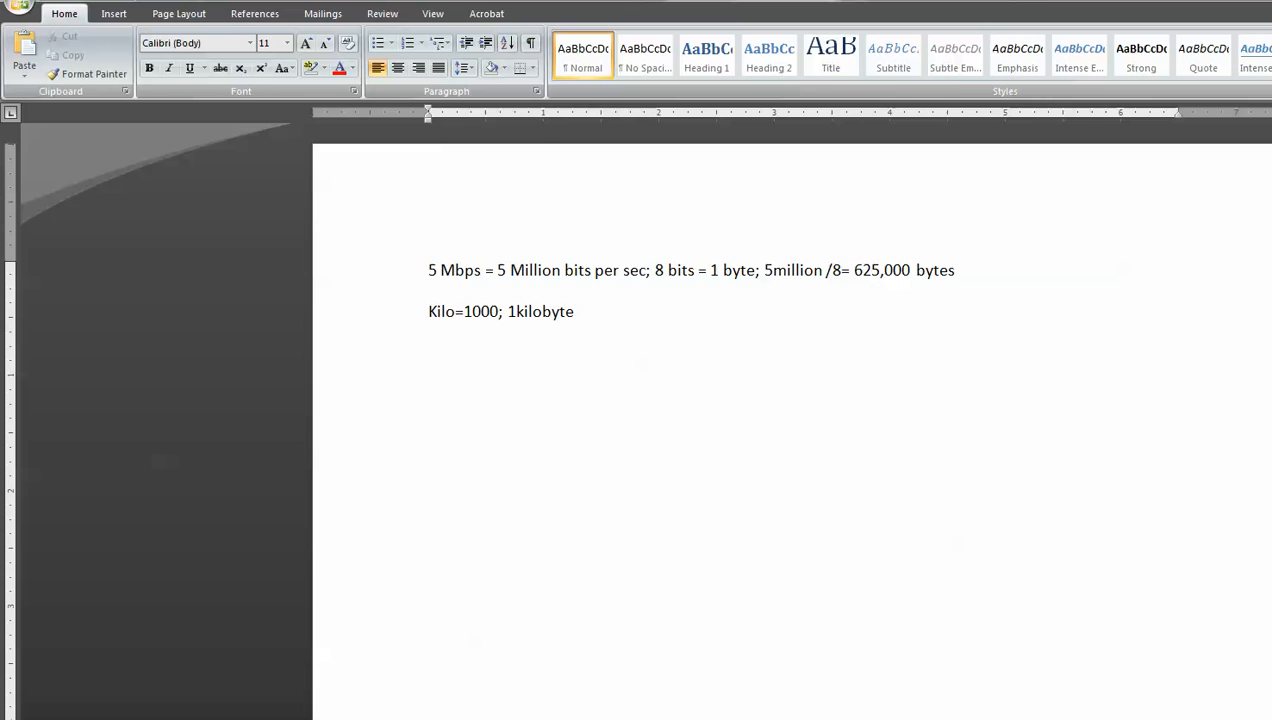
{"action": "type", "text": "=1000 bytes"}
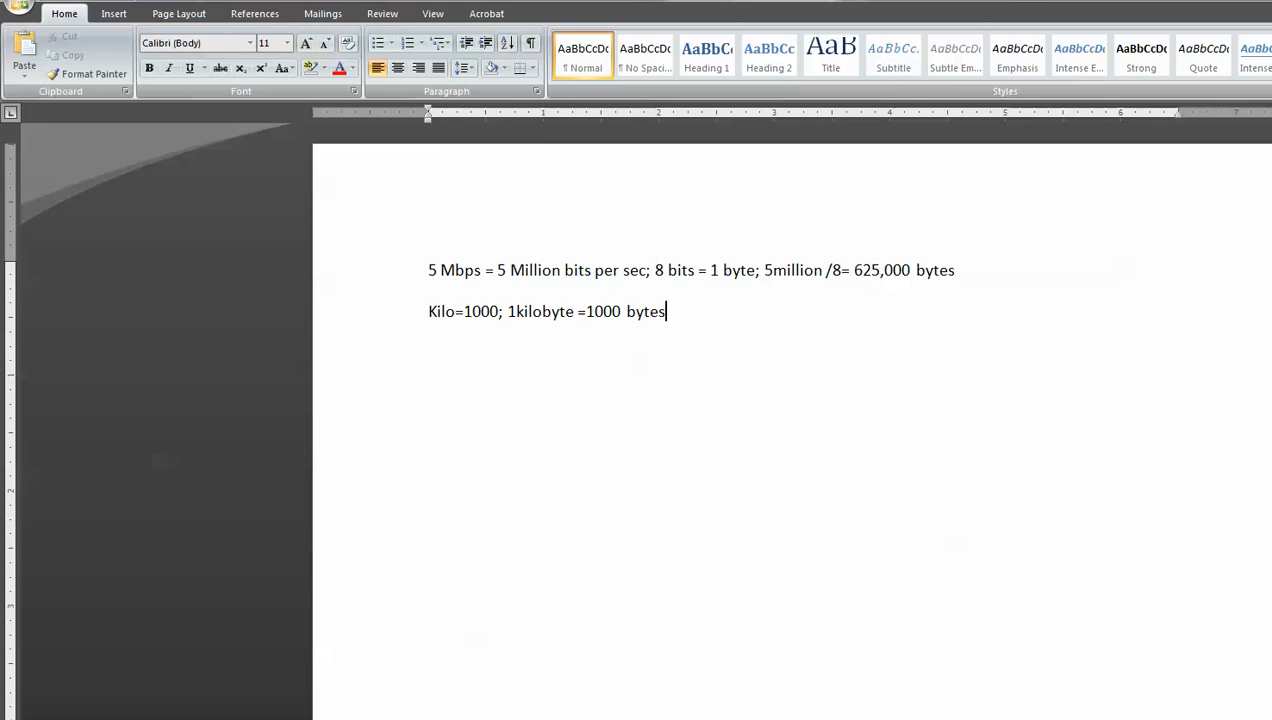
{"action": "type", "text": ";"}
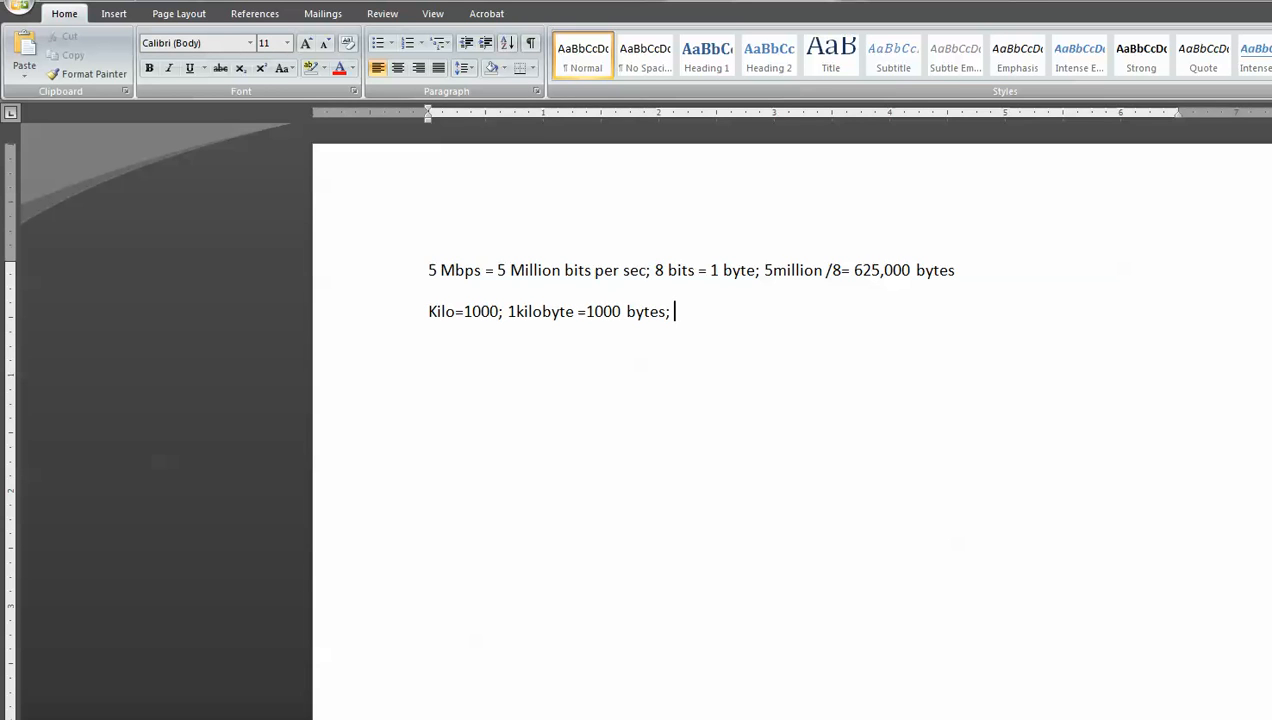
- Add "625,000/1000= 625 kilobytes" with a trailing backslash to end the line
{"action": "type", "text": "625"}
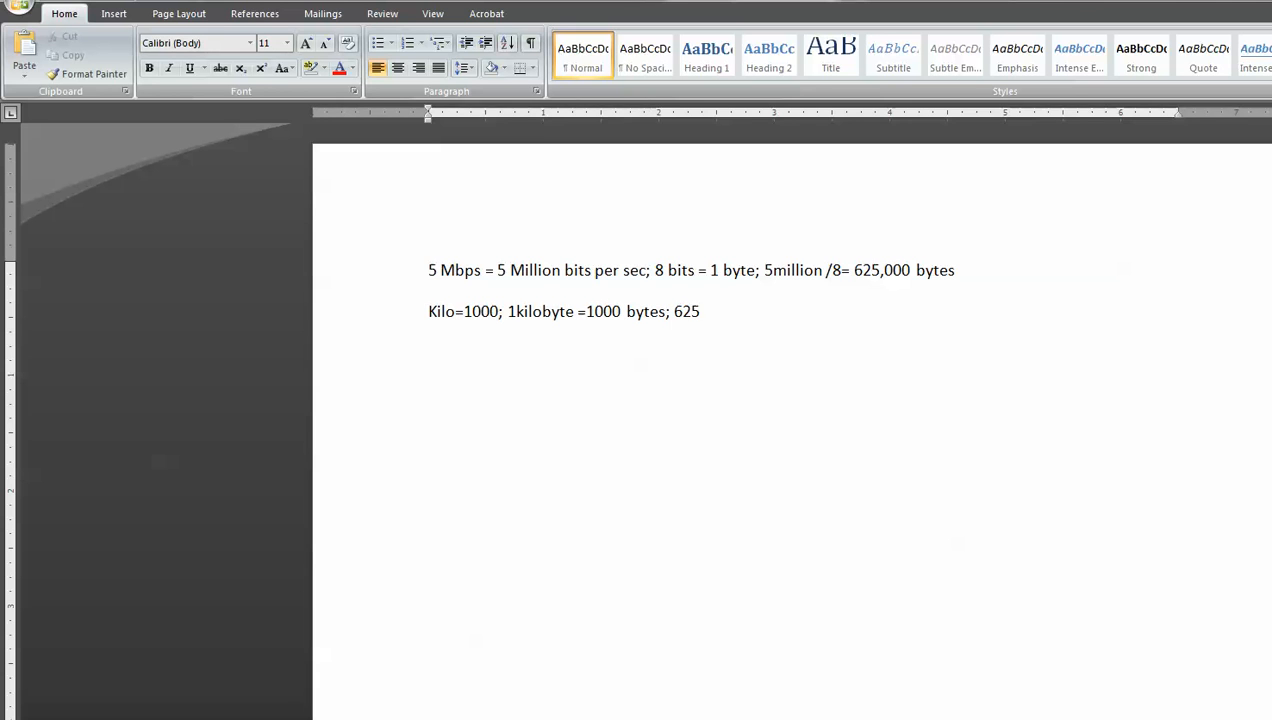
{"action": "type", "text": ",00"}
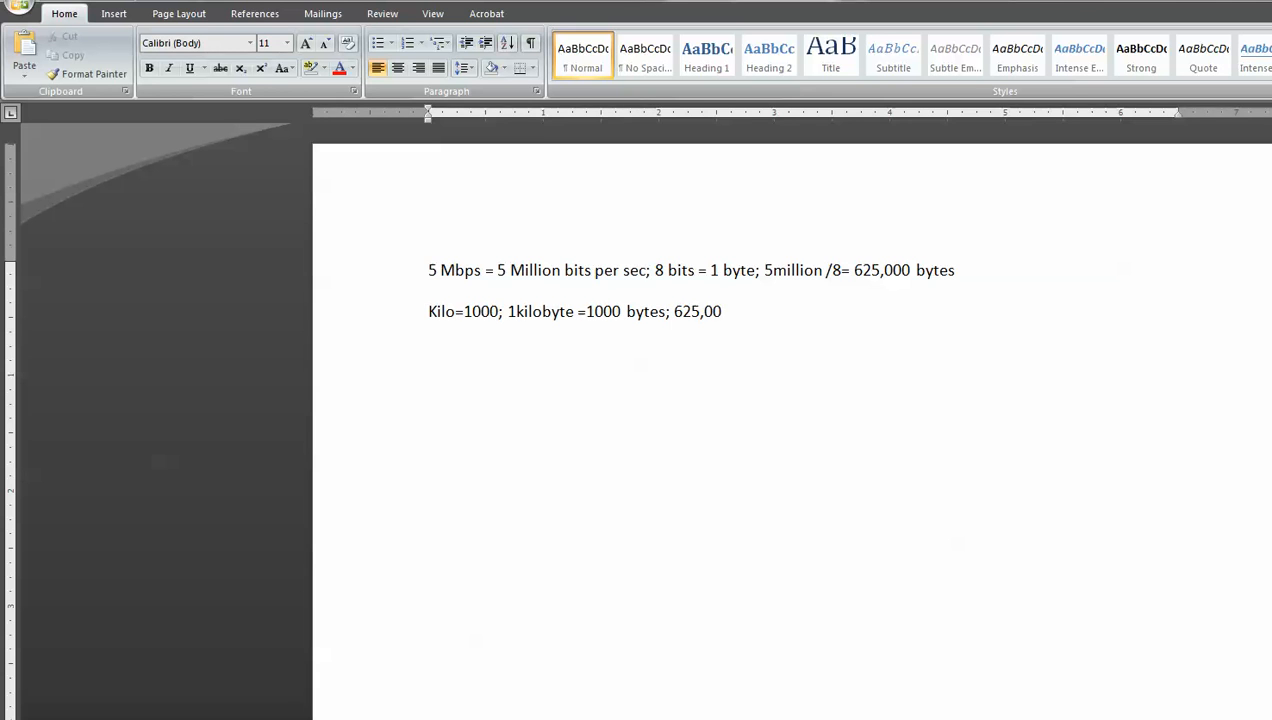
{"action": "type", "text": "/100"}
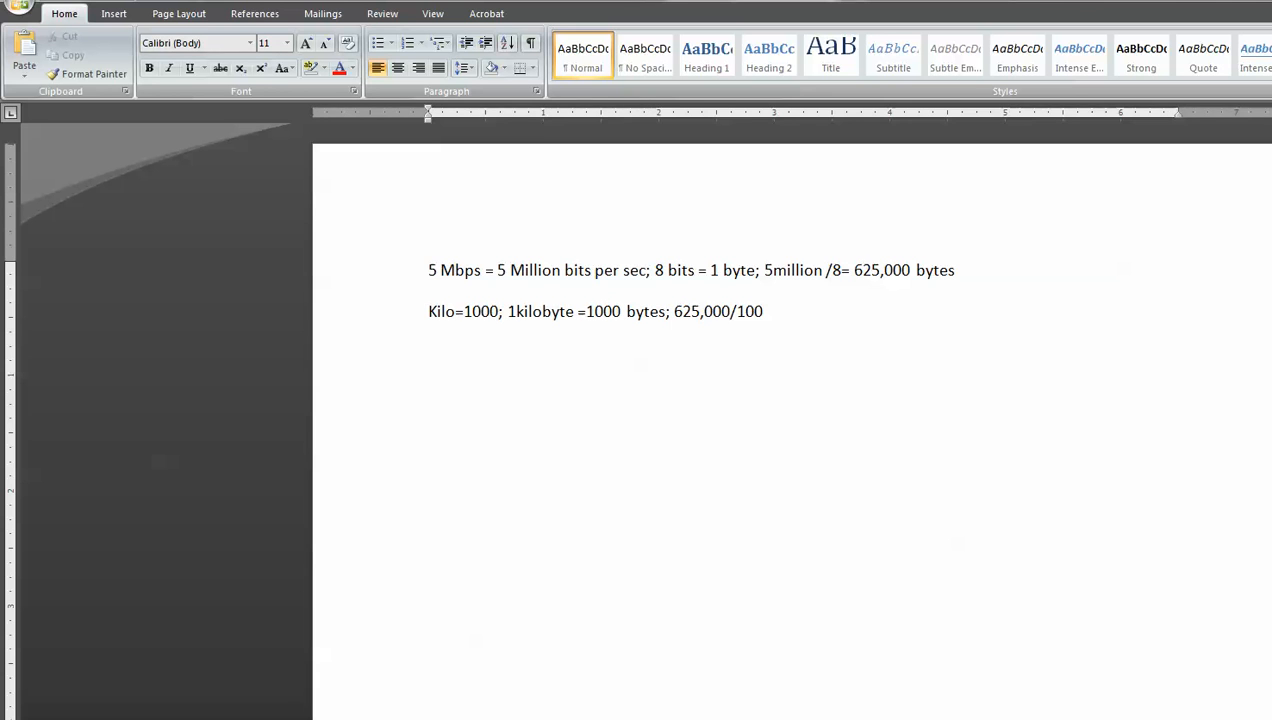
{"action": "type", "text": "0="}
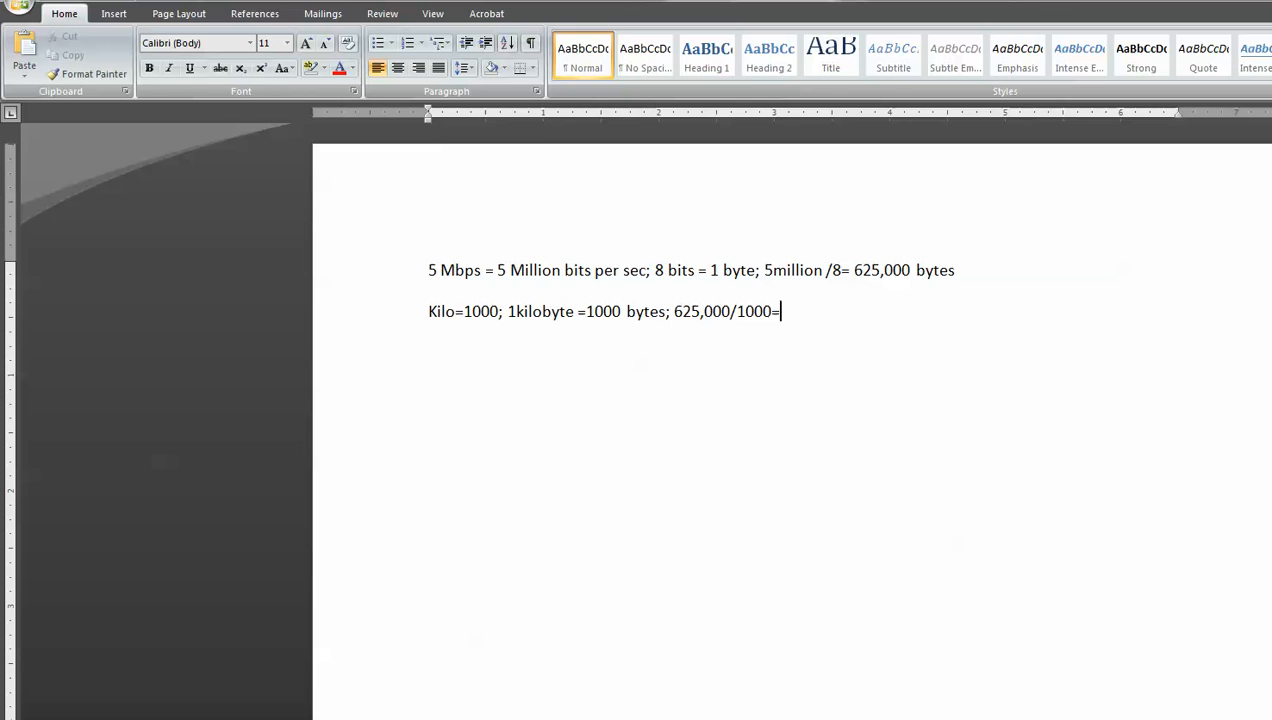
{"action": "type", "text": "625"}
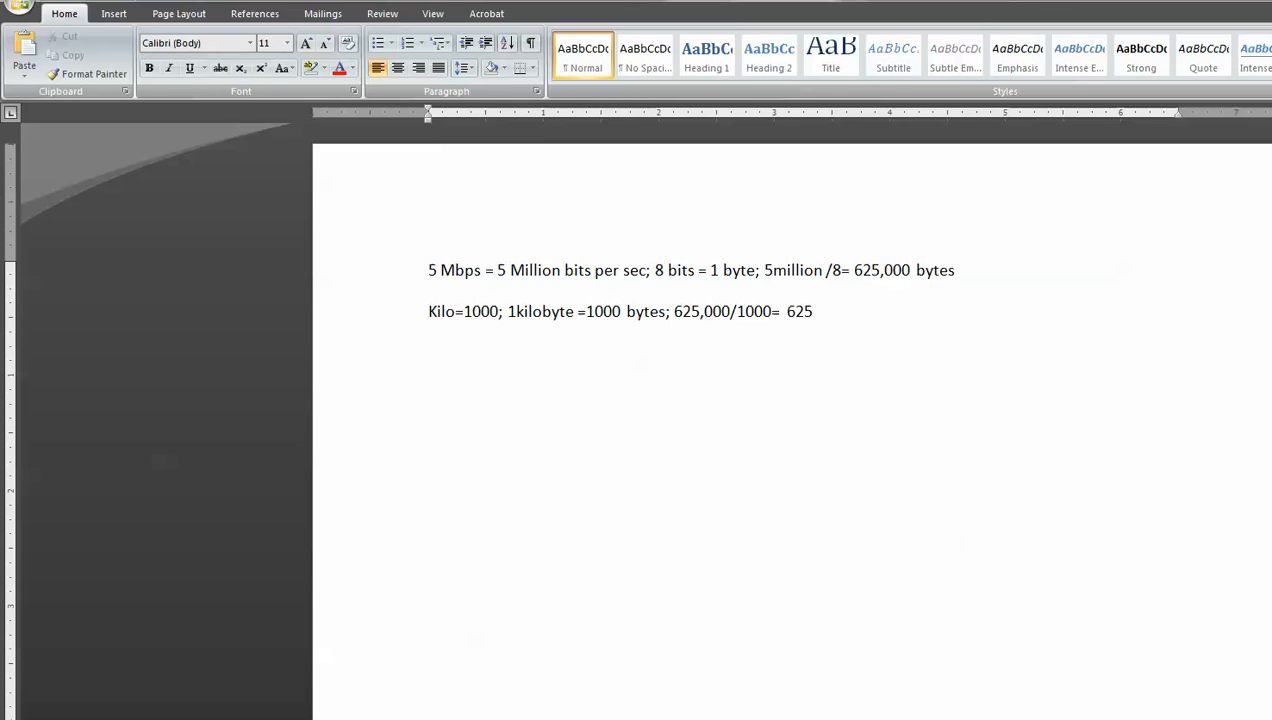
{"action": "type", "text": "K"}
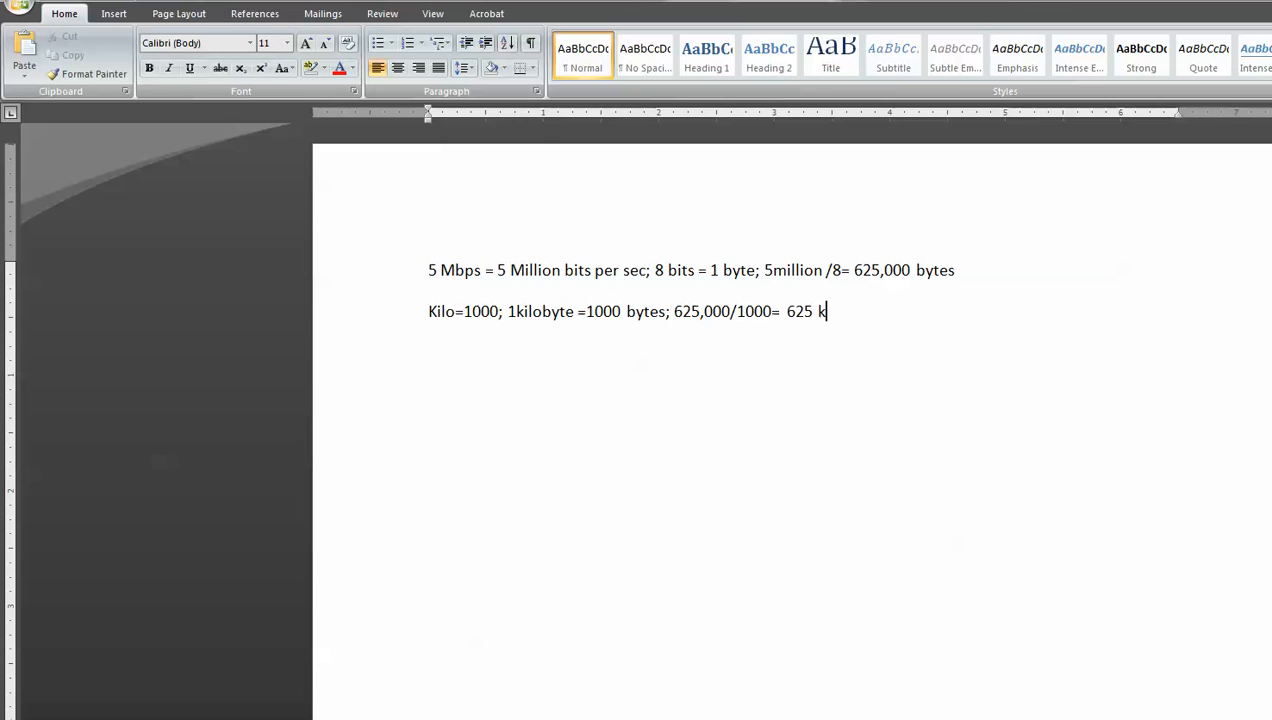
{"action": "type", "text": "ilobyte"}
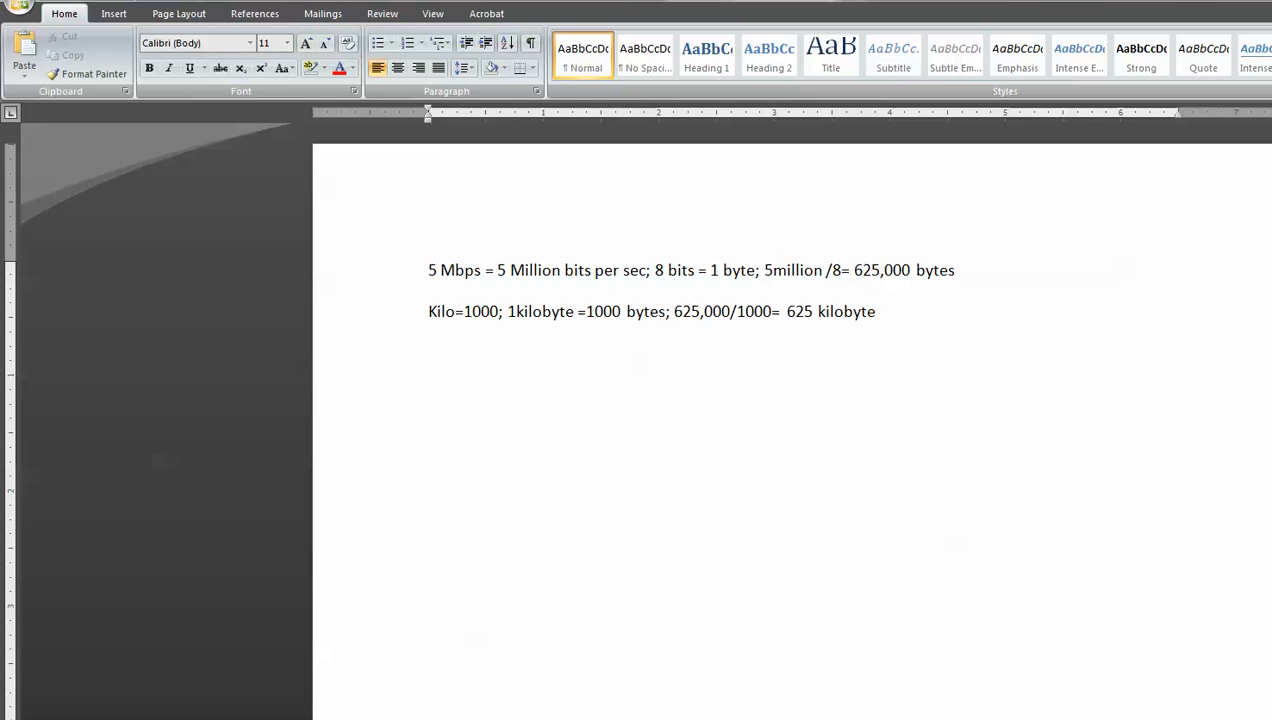
{"action": "type", "text": "s"}
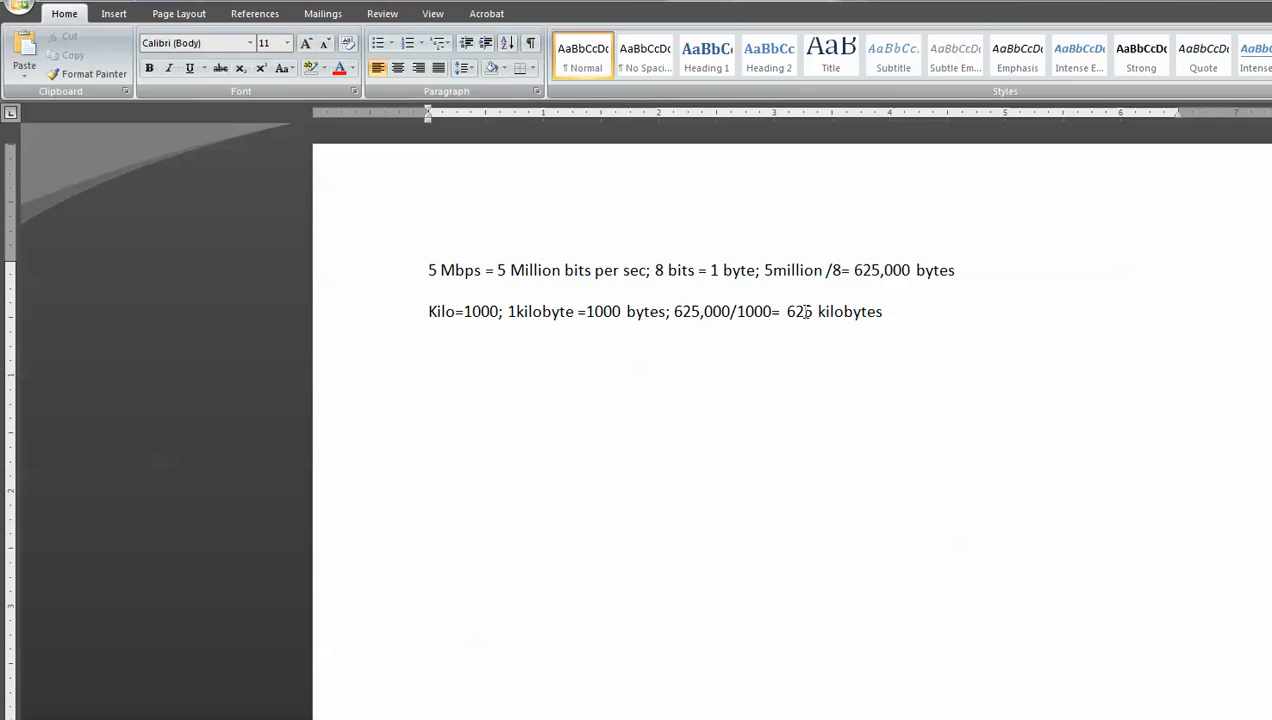
{"action": "left_click_drag", "start_coordinate": [786, 312], "coordinate": [884, 312]}
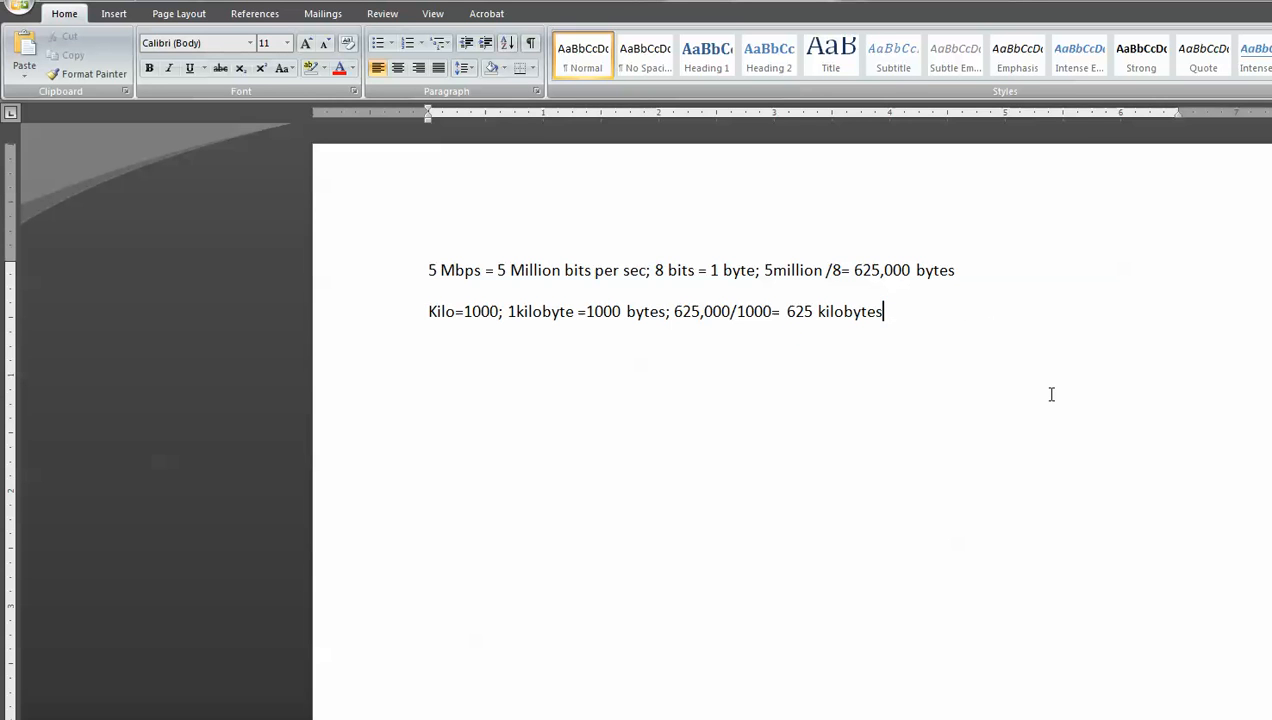
{"action": "mouse_move", "coordinate": [916, 312]}
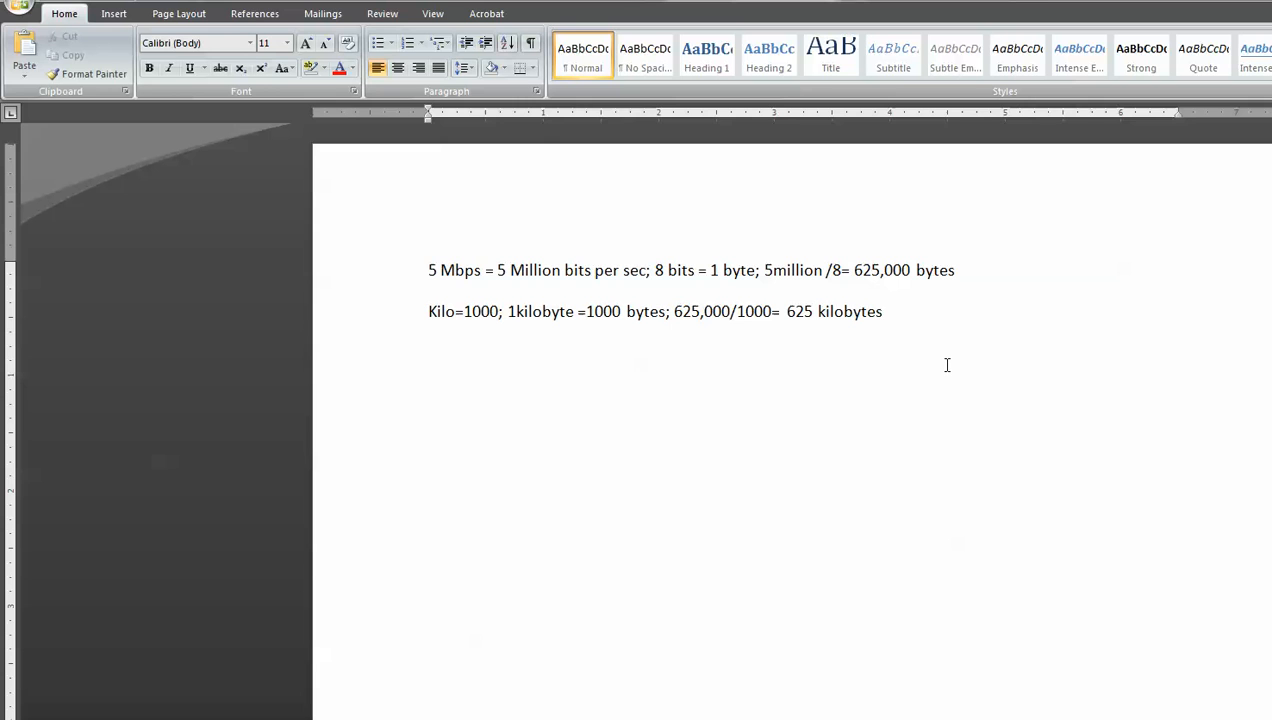
{"action": "type", "text": "\\"}
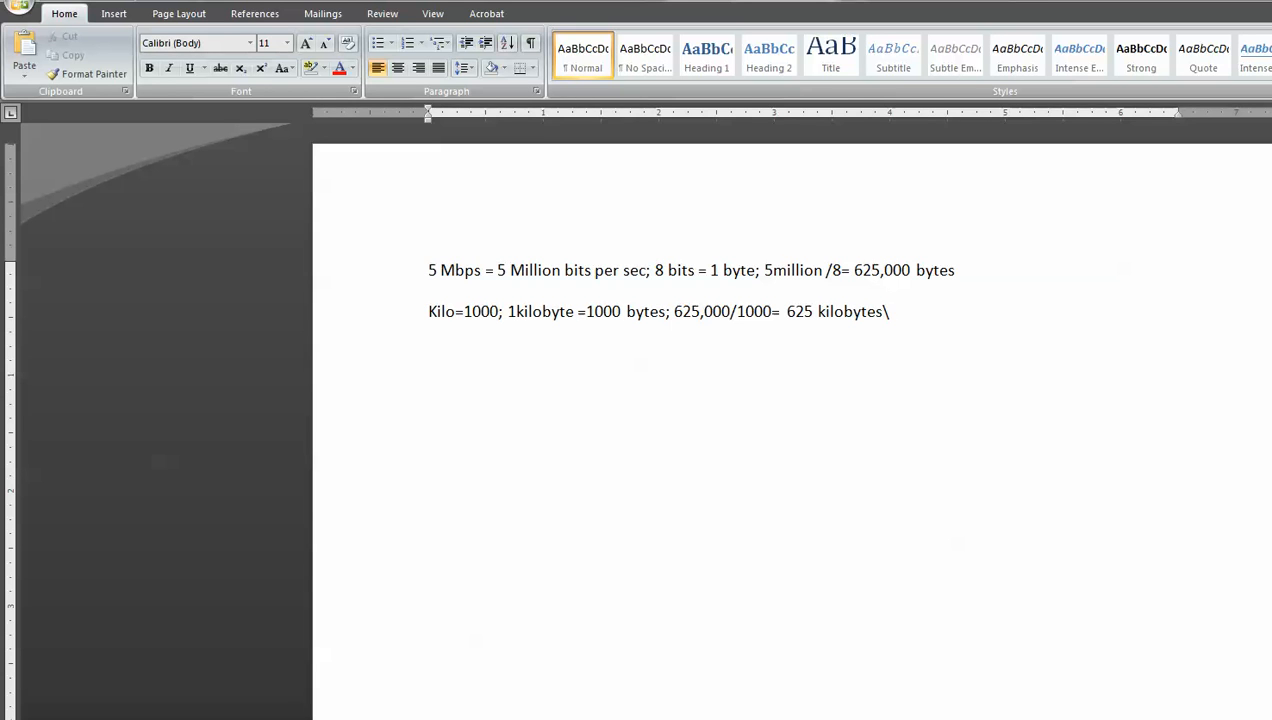
- Write "Megabytes 1000 kilobytes (1000*1000=1,000,000)" on the third line
{"action": "type", "text": "m"}
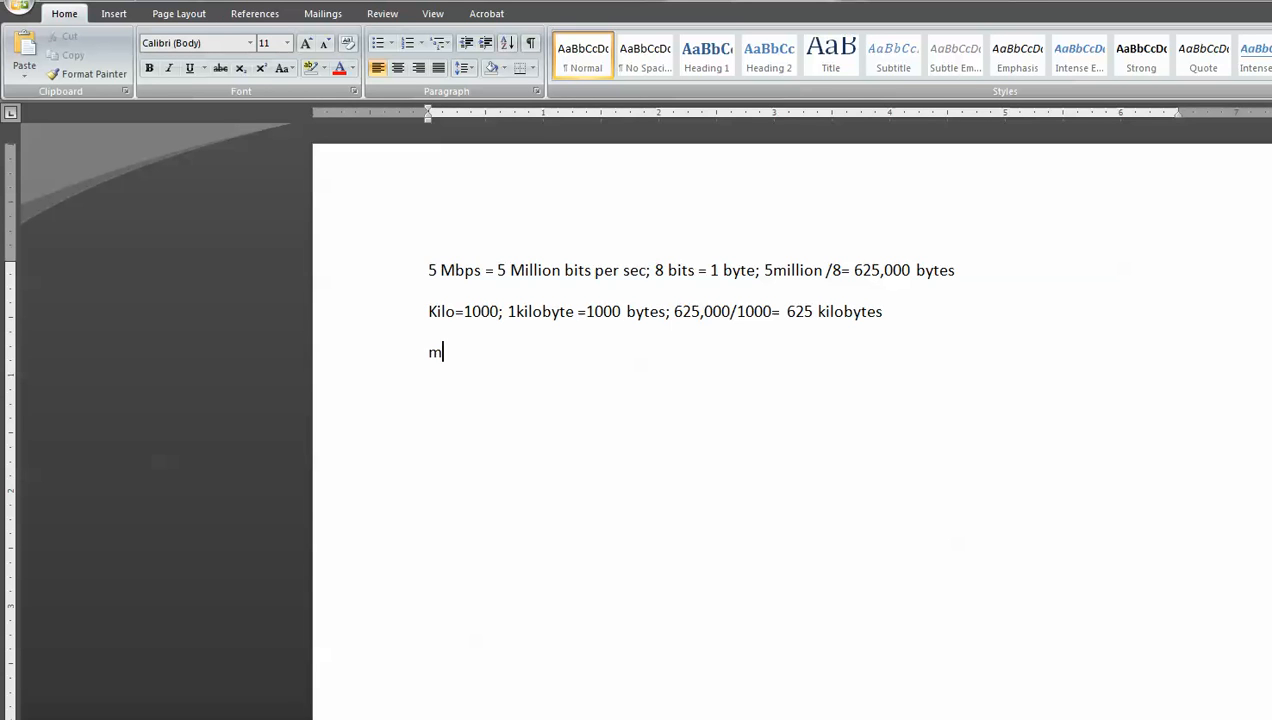
{"action": "type", "text": "ega"}
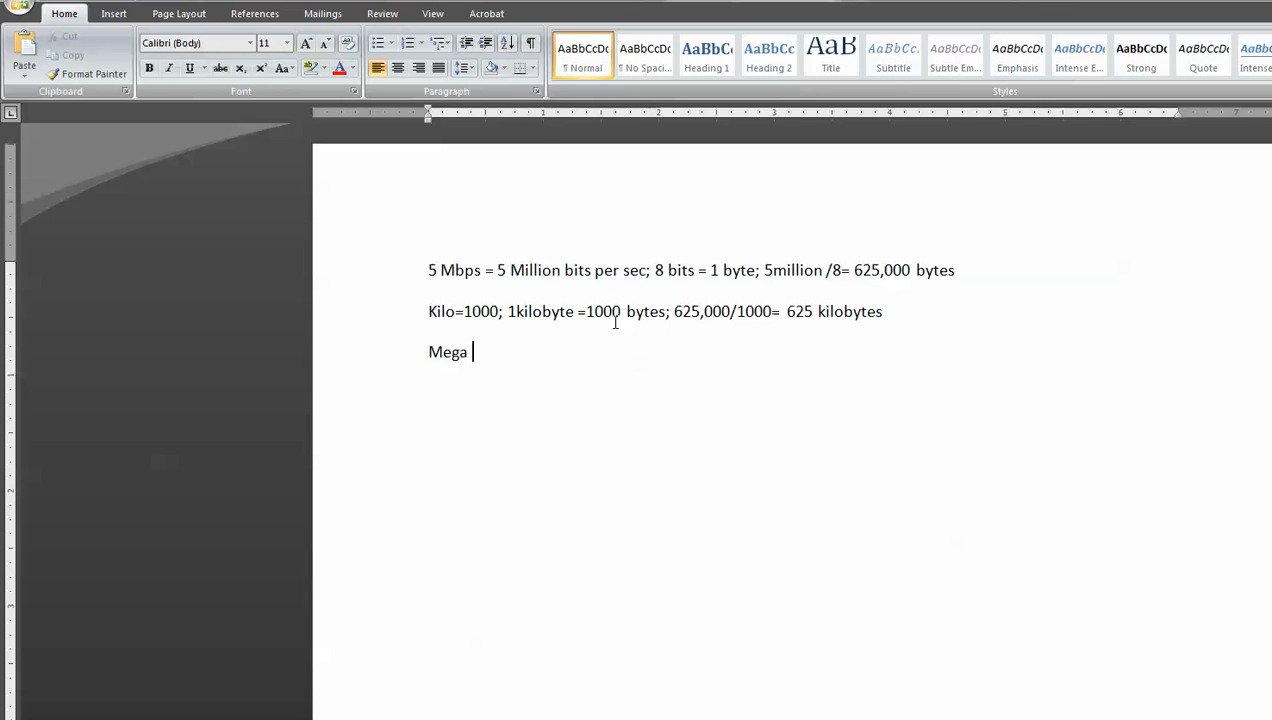
{"action": "type", "text": "bytes"}
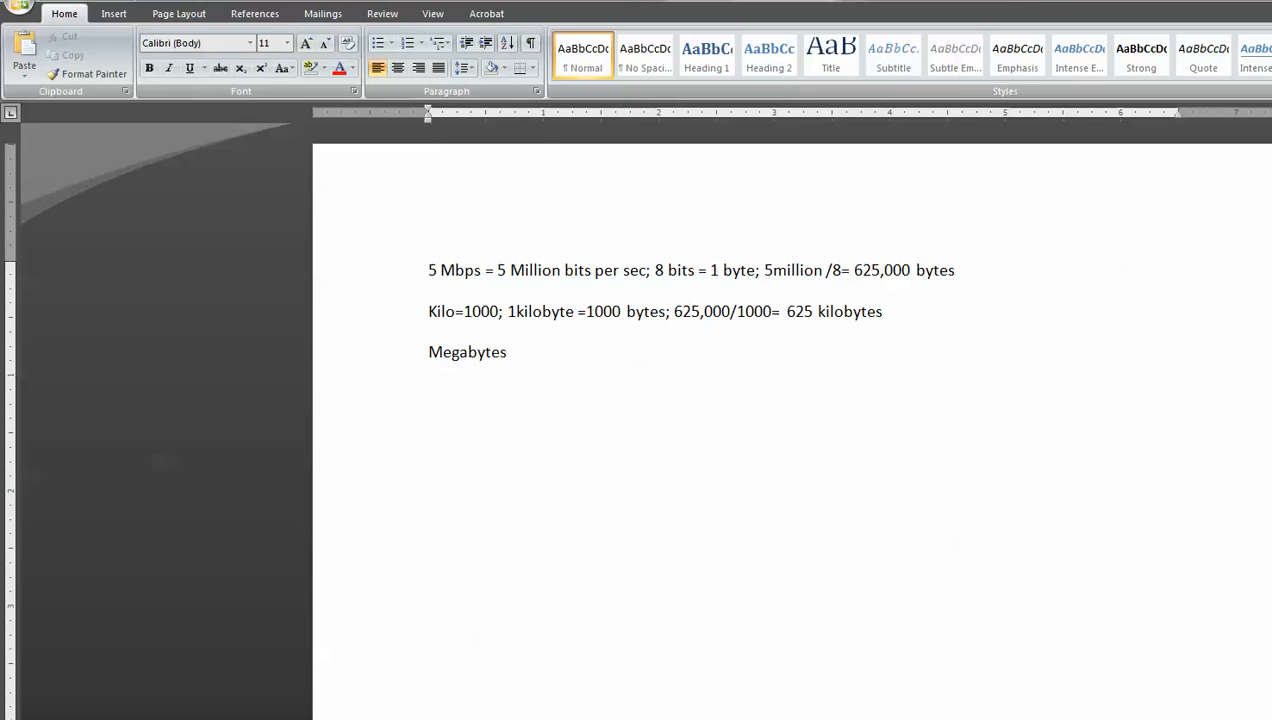
{"action": "type", "text": "1"}
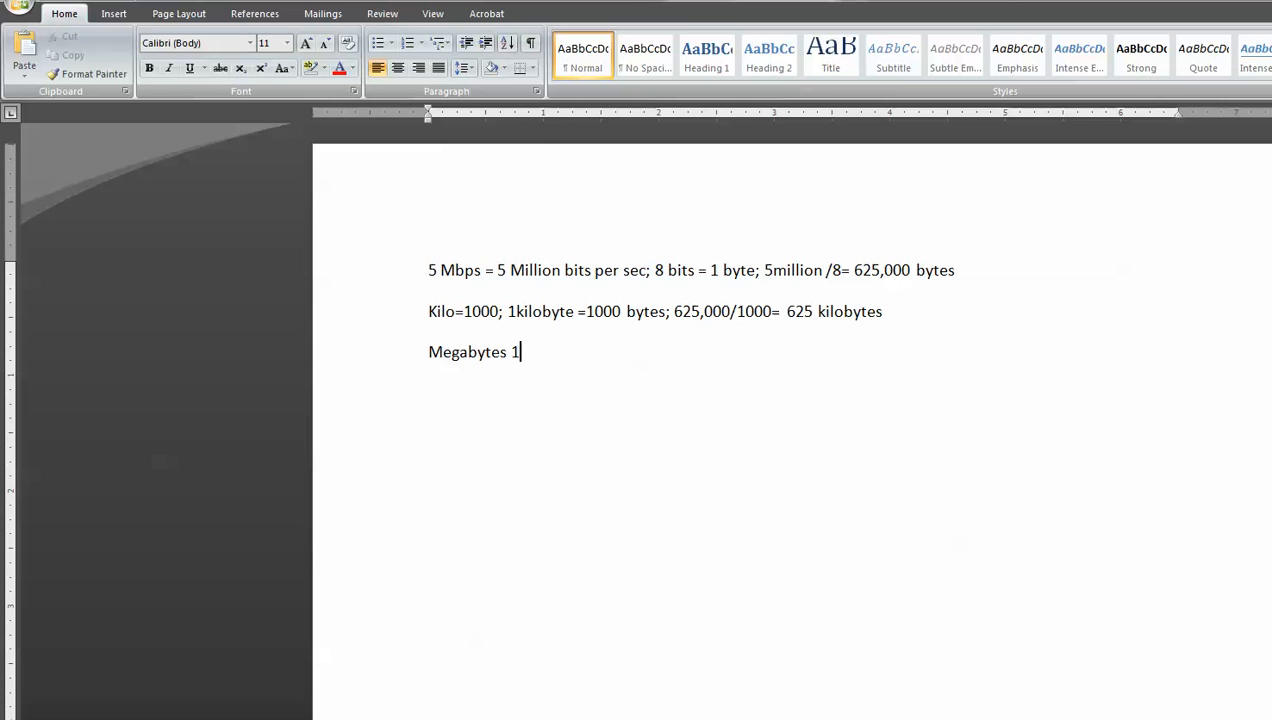
{"action": "type", "text": "000"}
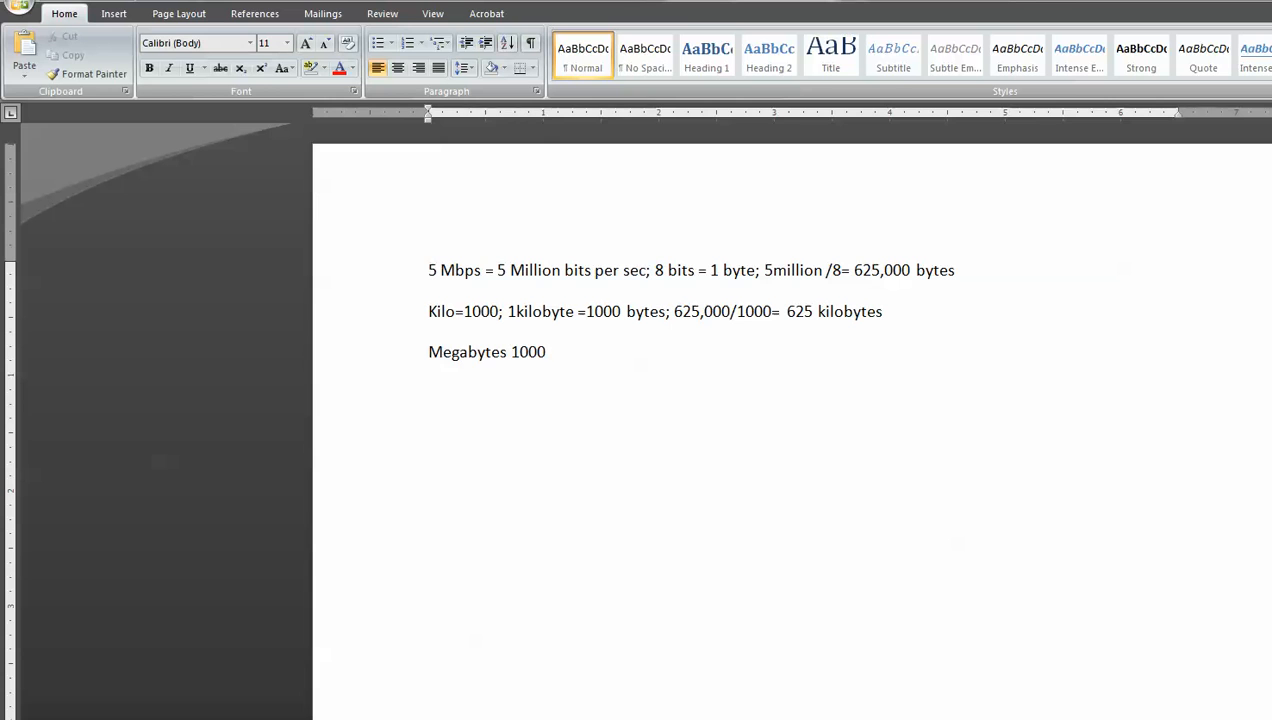
{"action": "type", "text": "kilobyts"}
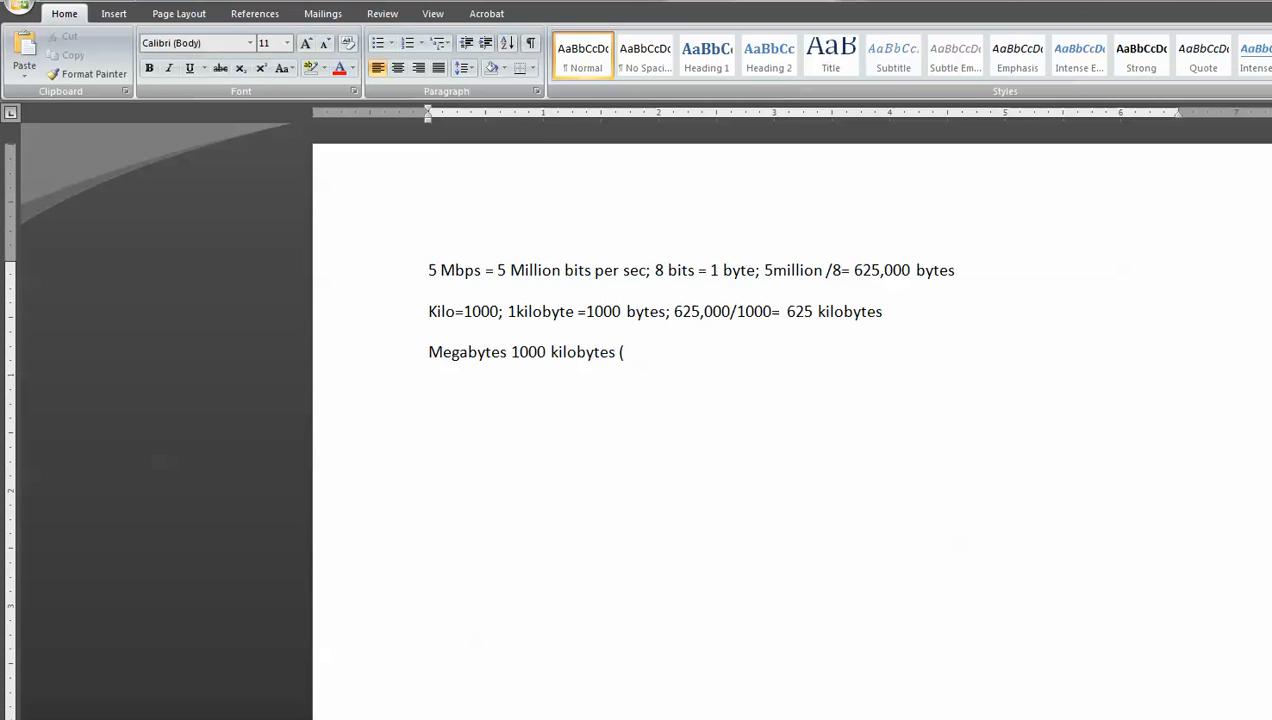
{"action": "type", "text": "1000"}
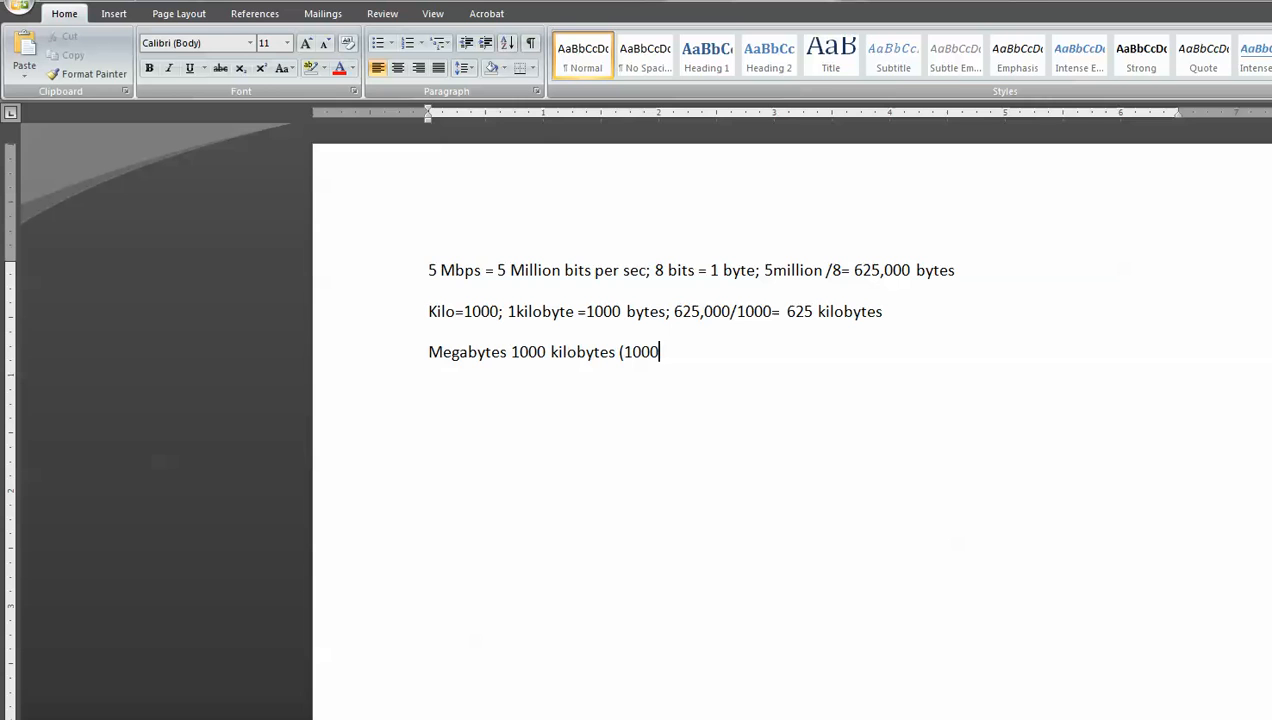
{"action": "type", "text": "*1000"}
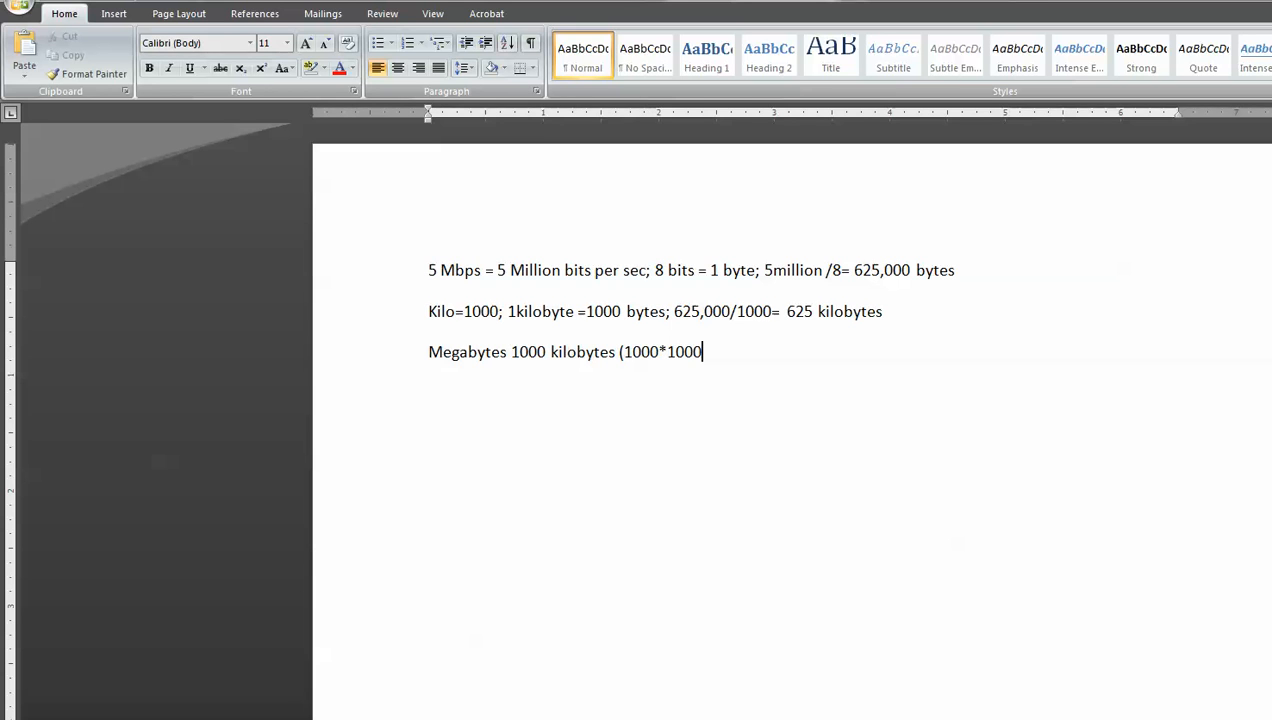
{"action": "type", "text": "=1,000,00"}
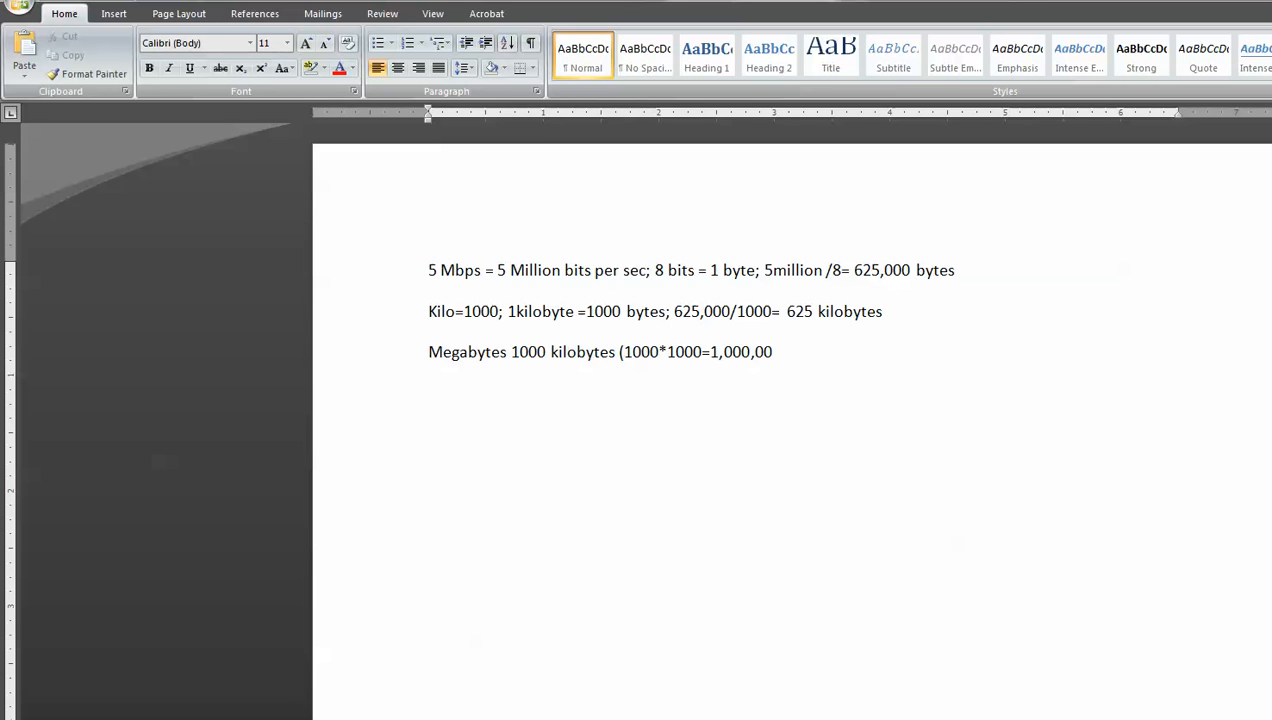
{"action": "type", "text": ")"}
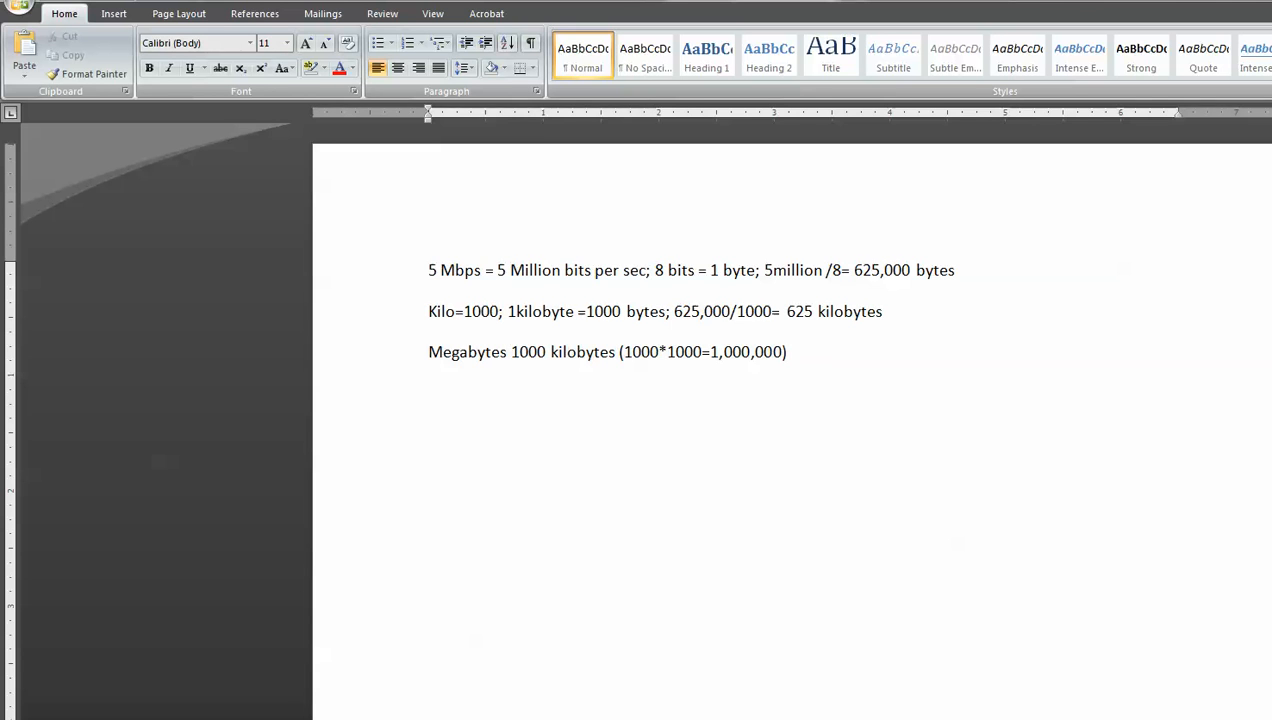
- Finish the line with "625/1000=0.625 Megabytes"
{"action": "type", "text": "625"}
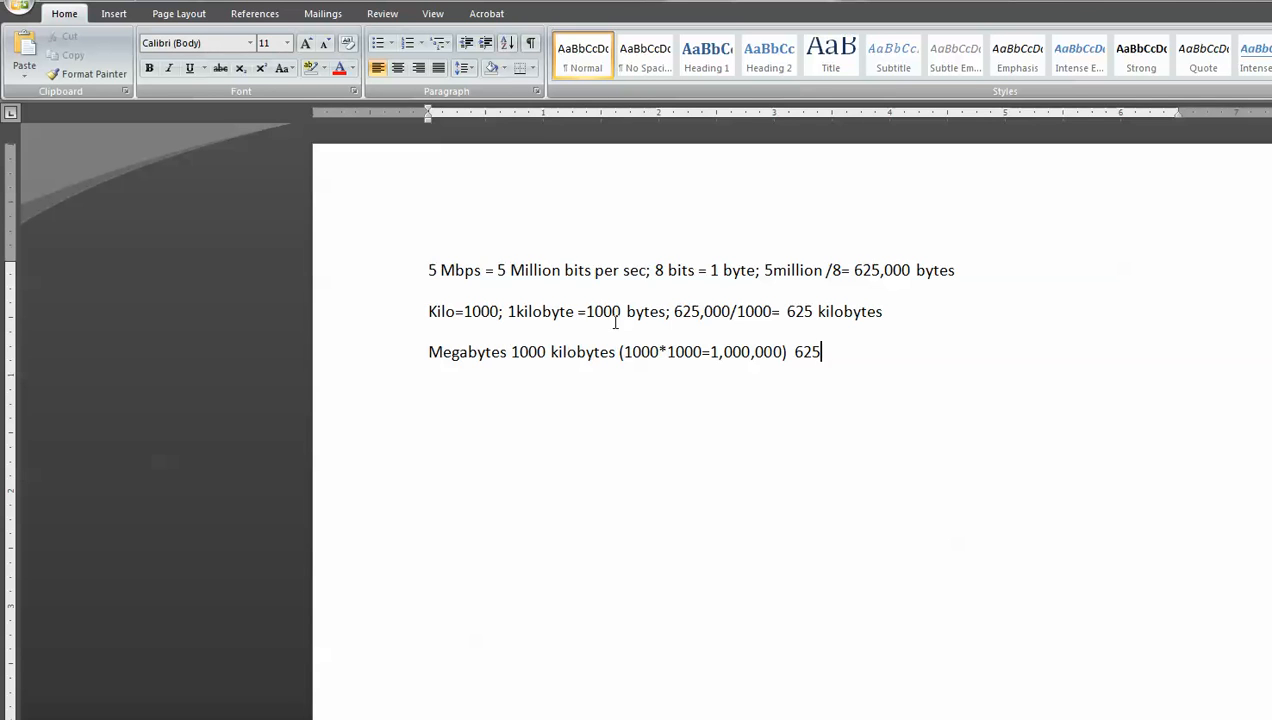
{"action": "type", "text": "/1000"}
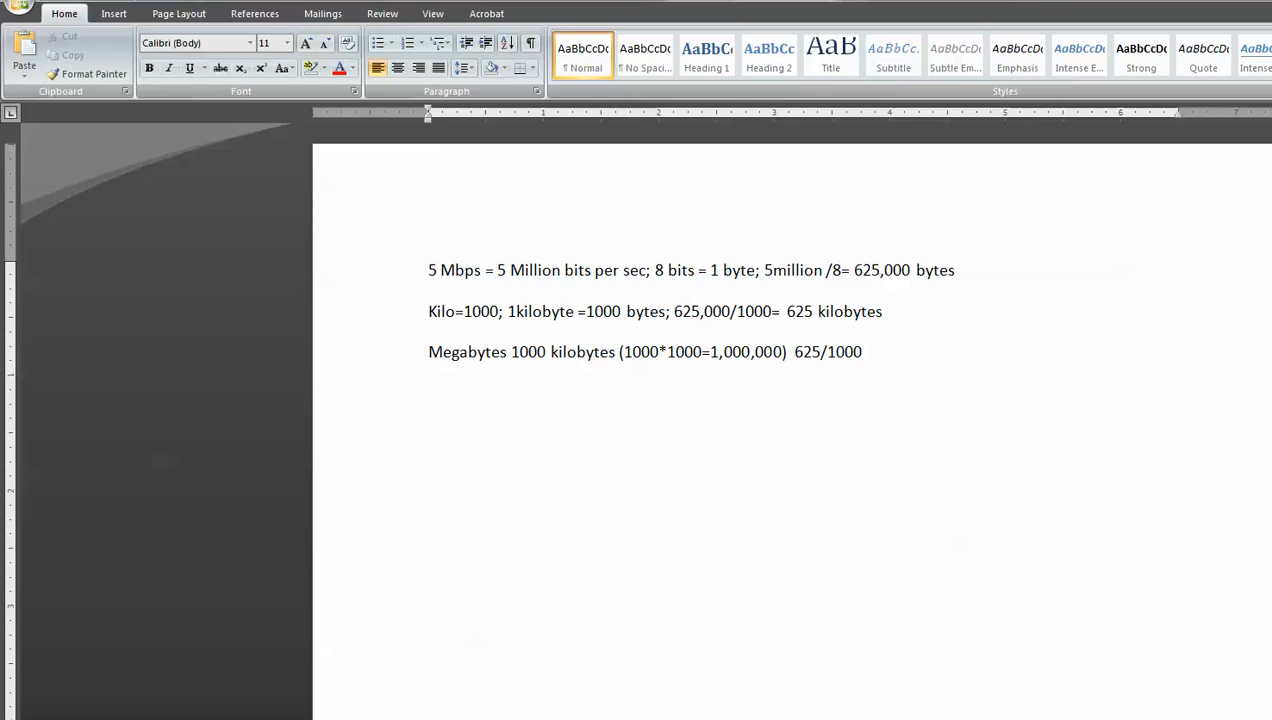
{"action": "type", "text": "="}
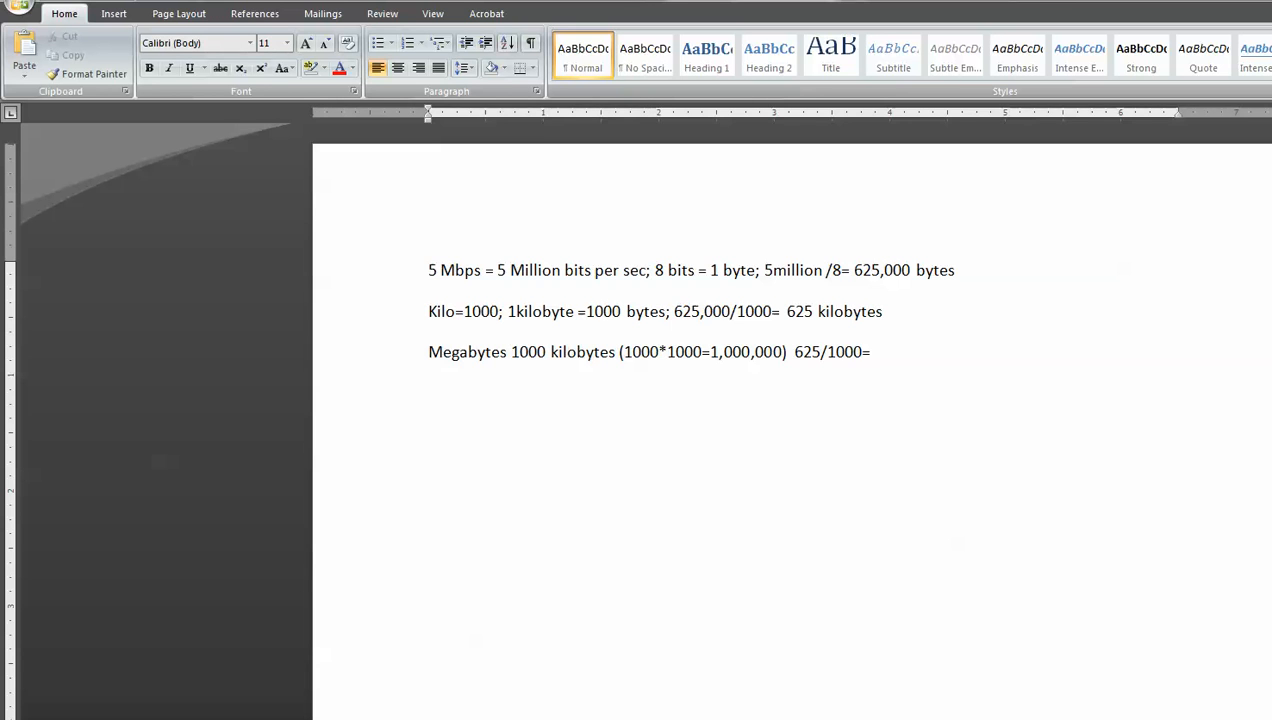
{"action": "type", "text": "0.6"}
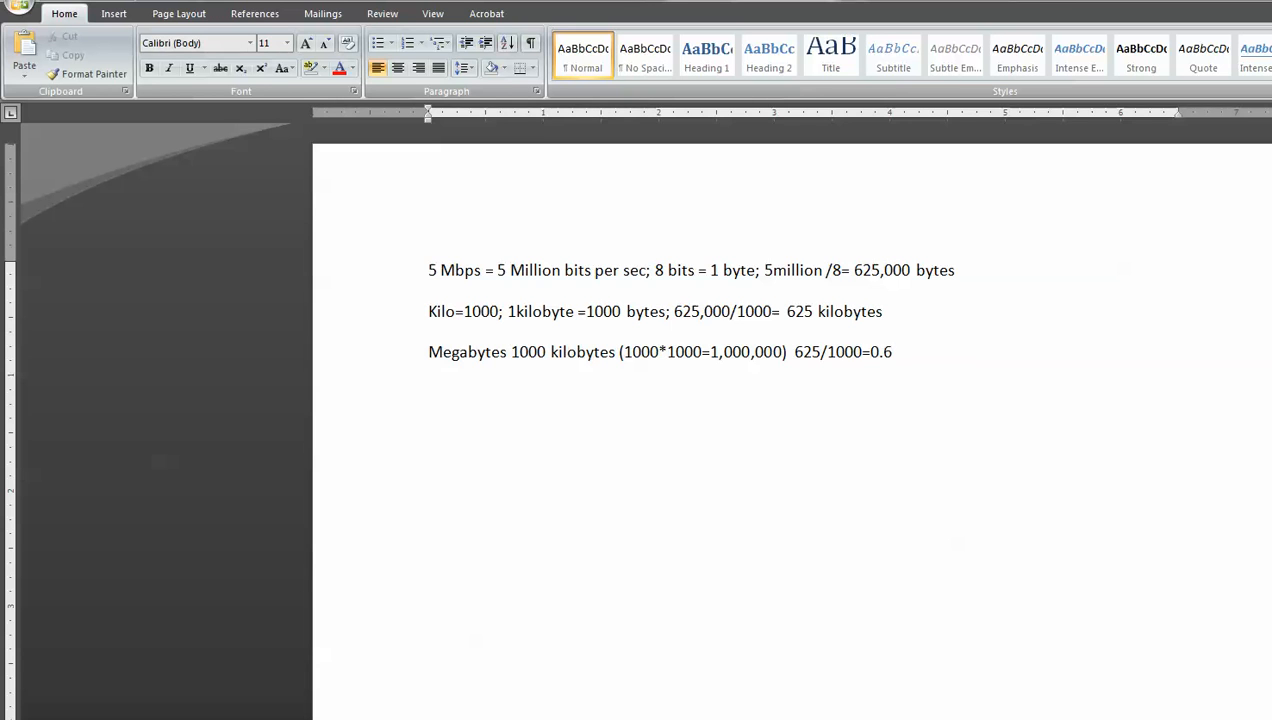
{"action": "type", "text": "25 Megabytes"}
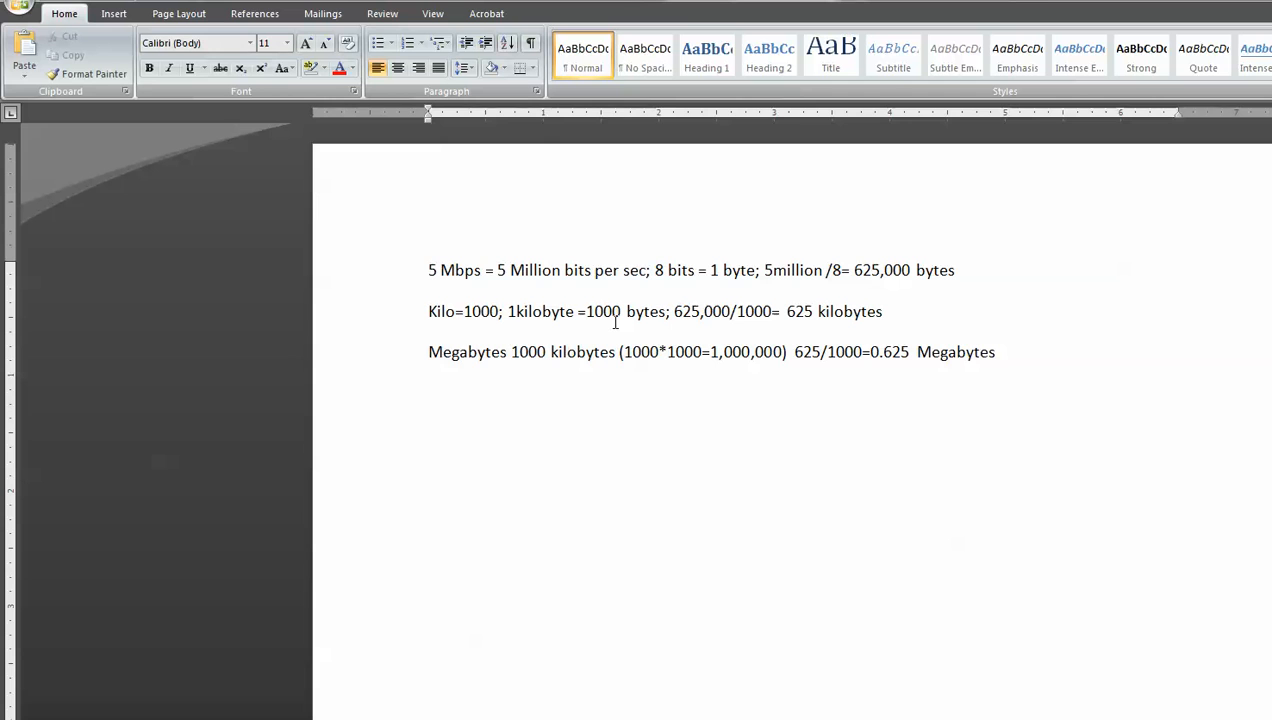
- Write "0.625 megabytes /1 sec" on a fourth line, fixing the mistyped character
{"action": "type", "text": "03"}
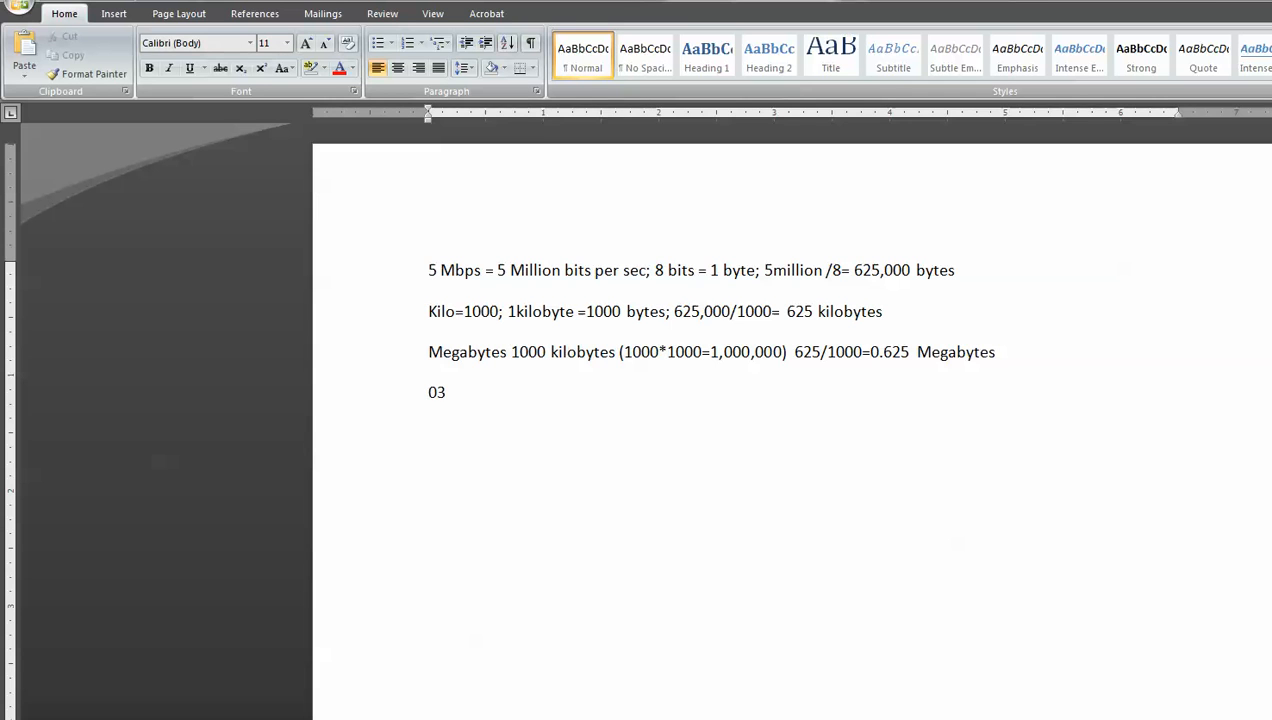
{"action": "type", "text": ".625 megaby"}
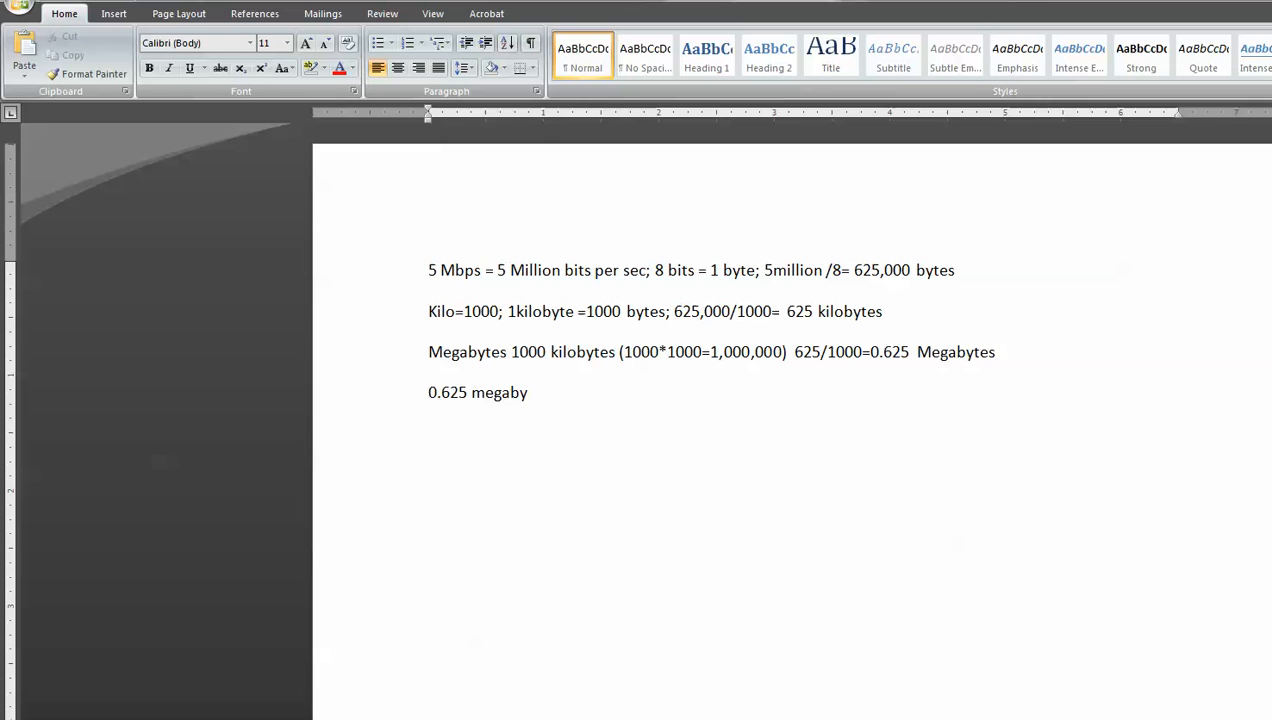
{"action": "type", "text": "tes"}
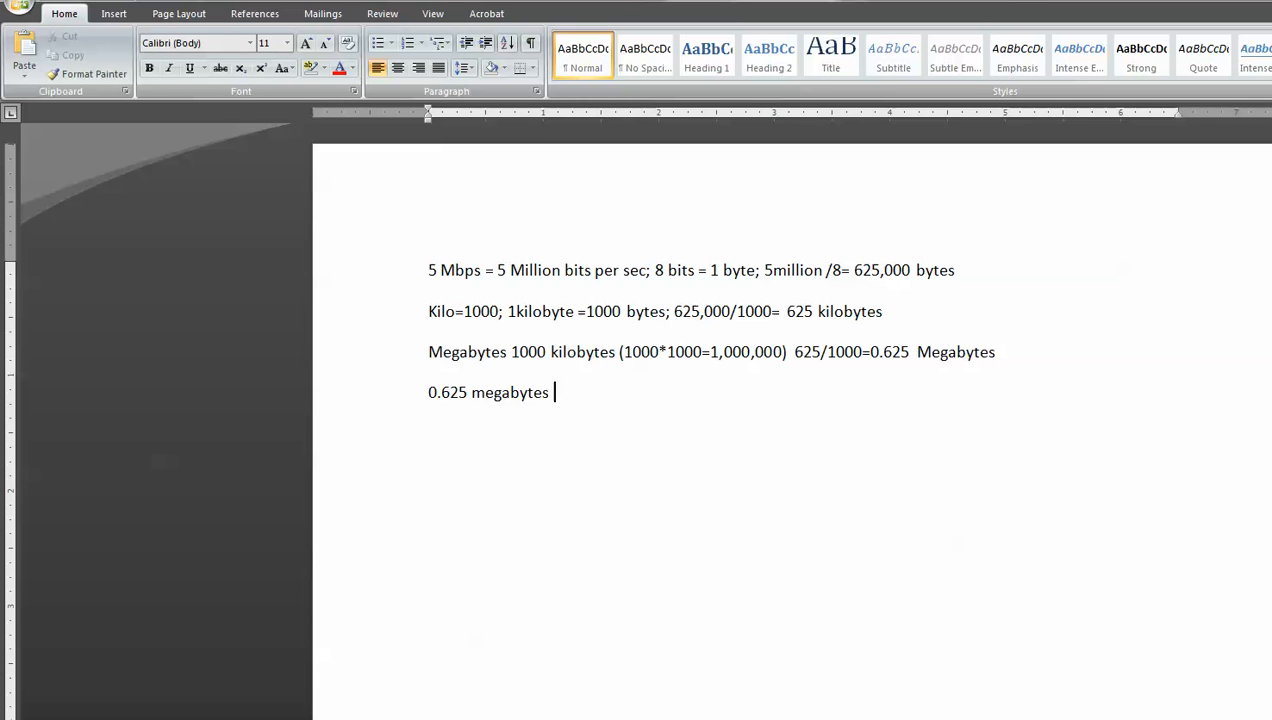
{"action": "left_click_drag", "start_coordinate": [436, 392], "coordinate": [548, 392]}
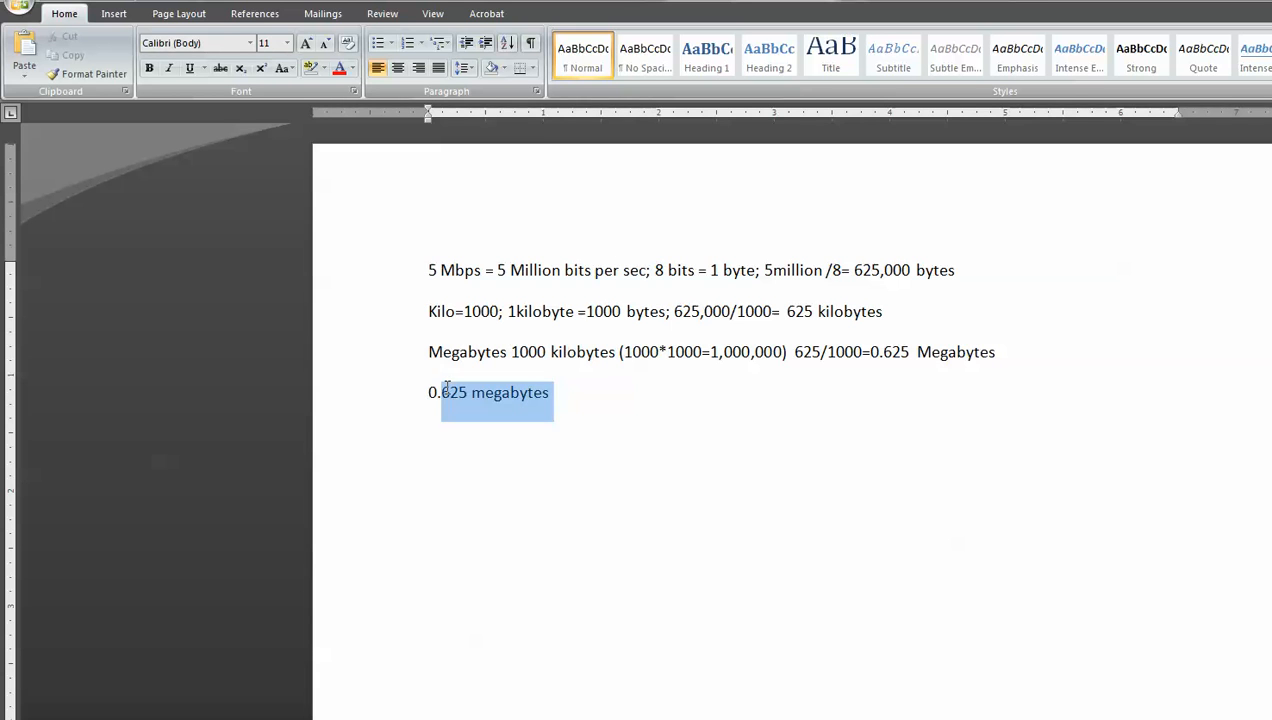
{"action": "left_click", "coordinate": [556, 392]}
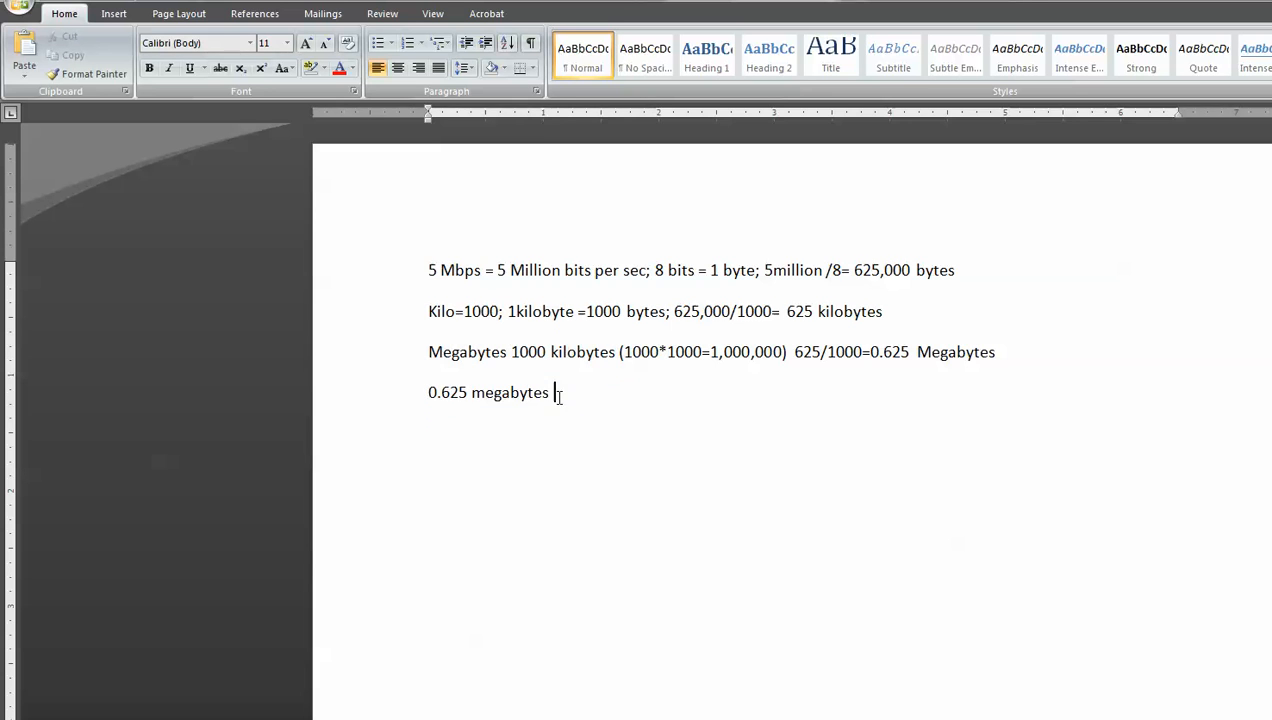
{"action": "double_click", "coordinate": [604, 270]}
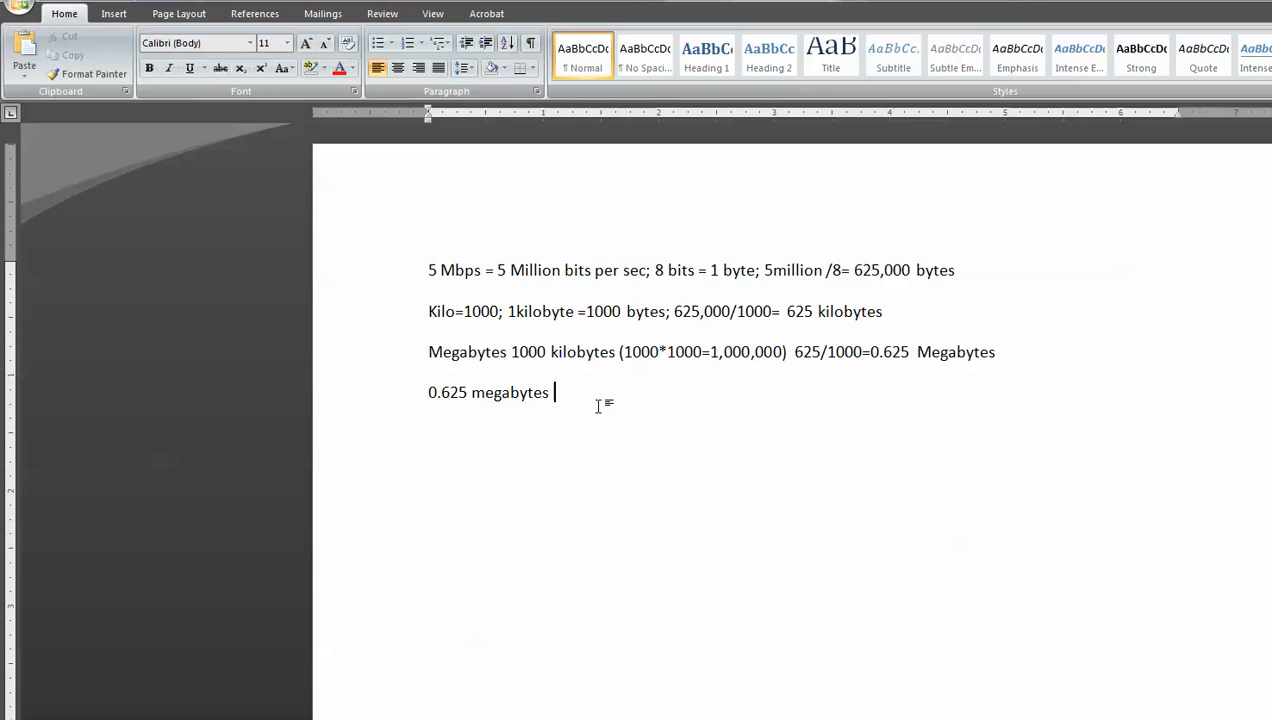
{"action": "type", "text": "/l"}
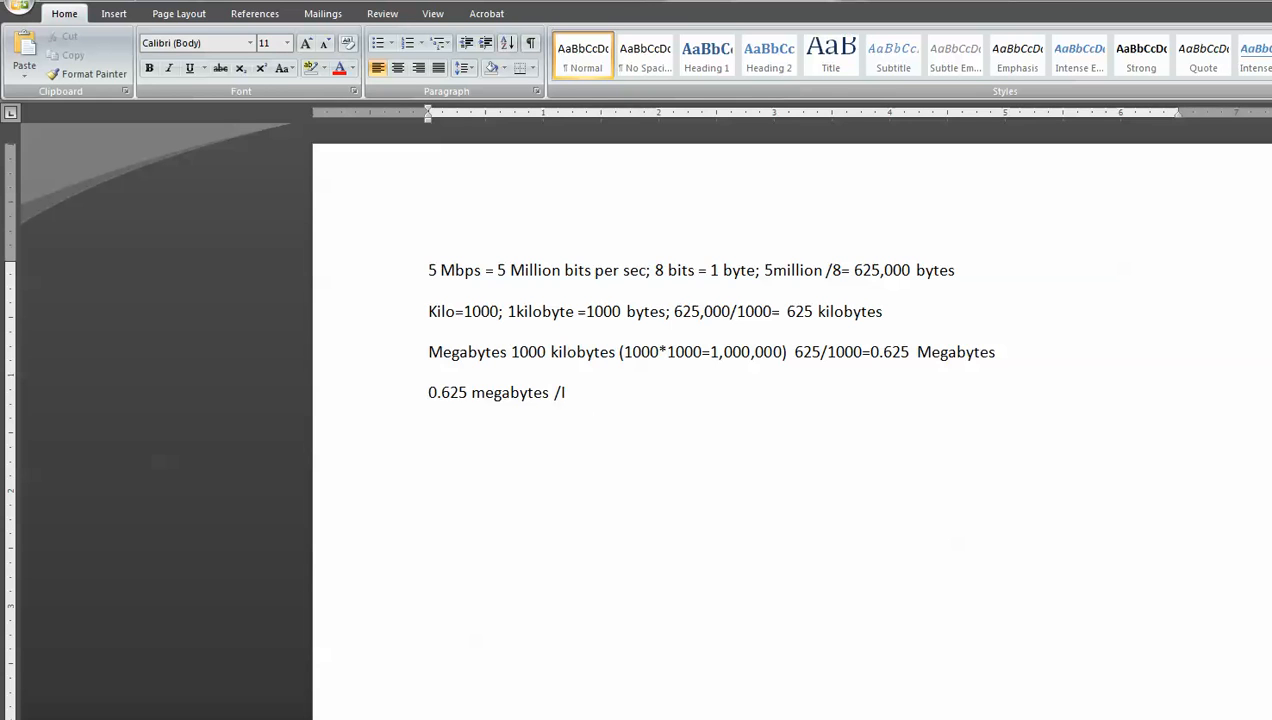
{"action": "type", "text": "sec"}
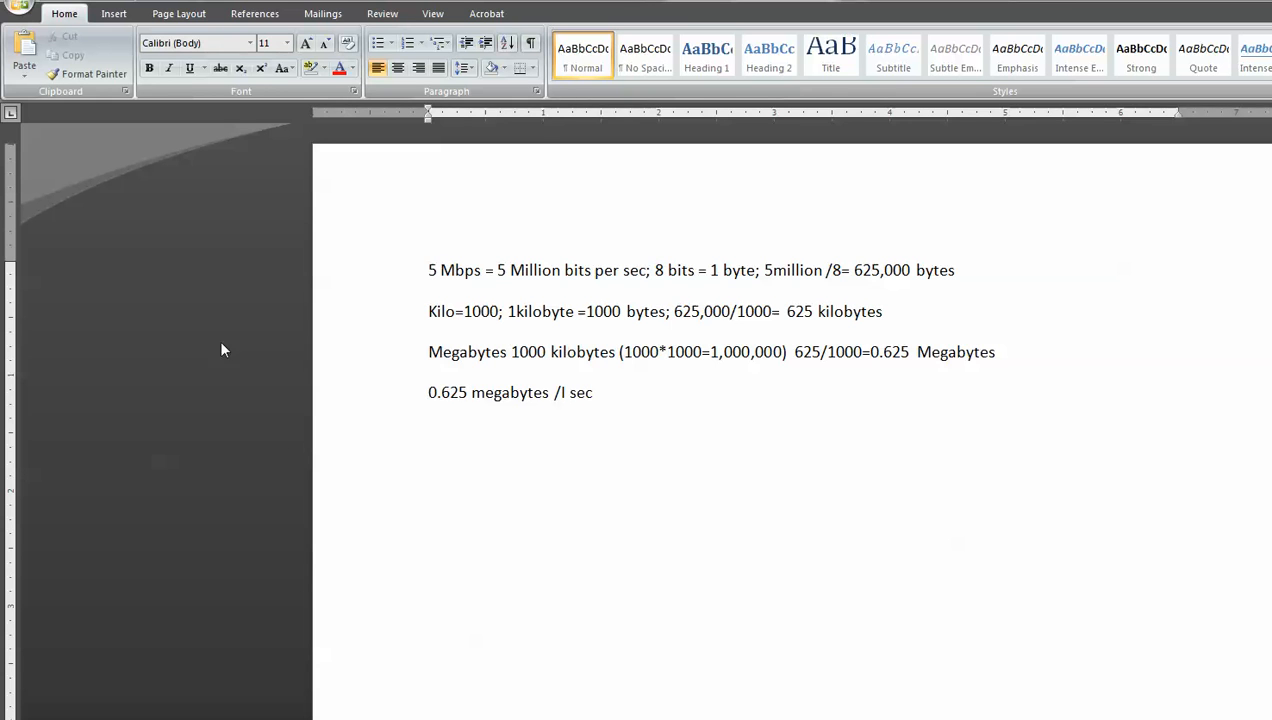
{"action": "left_click", "coordinate": [564, 392]}
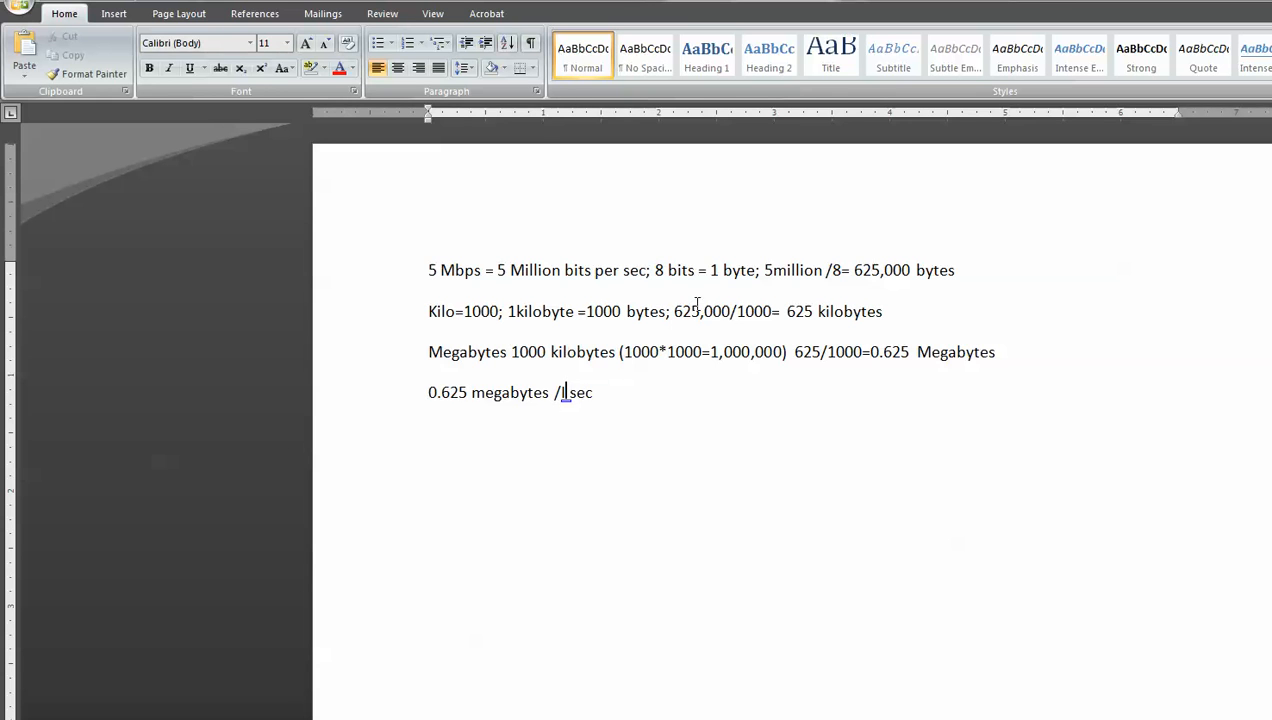
{"action": "type", "text": "\" \""}
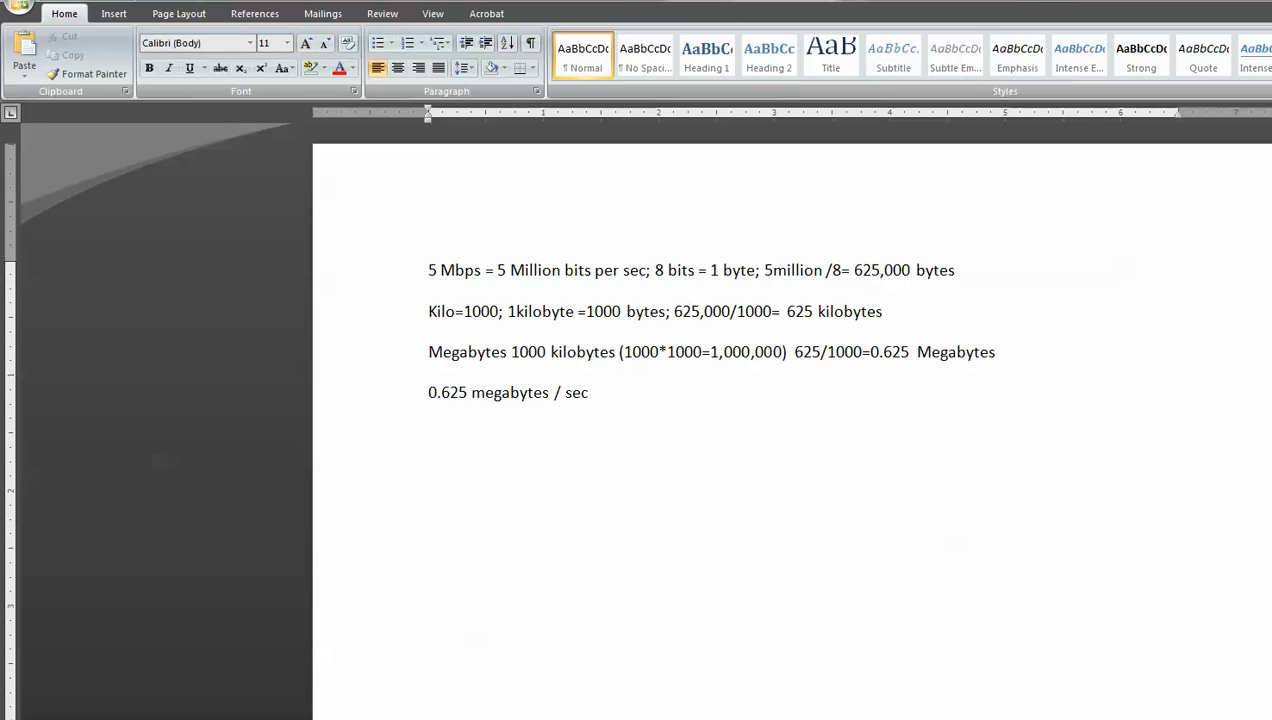
{"action": "type", "text": "1"}
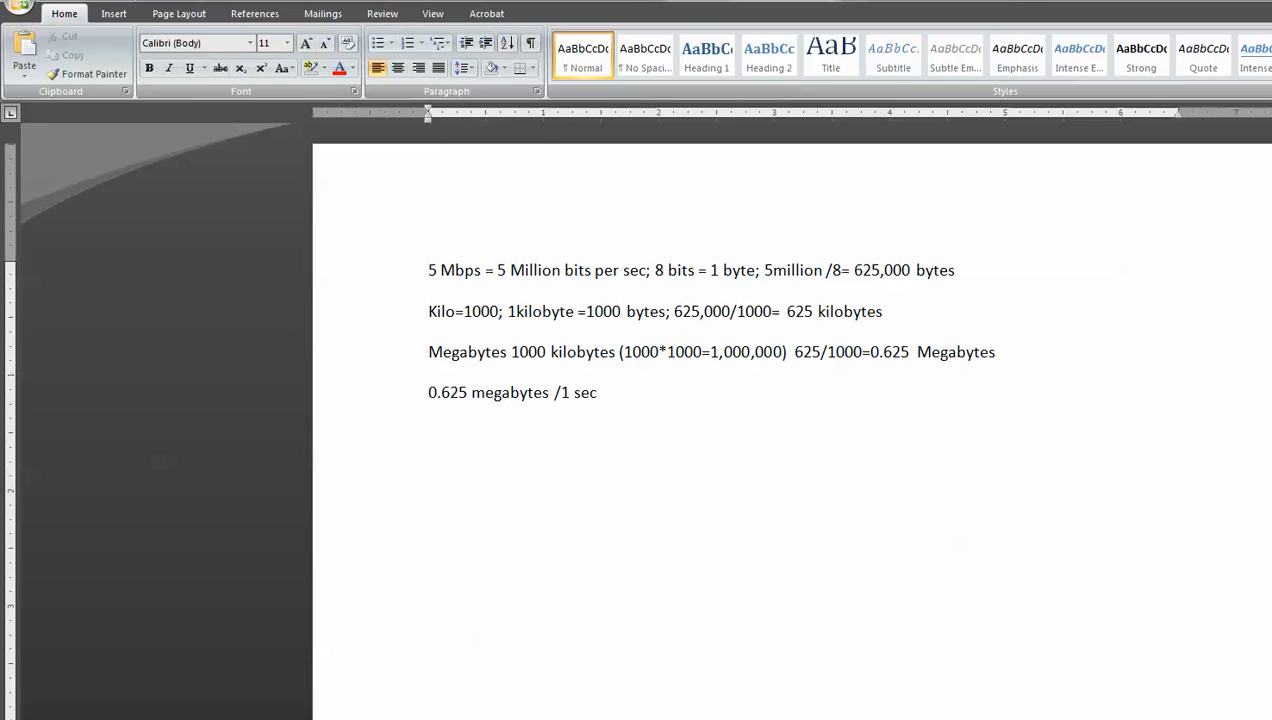
- Add "<2sec downloaded 1 megabyte of data" and highlight the finished phrase
{"action": "type", "text": "<2sec"}
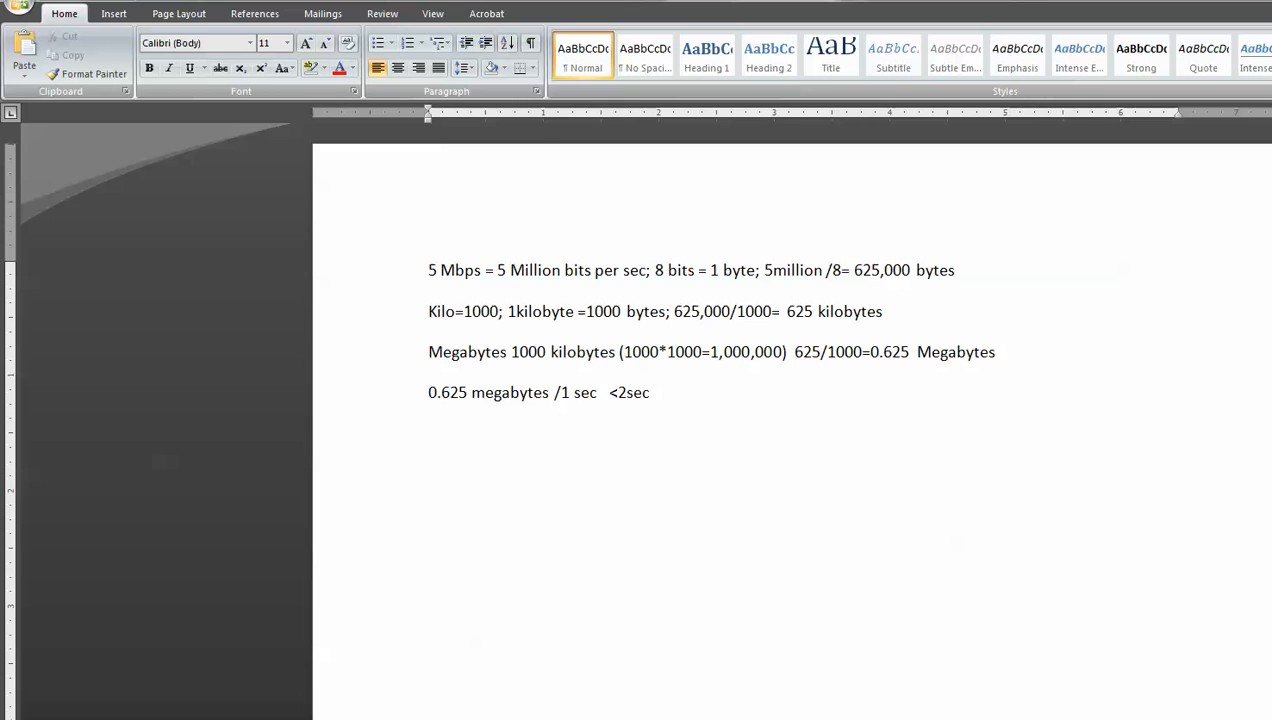
{"action": "type", "text": "dowloaded 1 megabyte"}
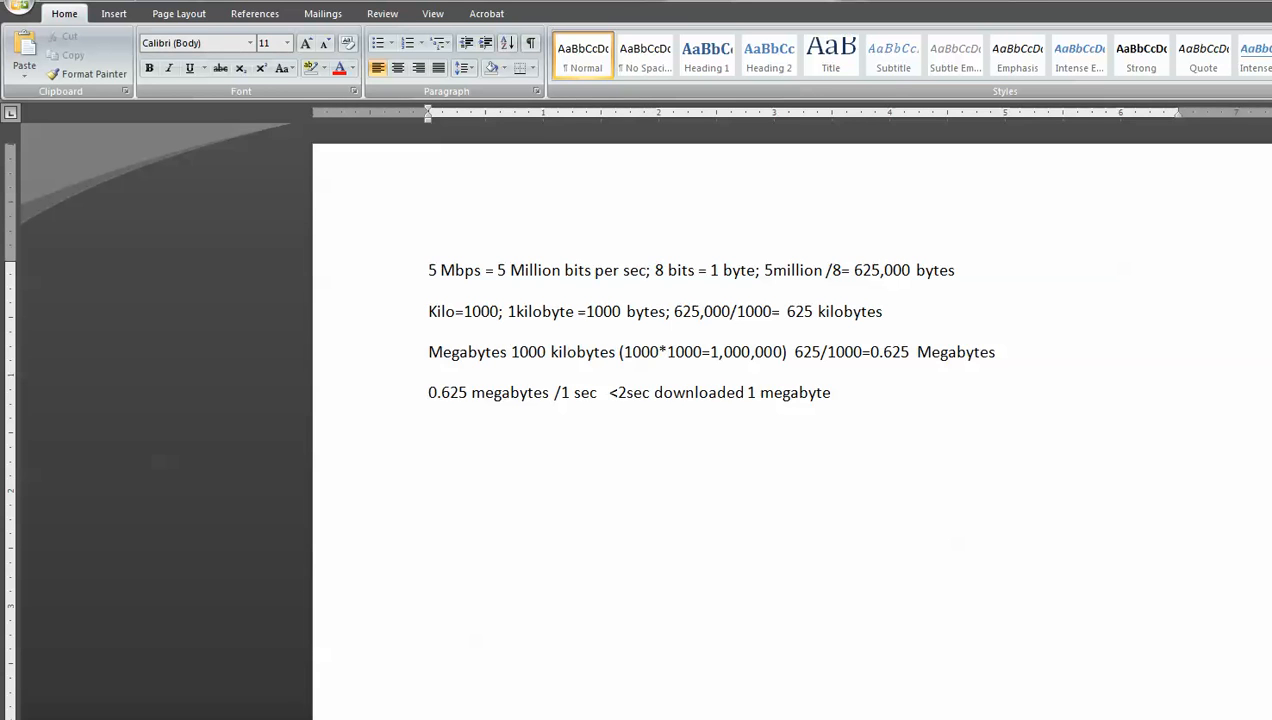
{"action": "type", "text": "o"}
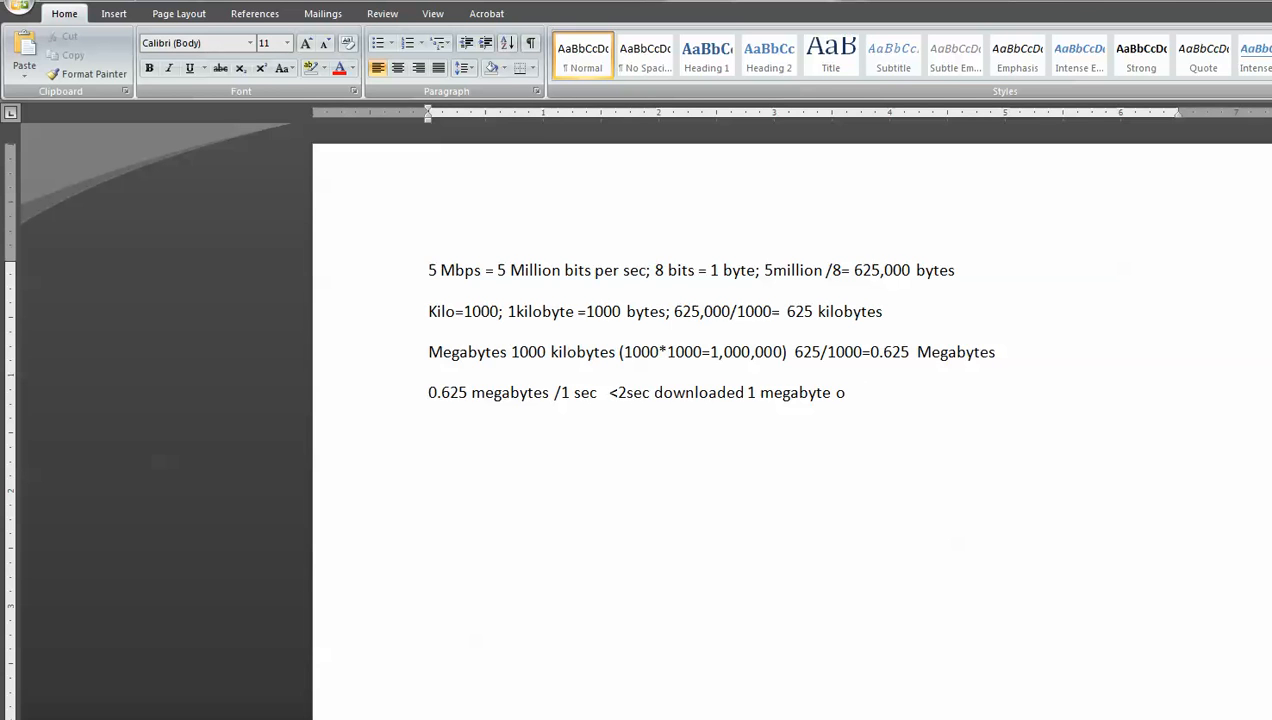
{"action": "type", "text": "f data"}
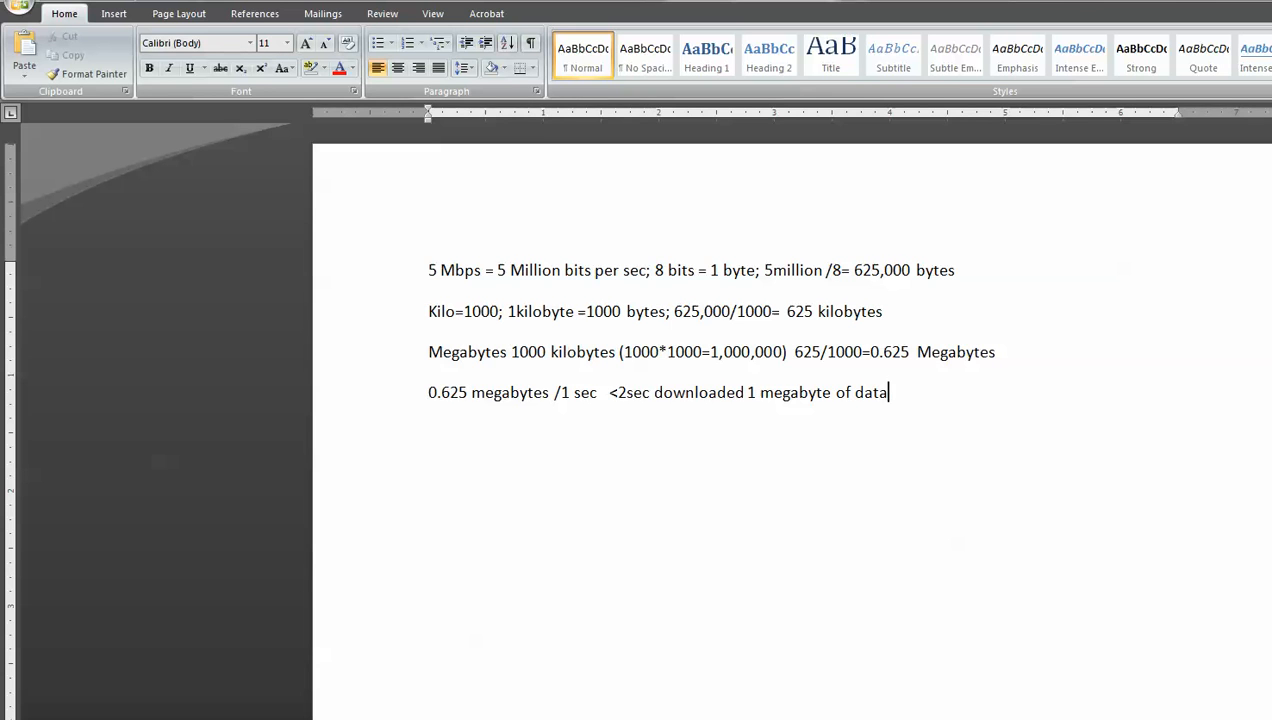
{"action": "left_click_drag", "start_coordinate": [656, 392], "coordinate": [888, 392]}
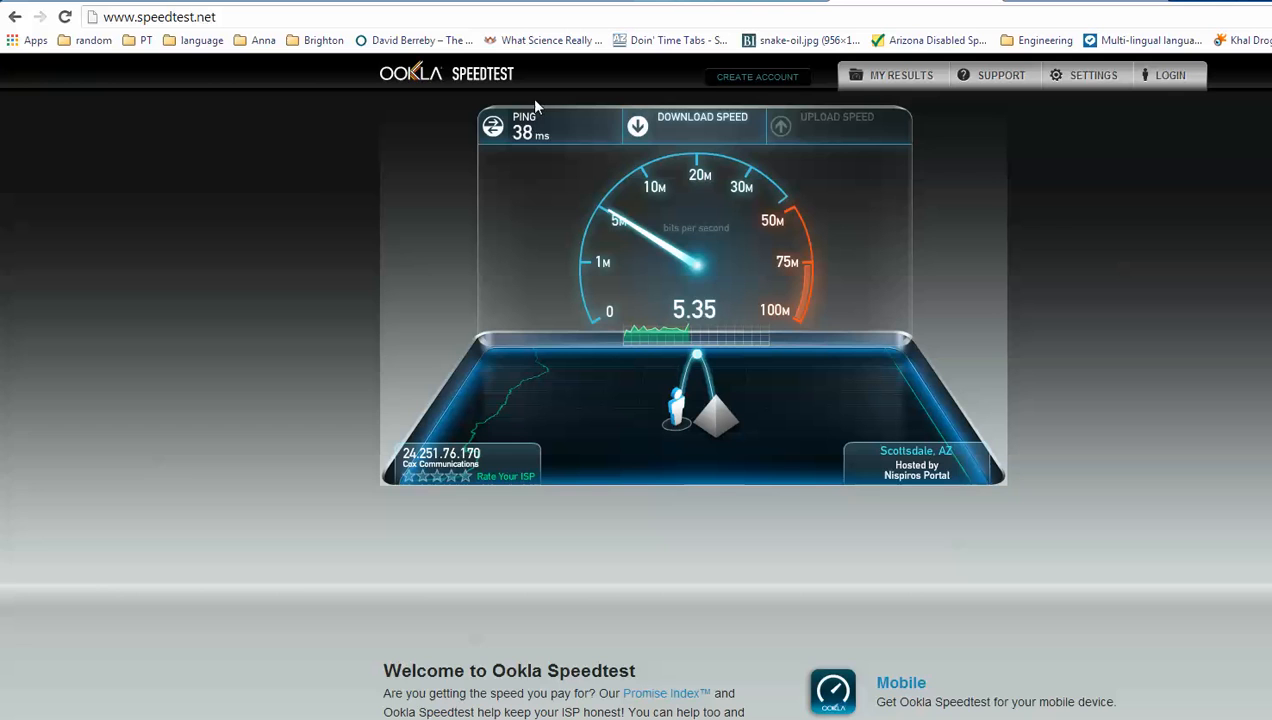
{"action": "mouse_move", "coordinate": [562, 148]}
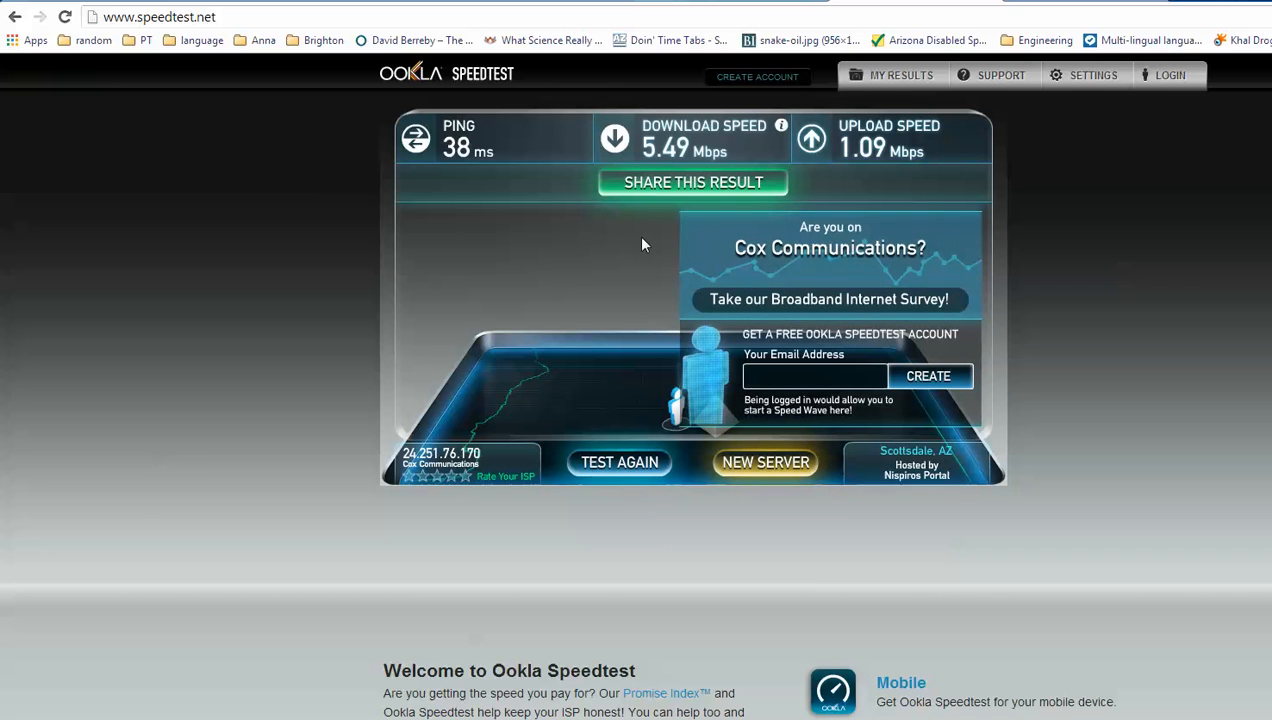
{"action": "mouse_move", "coordinate": [680, 242]}
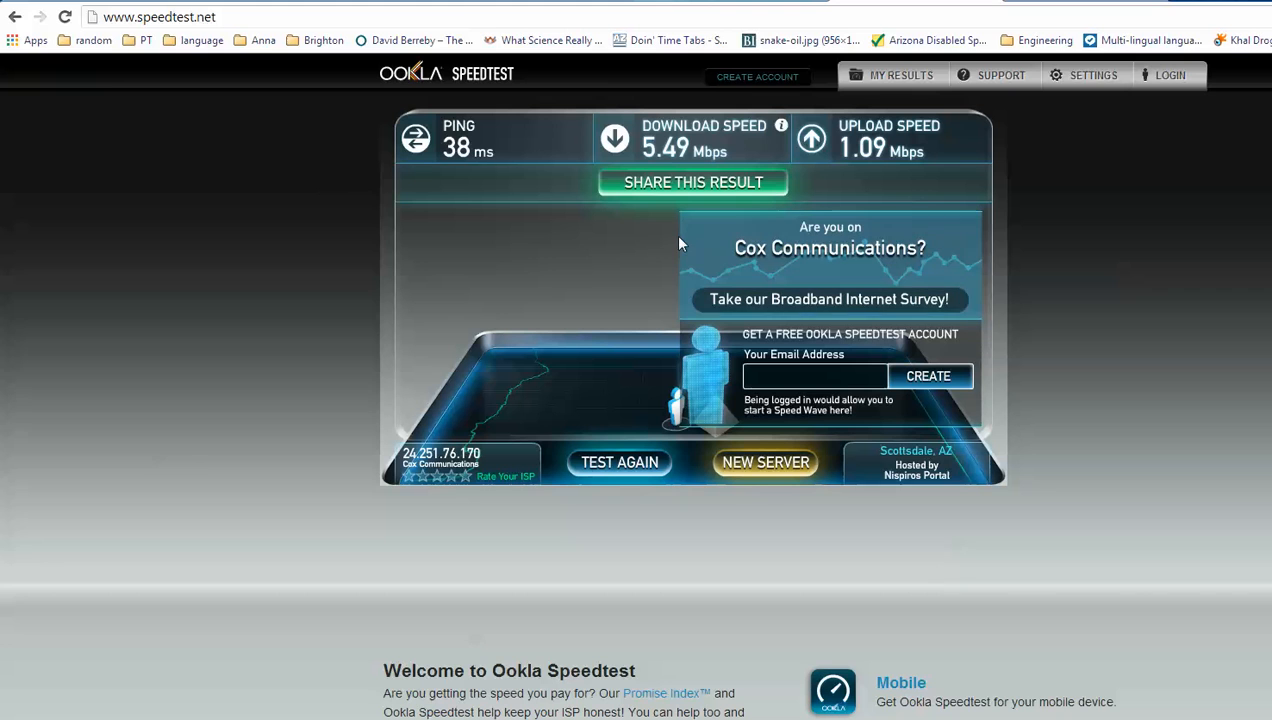
{"action": "mouse_move", "coordinate": [1104, 640]}
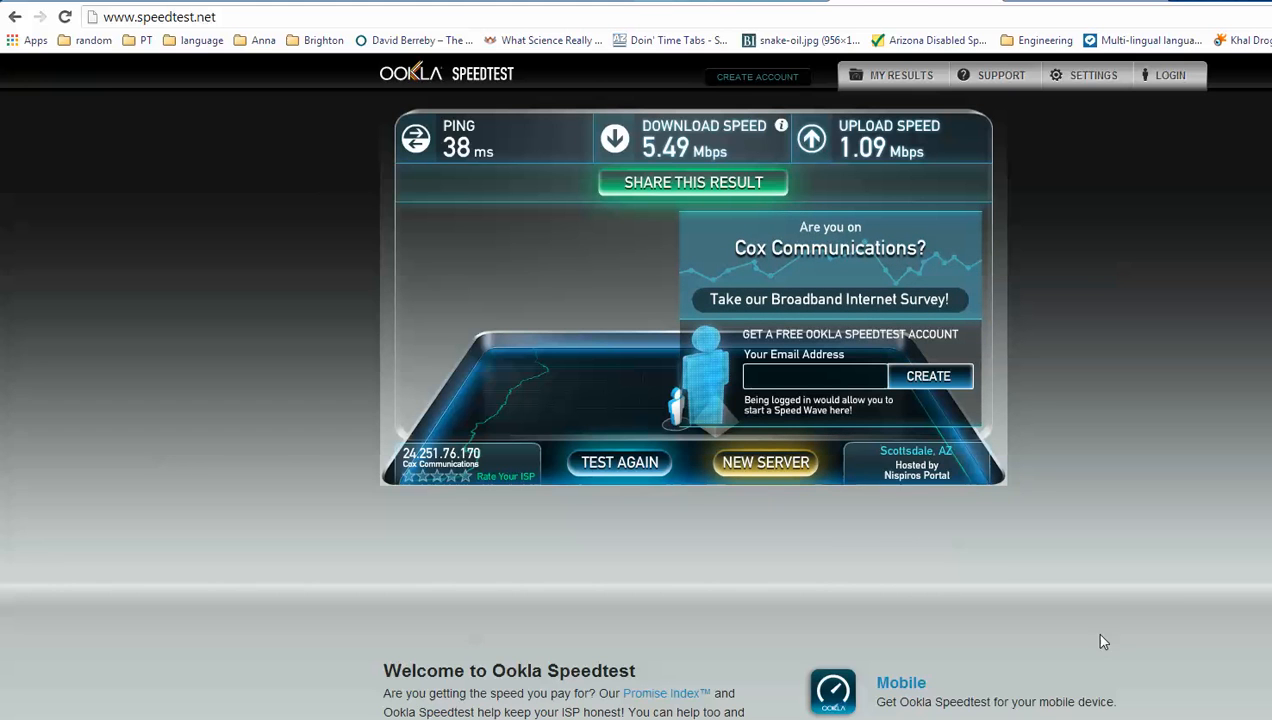